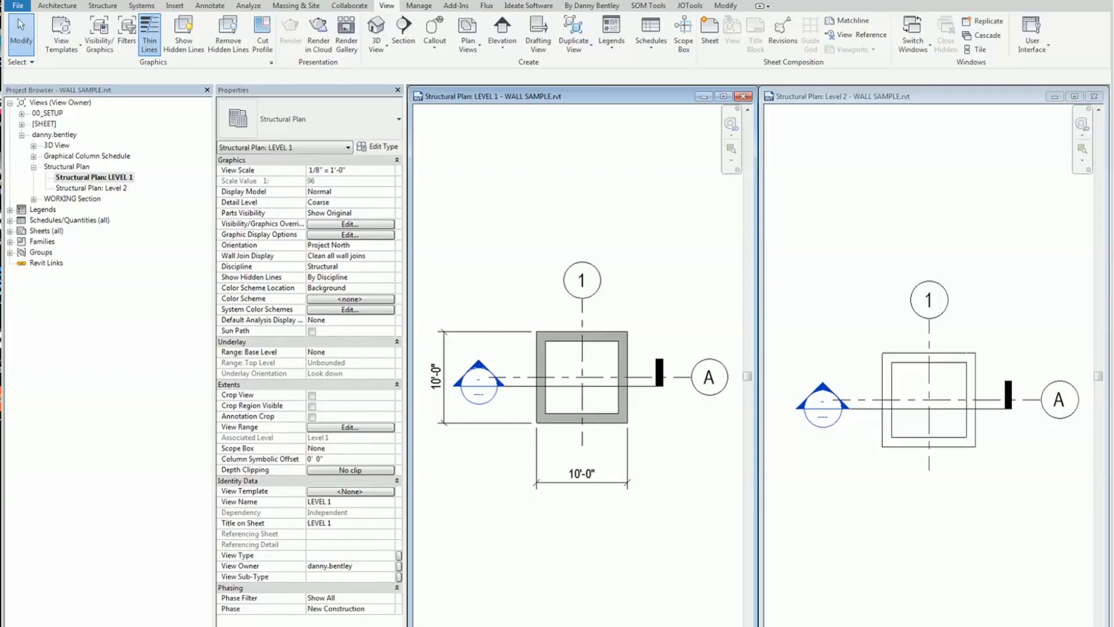
Check the View Template property of LEVEL 1 and dismiss the template list without assigning one.
left_click(349, 492)
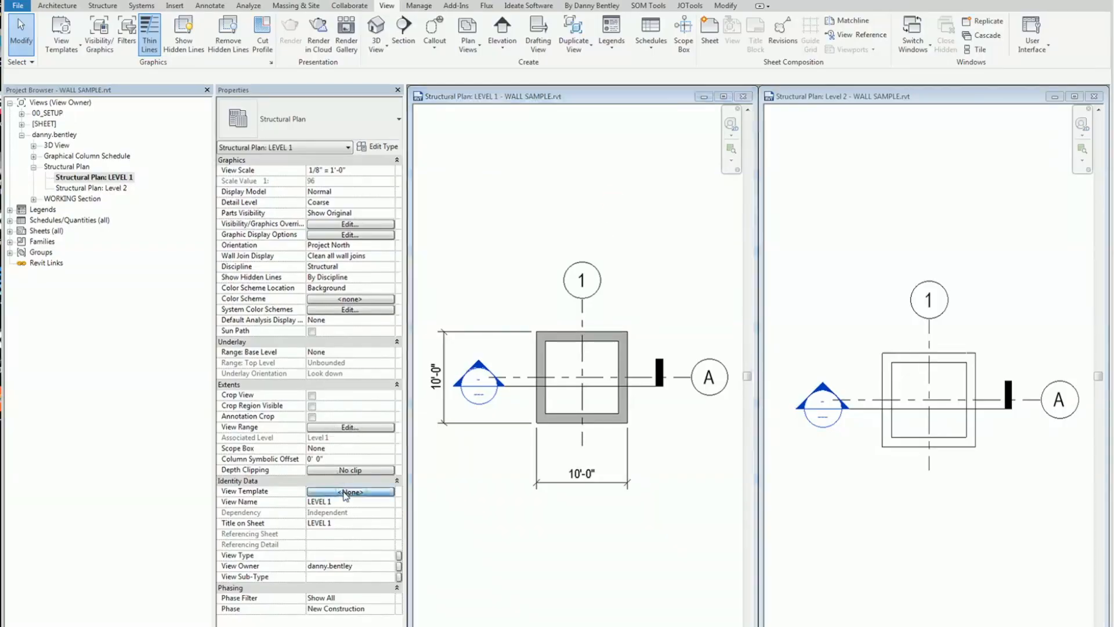
left_click(349, 492)
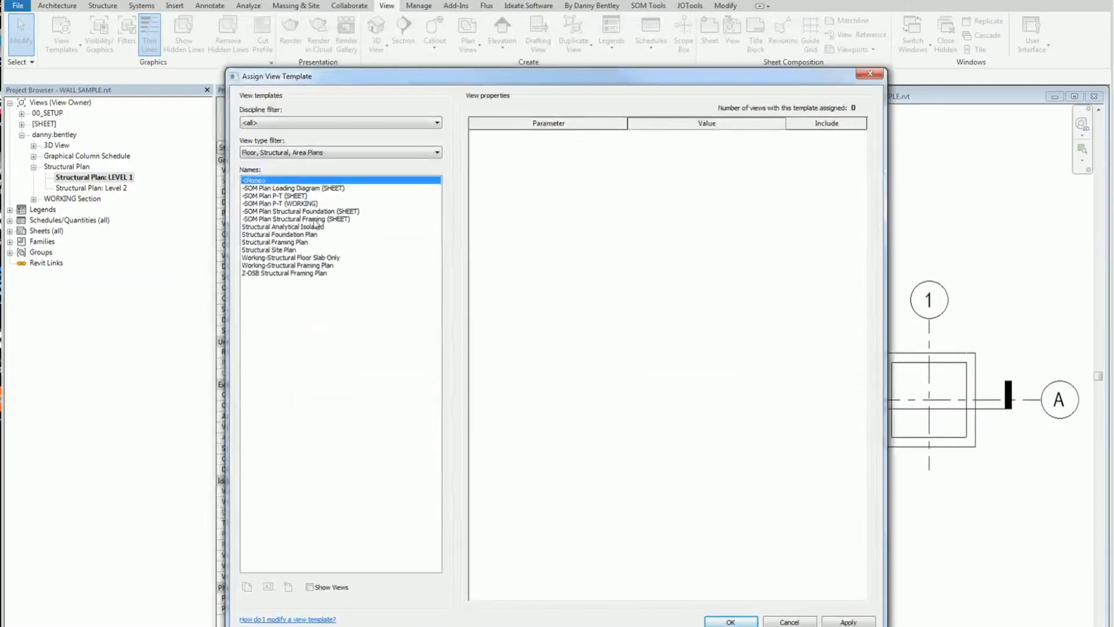
left_click(729, 621)
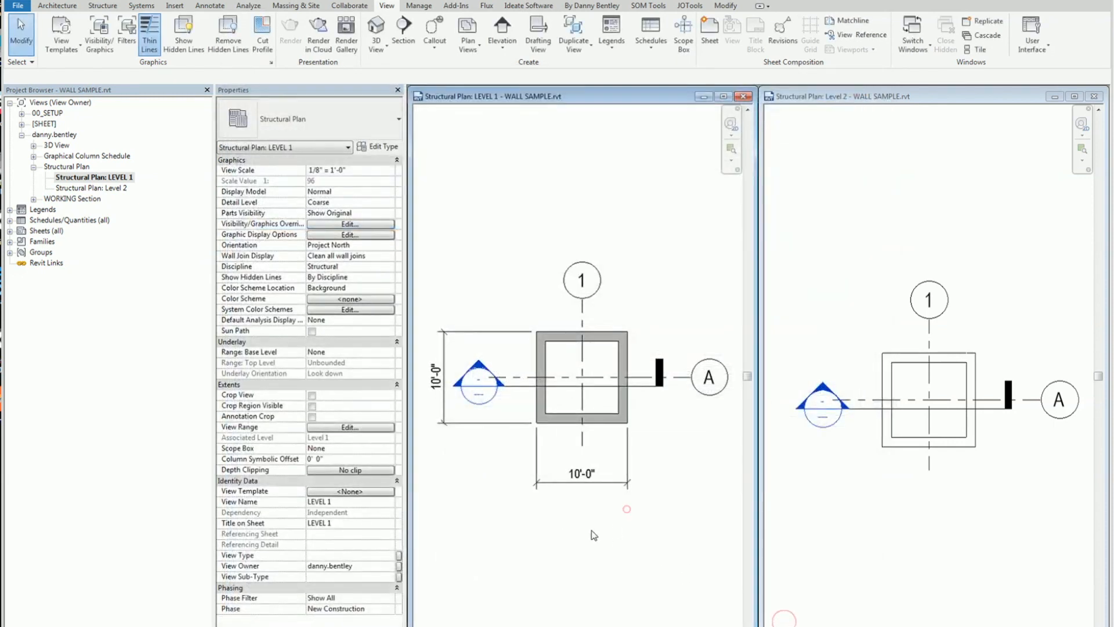
In Dynamo, preview the View Template String Name output and bring up the Python script for editing.
left_click(95, 188)
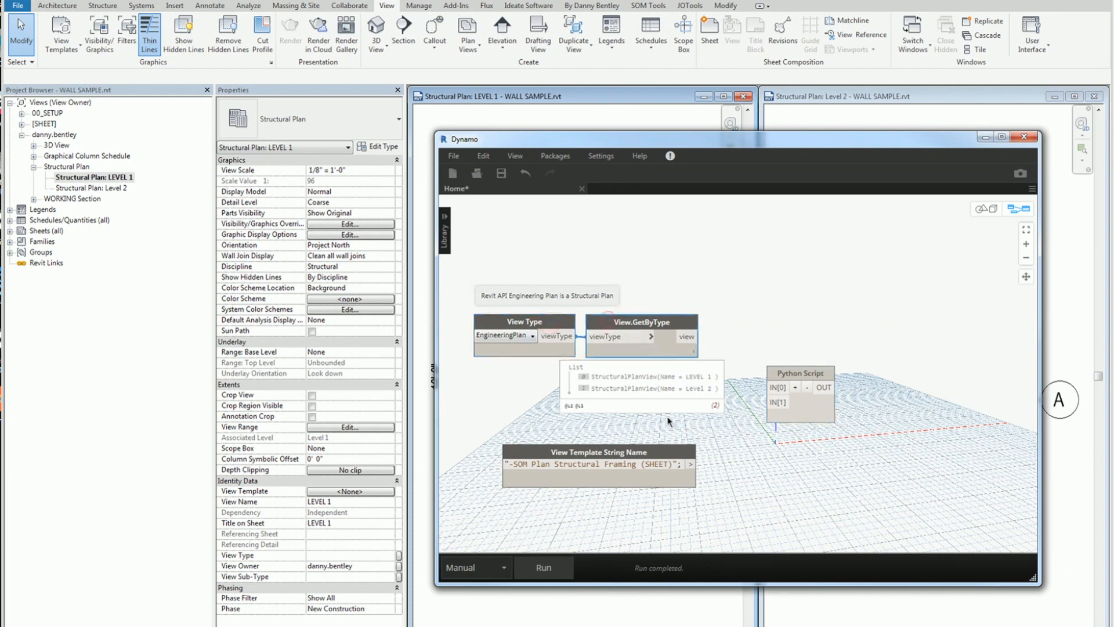
left_click(689, 464)
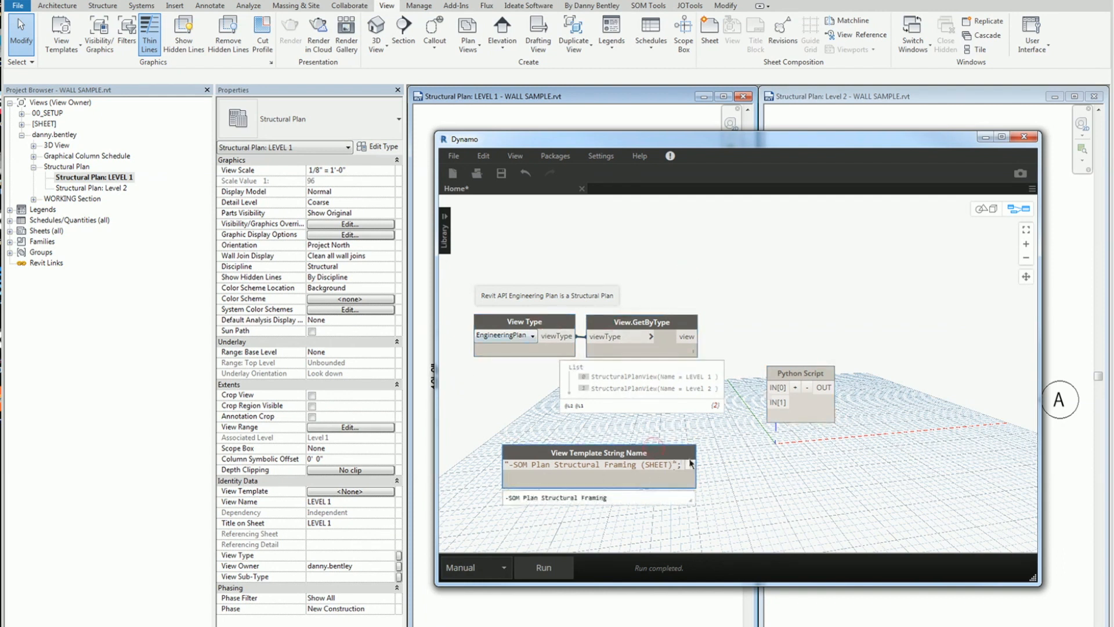
double_click(799, 372)
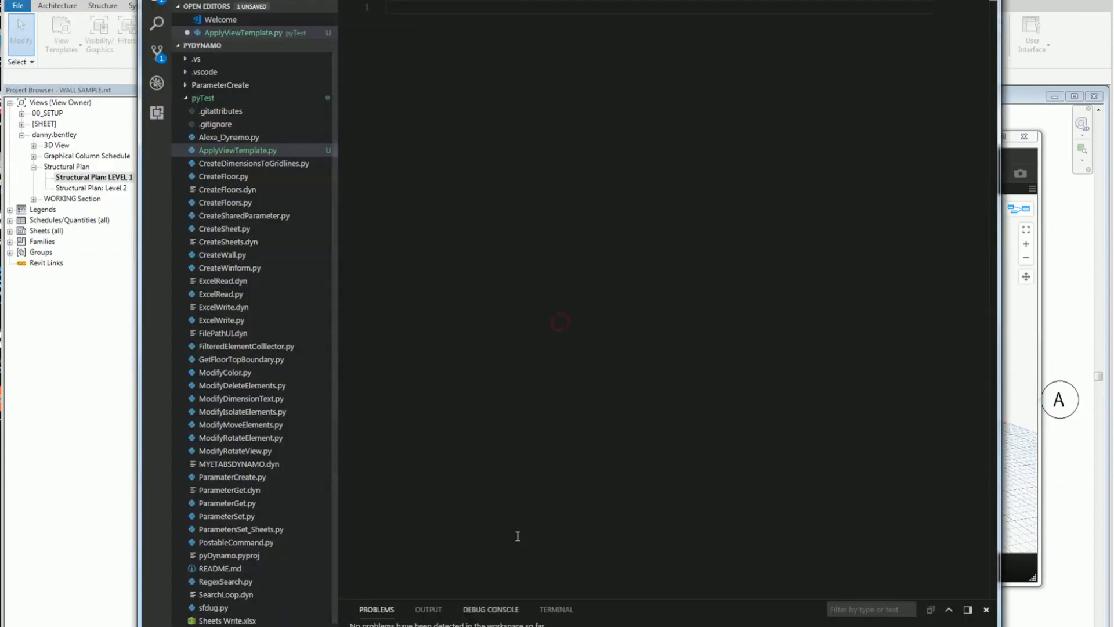
Write import clr and clr.AddReference("RevitServices") at the top of ApplyViewTemplate.py.
type("i")
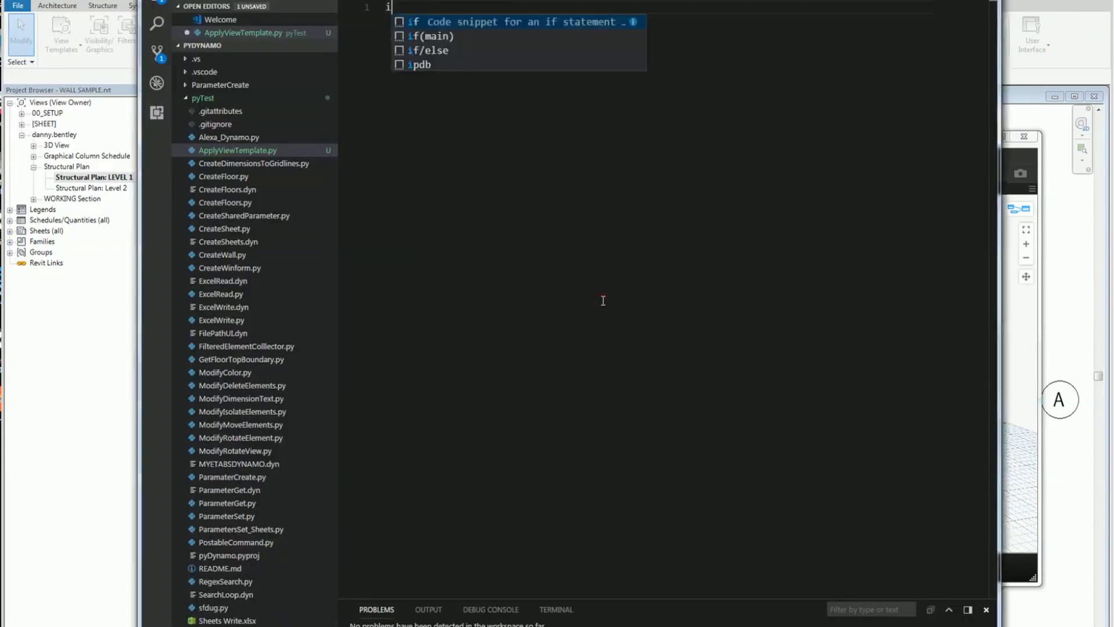
type("mport clr")
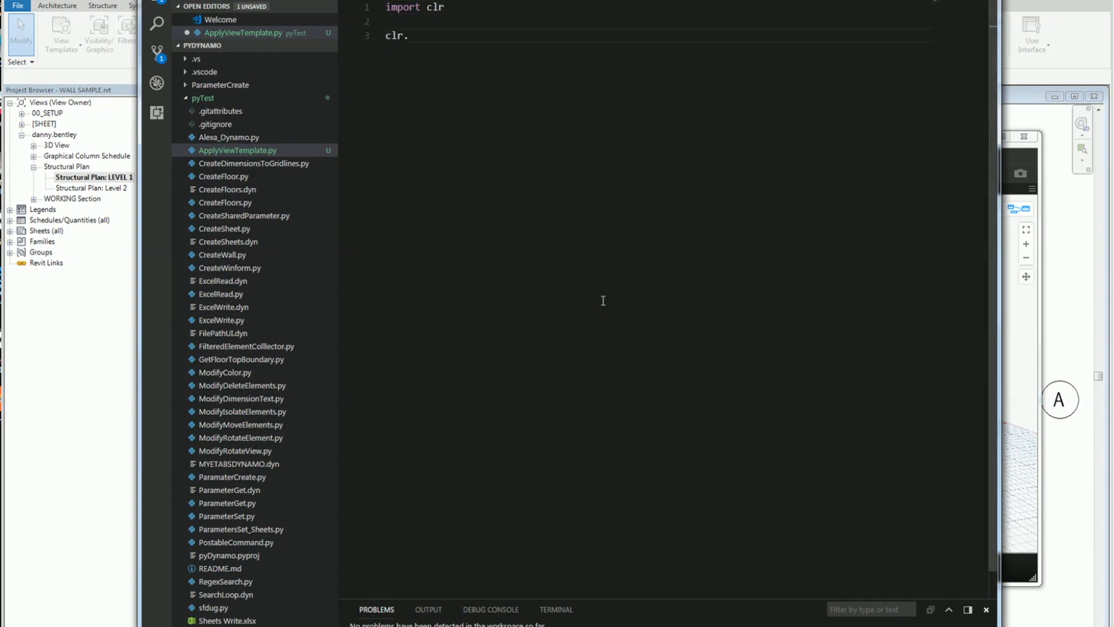
type(".AddRefere")
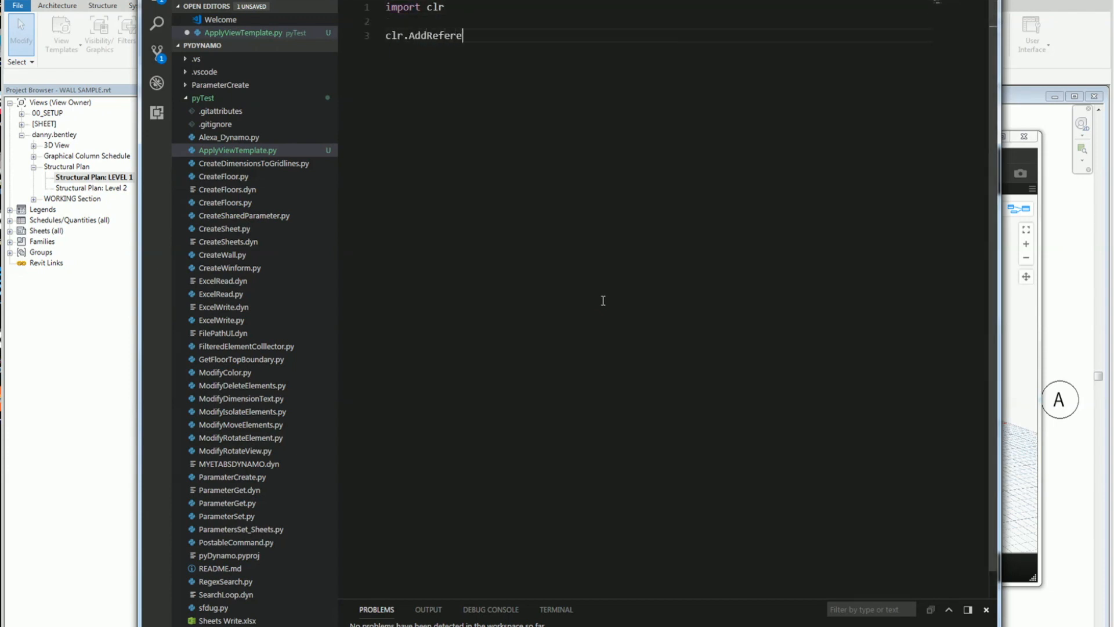
type("nce(\"Revit\")")
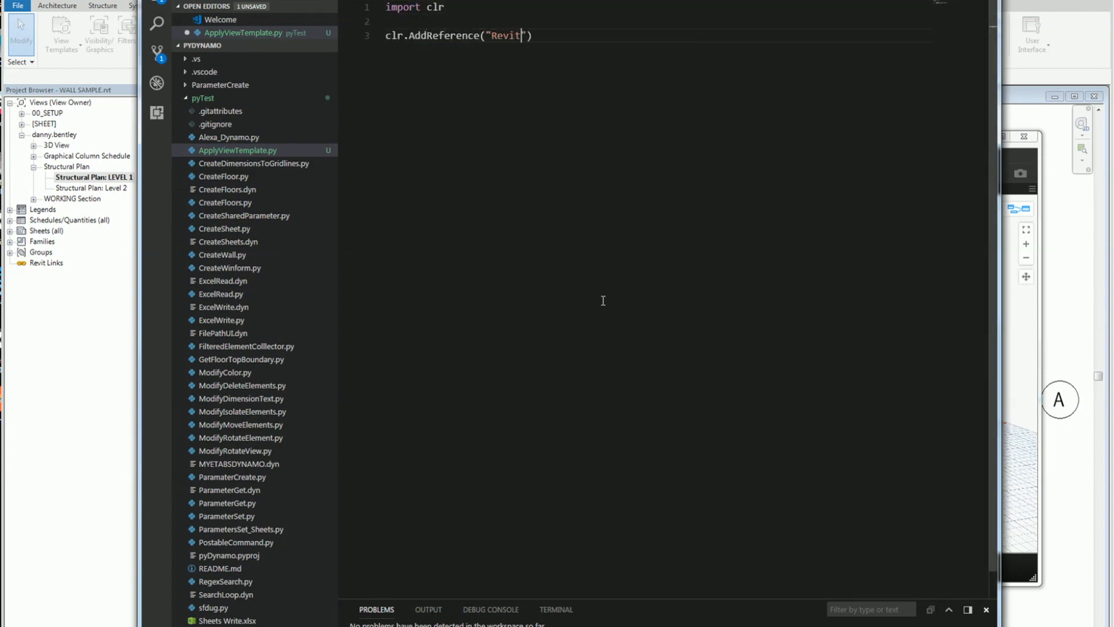
type("Services")
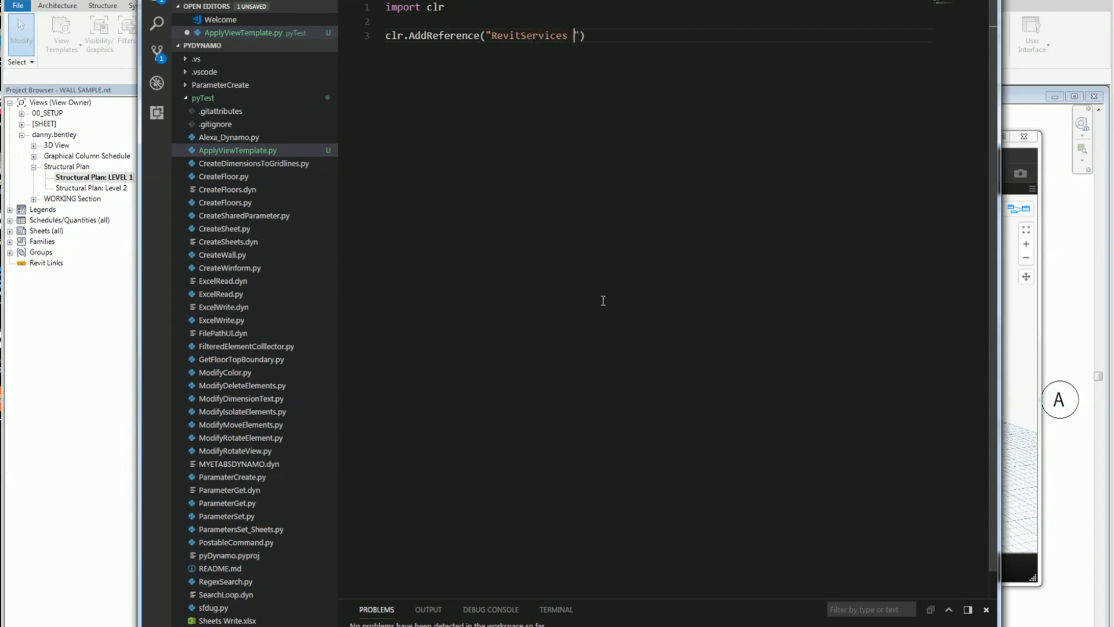
Import DocumentManager from RevitServices.Persistence and TransactionManager from RevitServices.Transactions.
type("import RevitServices")
type("from RevitServices.Persis")
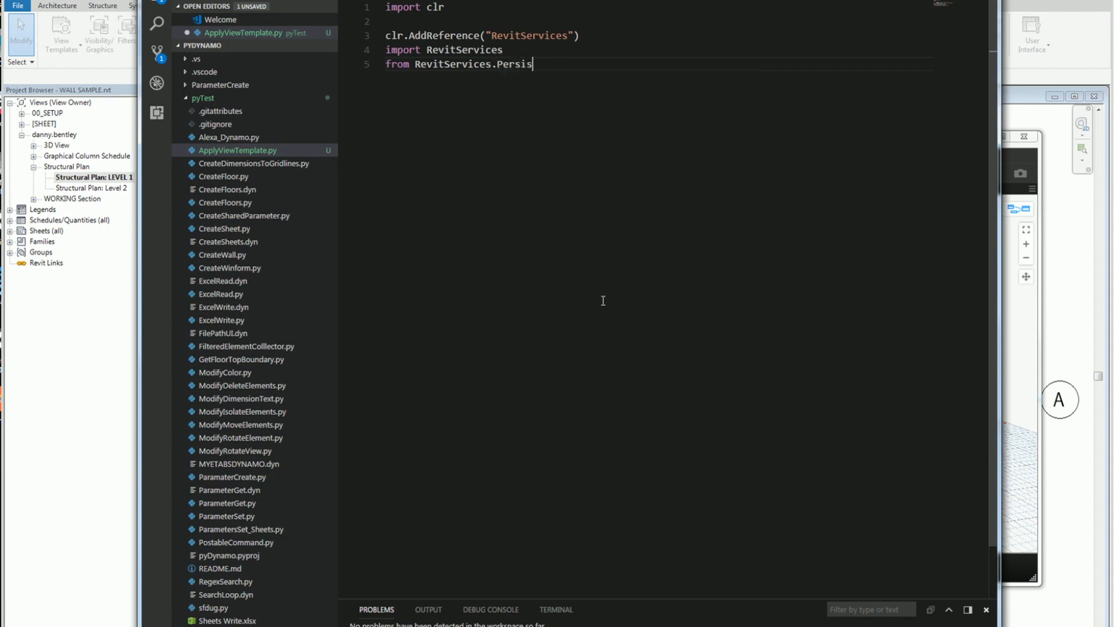
type("tence")
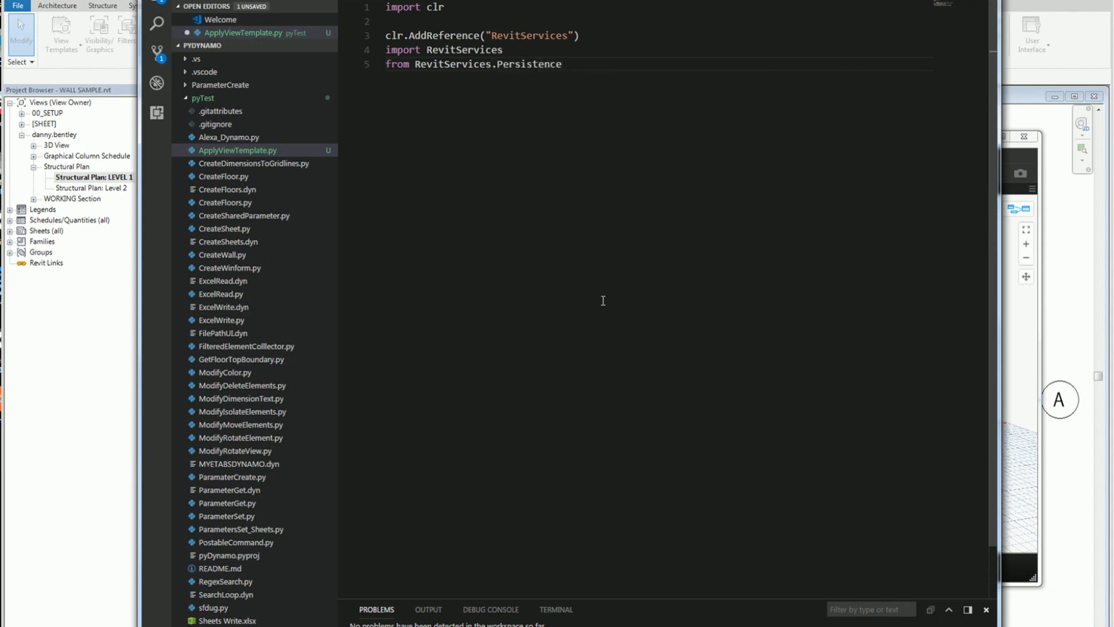
type("import DocumentManager")
type("from RevitServices")
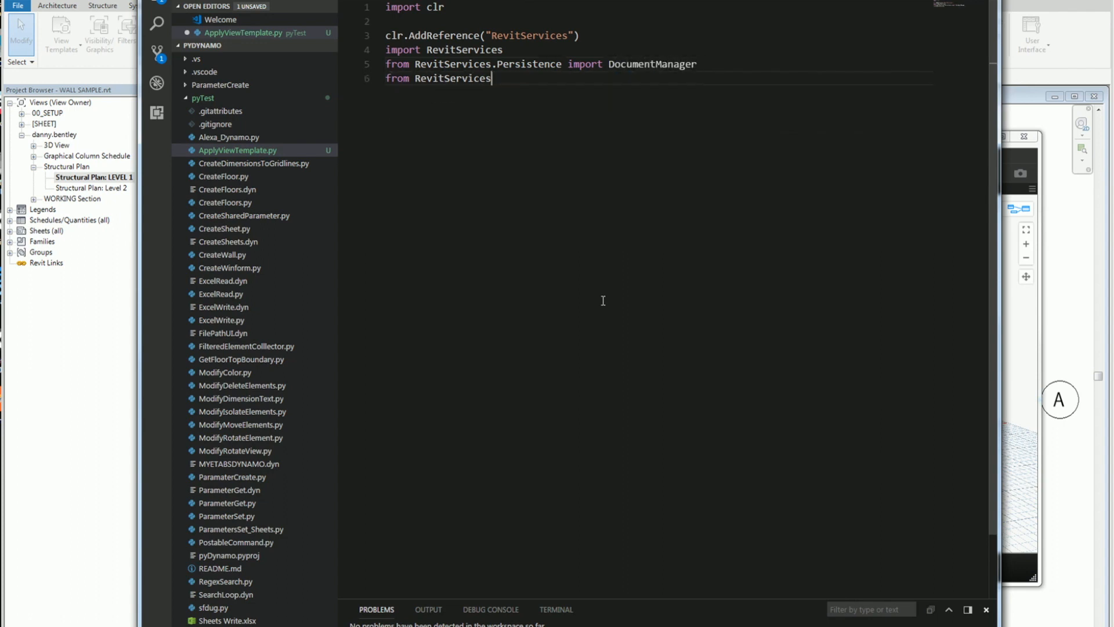
type(".Transaction")
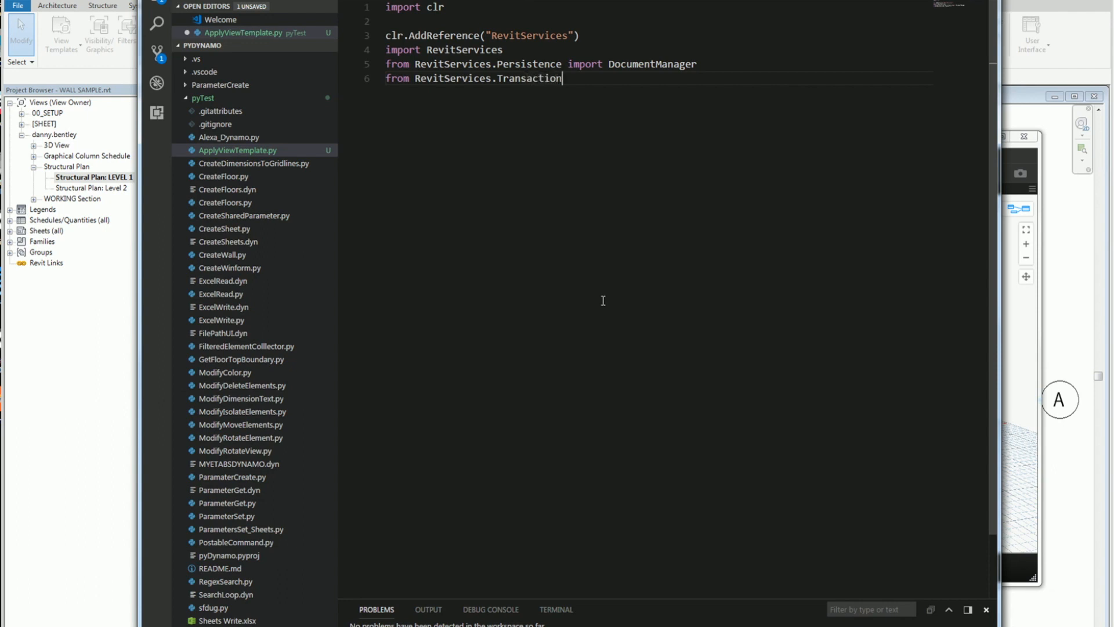
type("s import")
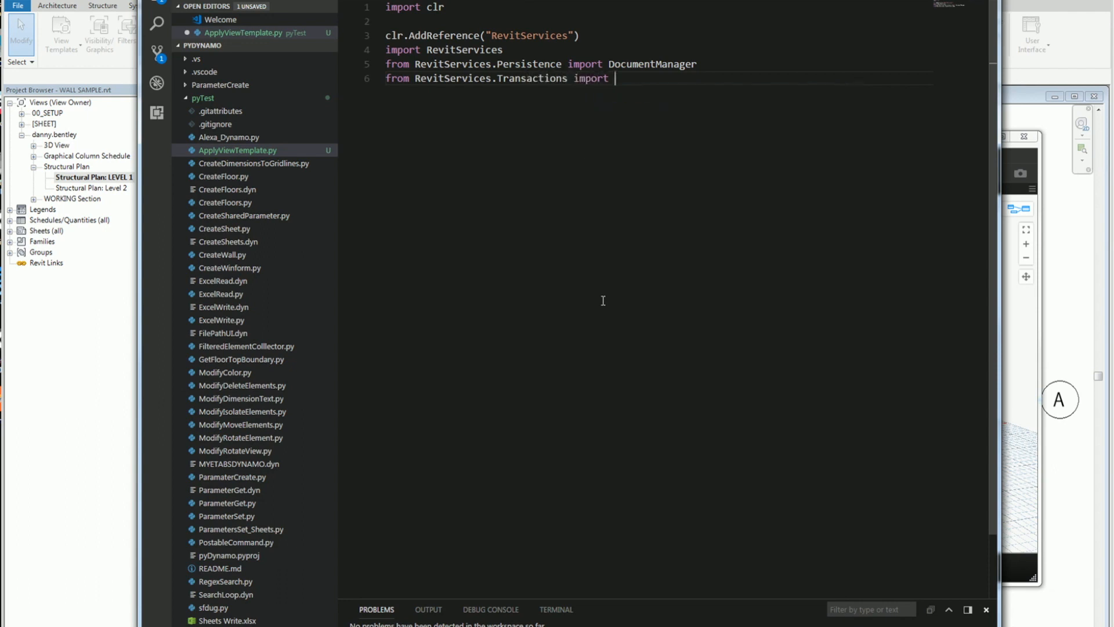
type("TransactionManager")
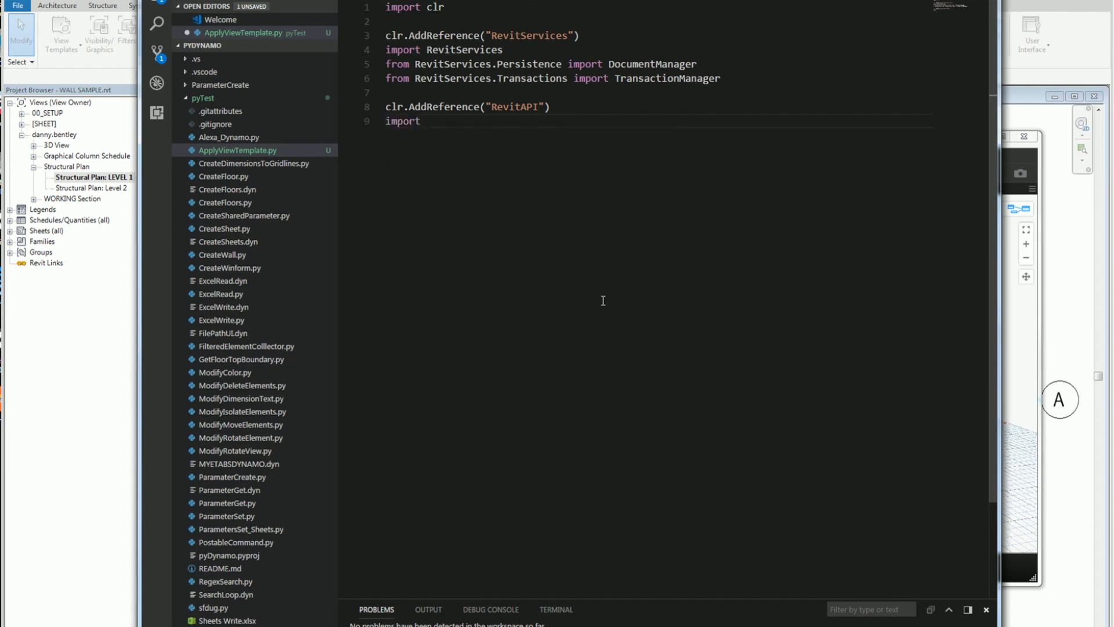
Import Autodesk and everything from Autodesk.Revit.DB.
type("Autodesk")
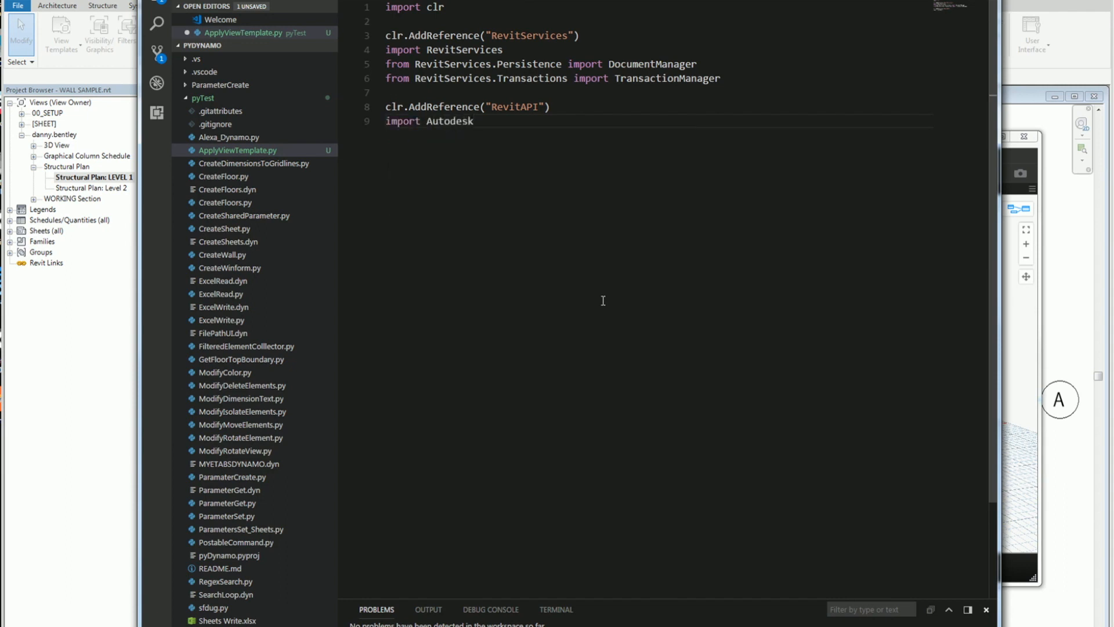
type("from Auto")
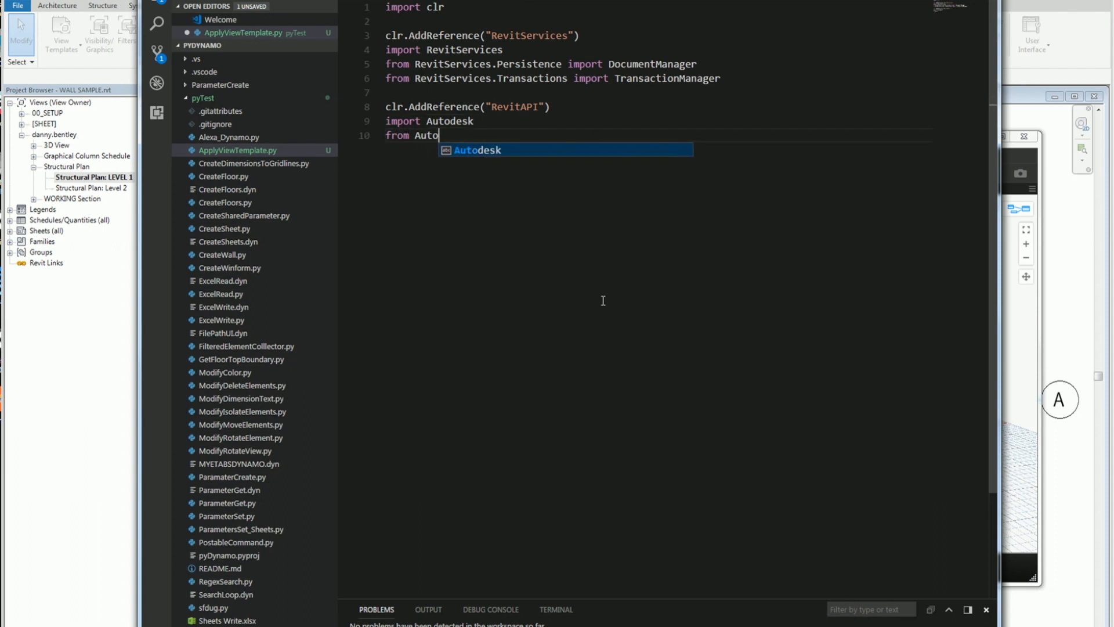
type("desk.Revit.")
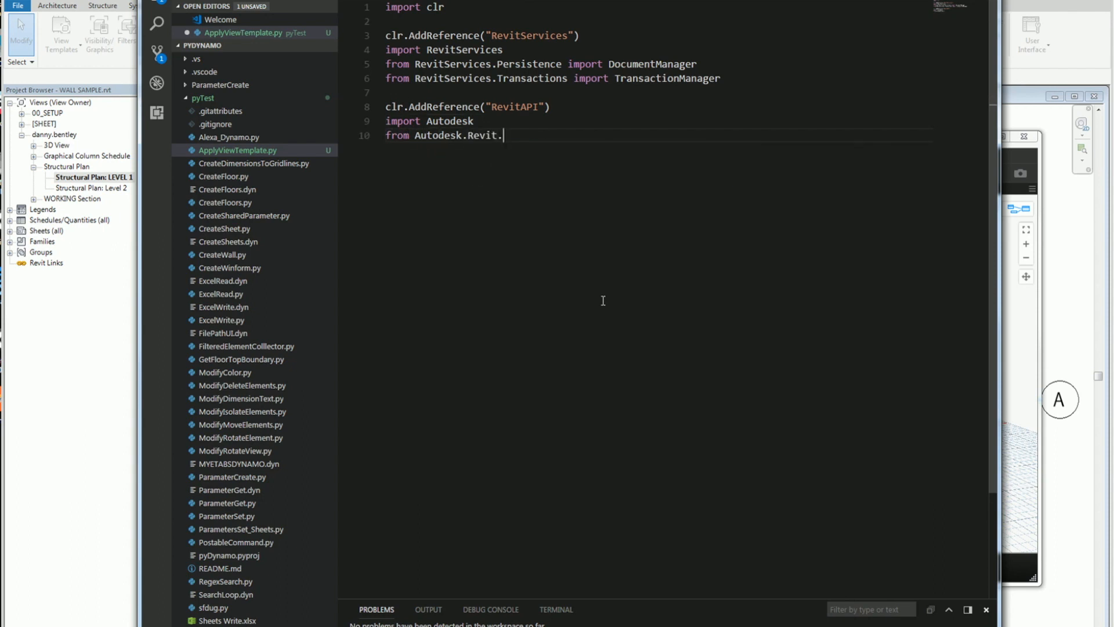
type("DB import *")
type("doc")
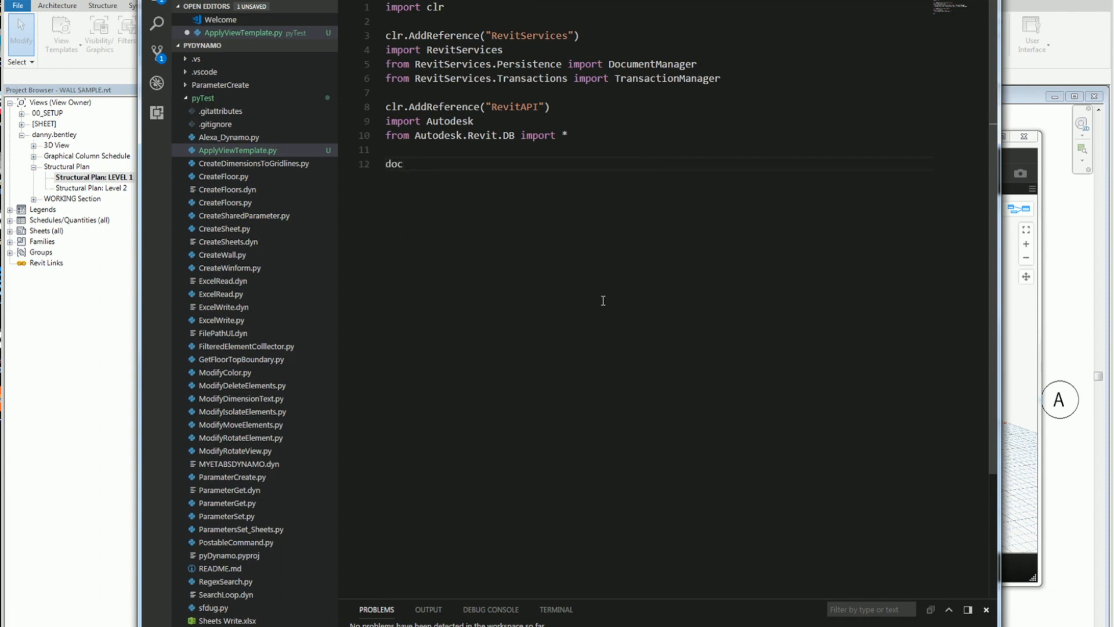
Define doc = DocumentManager.Instance.CurrentDBDocument.
type("= DocumentManager.Instance.")
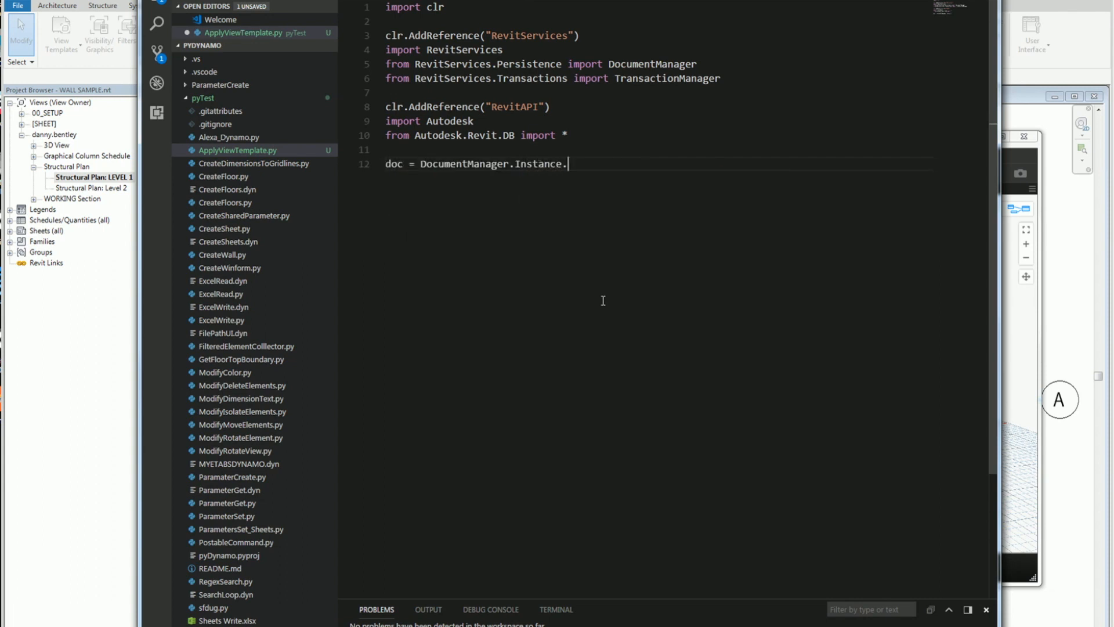
type("CurrentDBDocu")
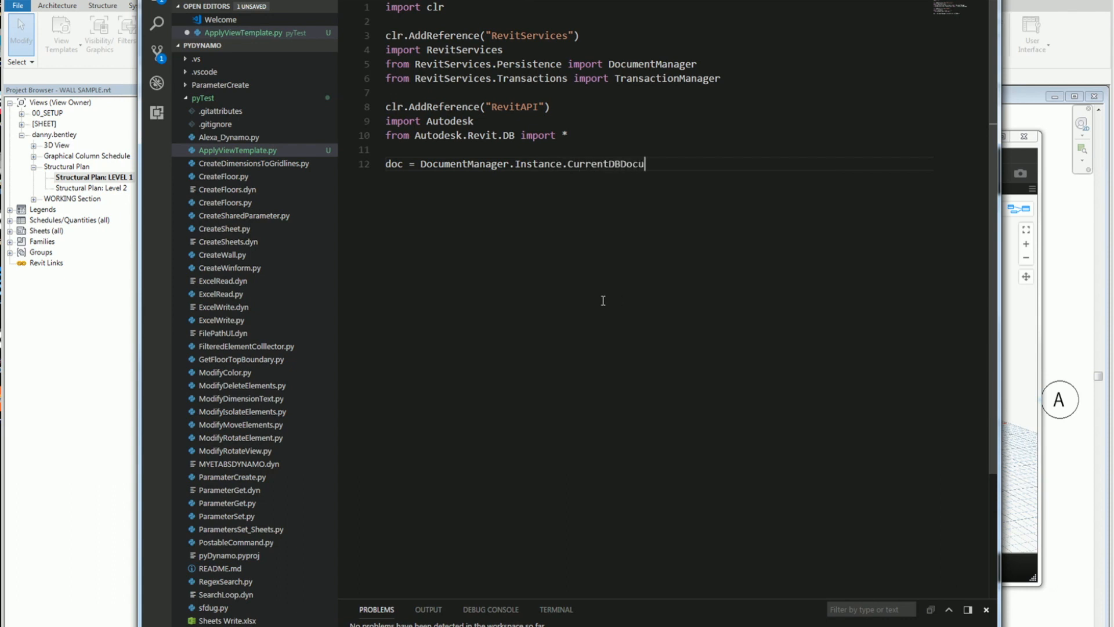
key("Enter")
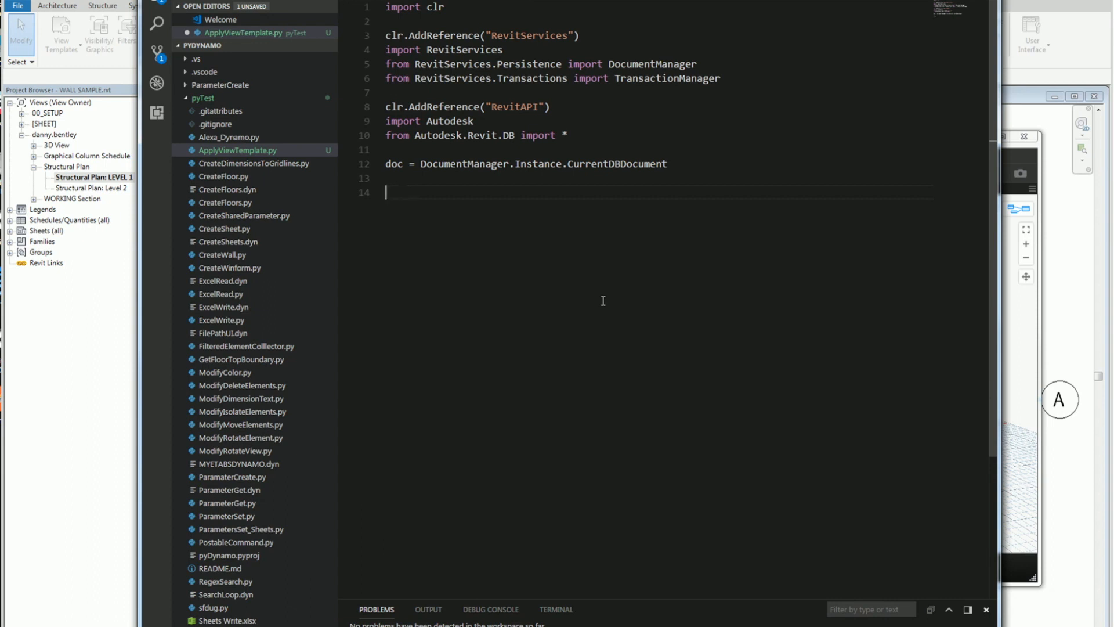
Set viewTempName = IN[1] and start an empty views list.
type("view")
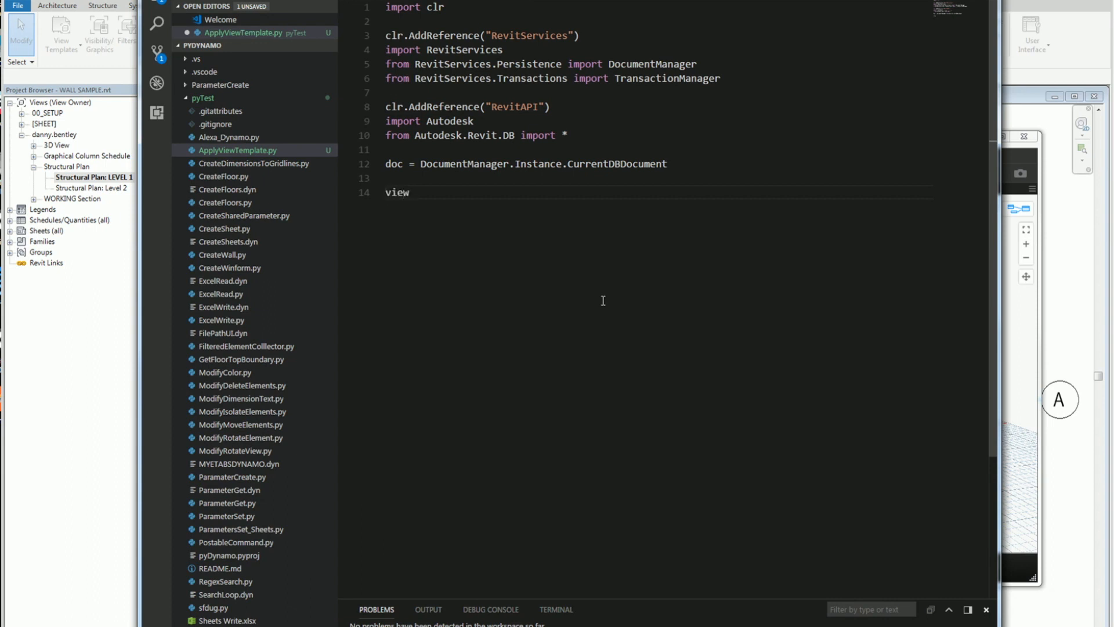
type("Temp")
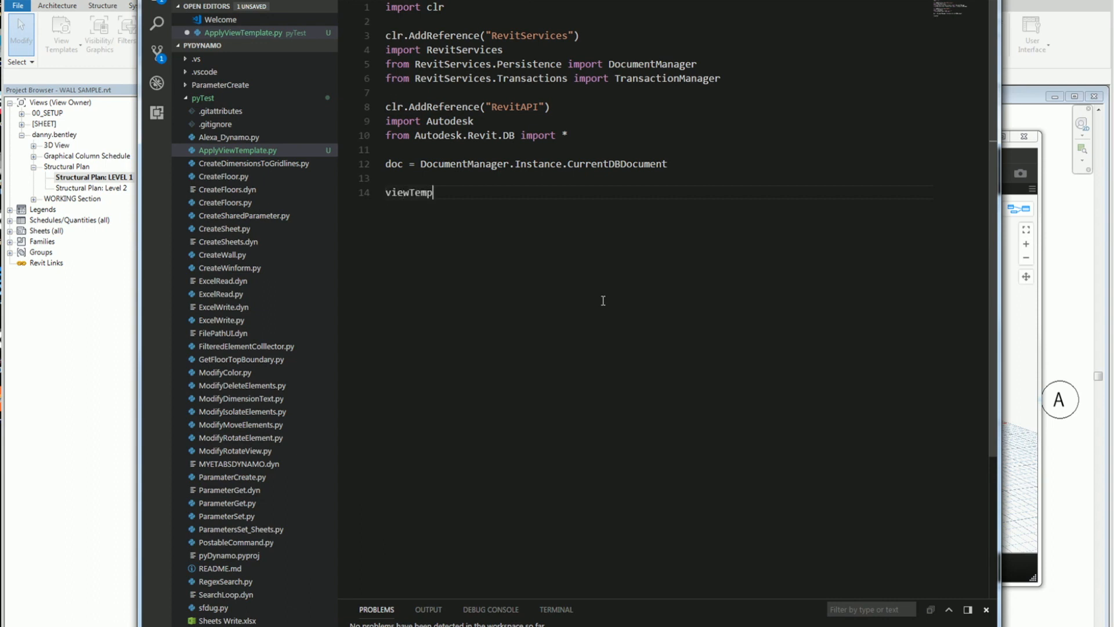
type("Na")
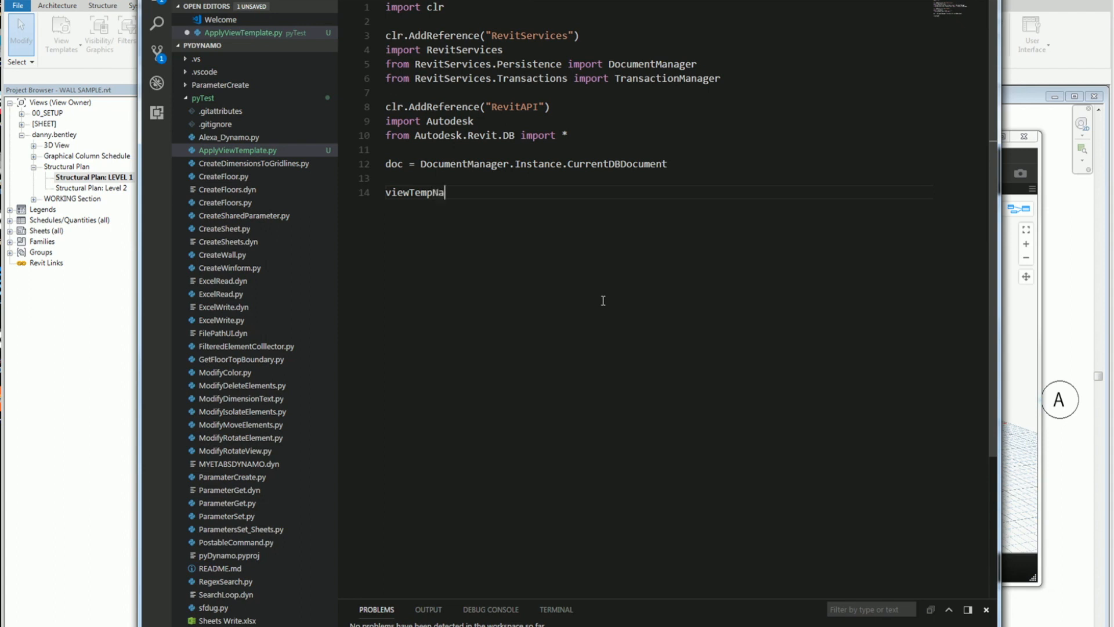
type("me =")
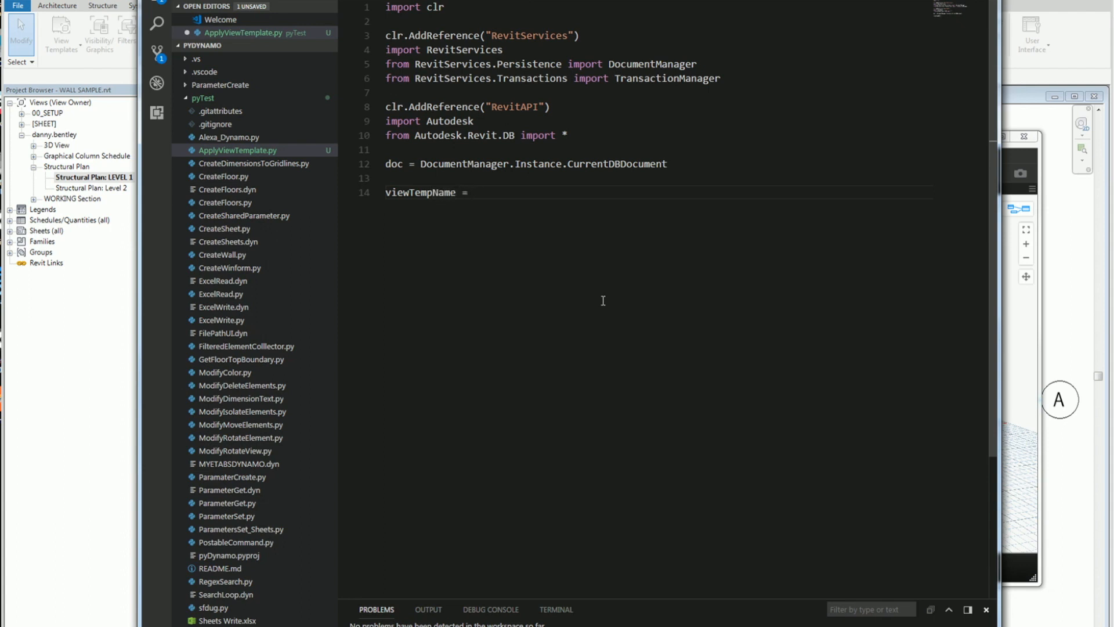
type("IN")
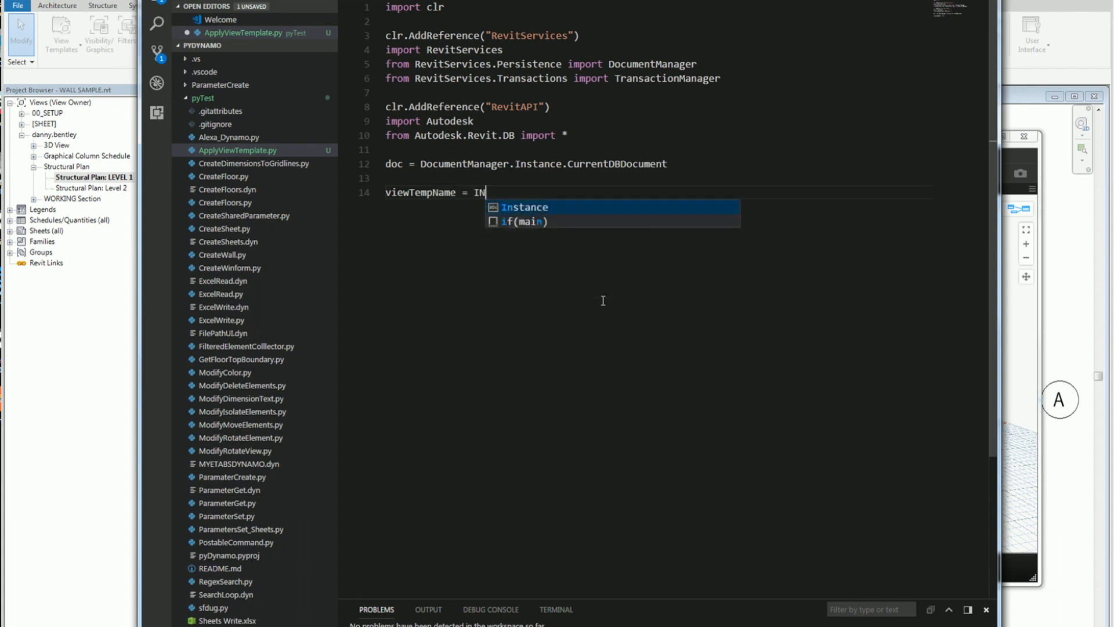
type("[]")
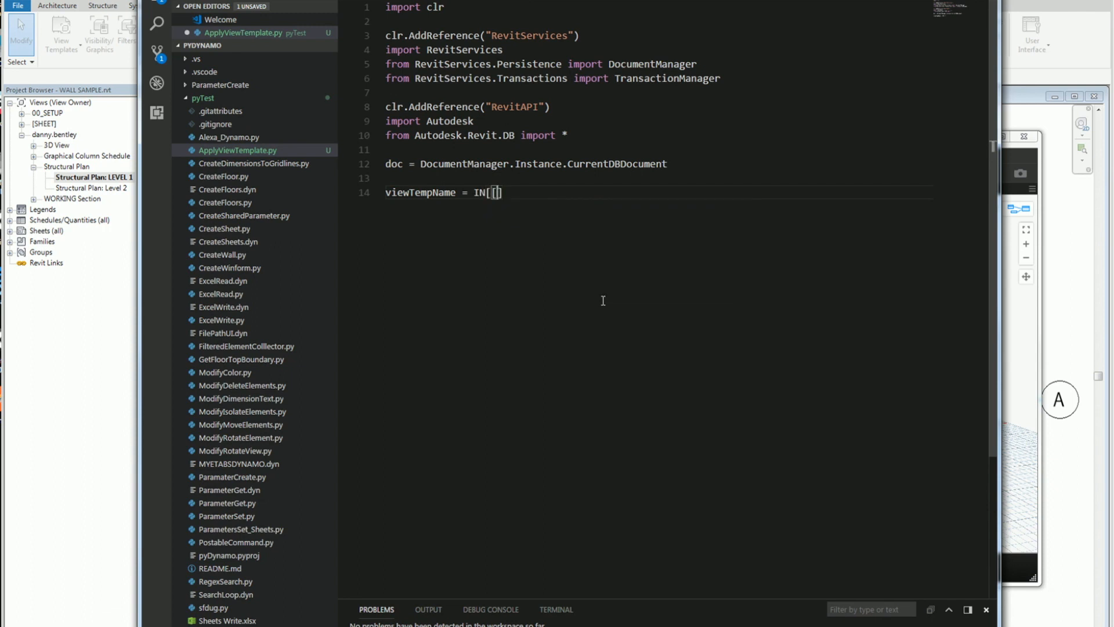
type("1")
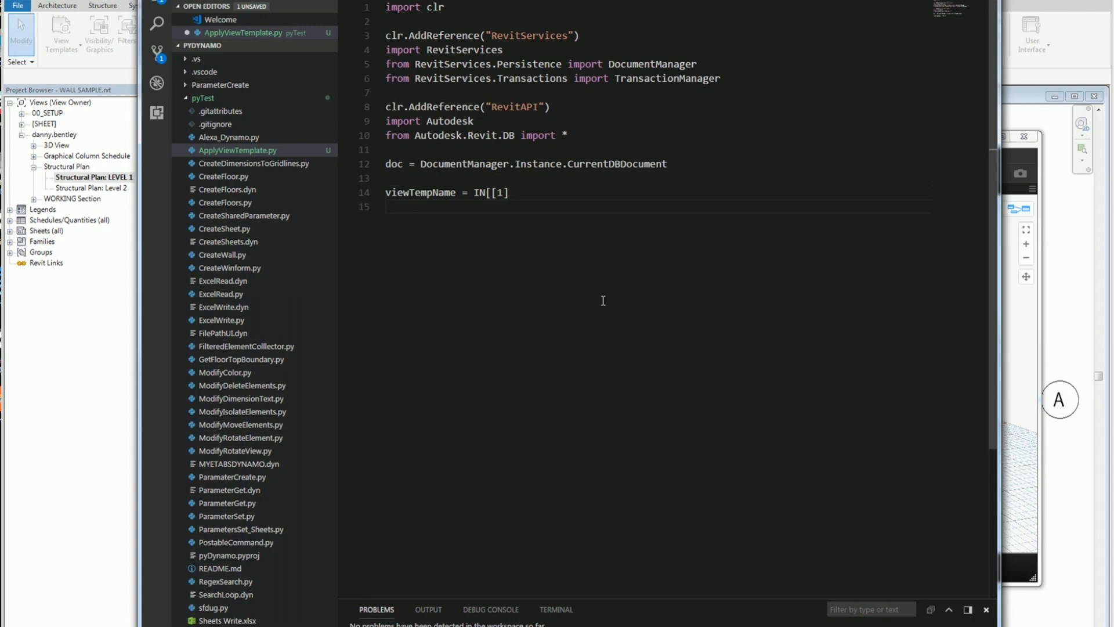
type("view")
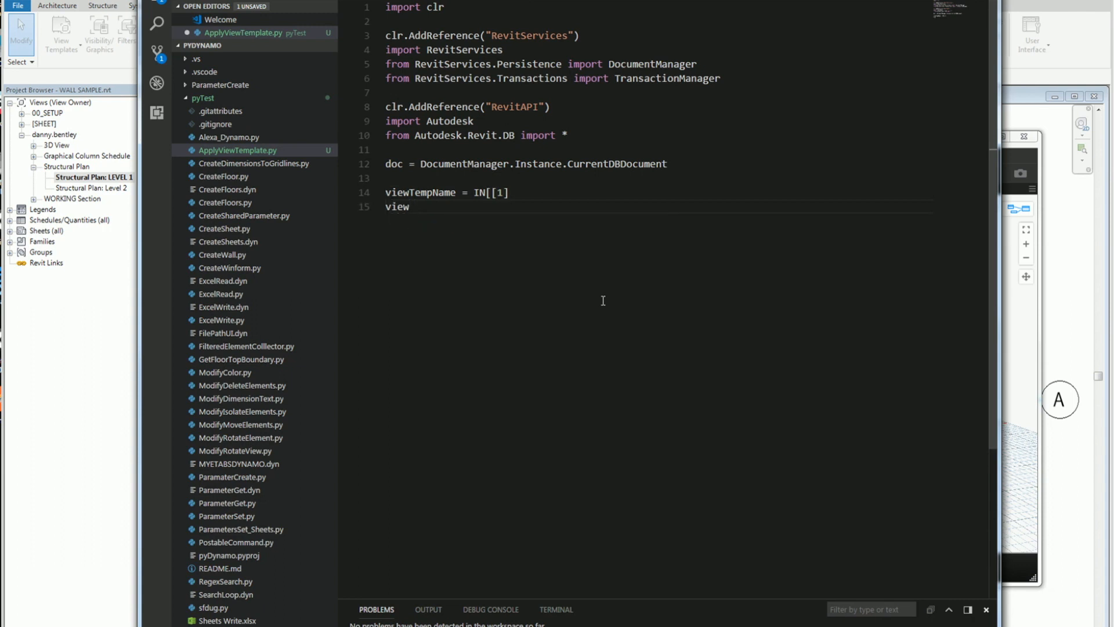
type("= []")
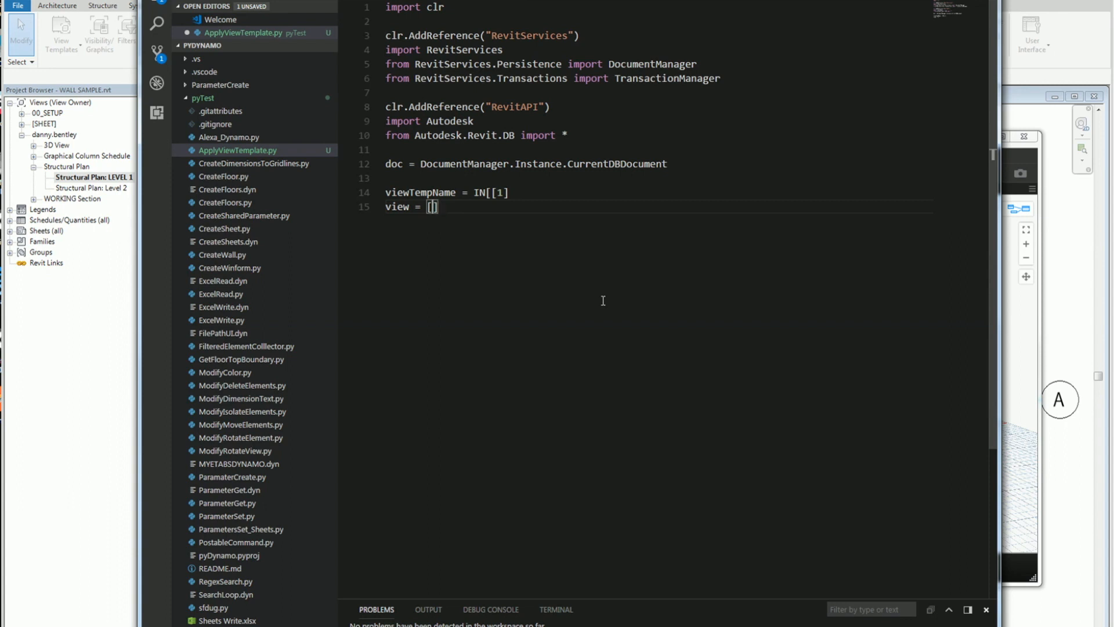
type("s")
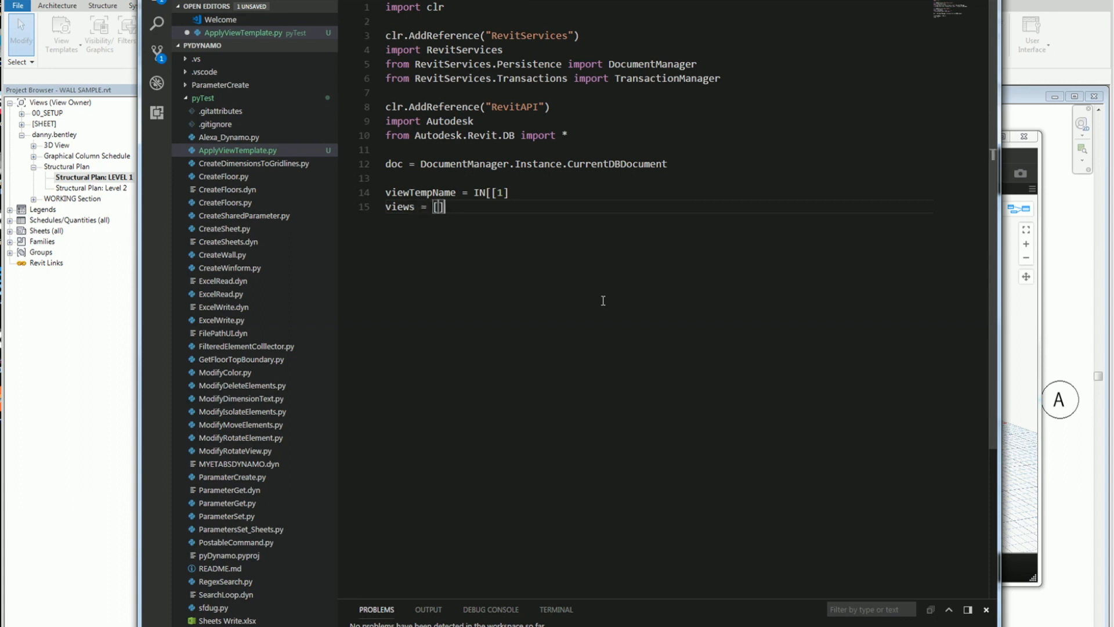
Loop over IN[0], appending UnwrapElement(i) to views.
type("for")
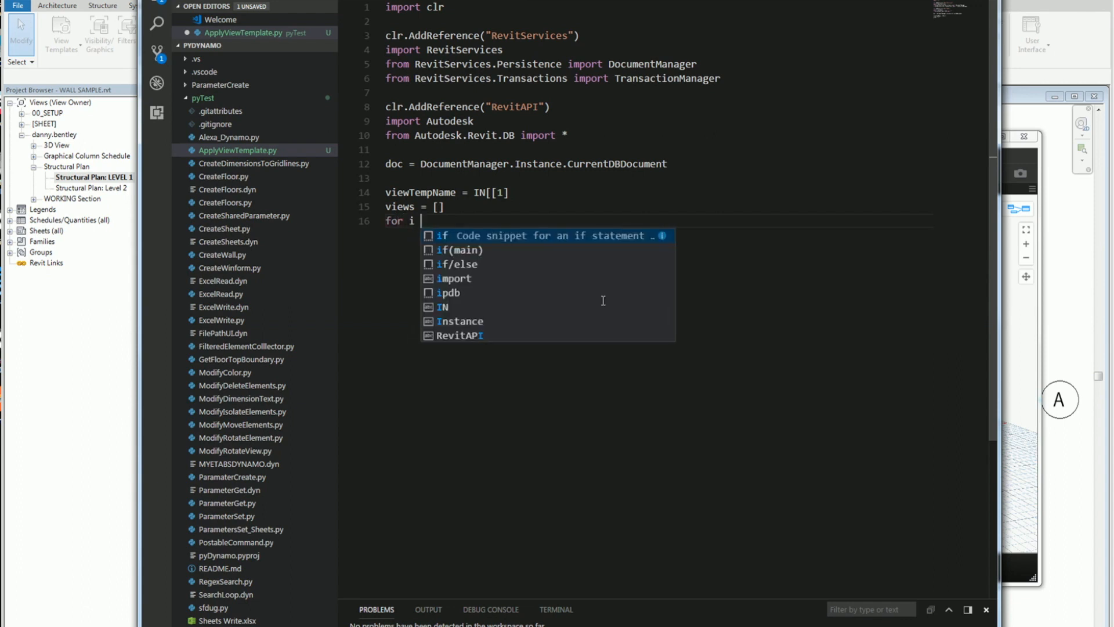
type("in in IN[")
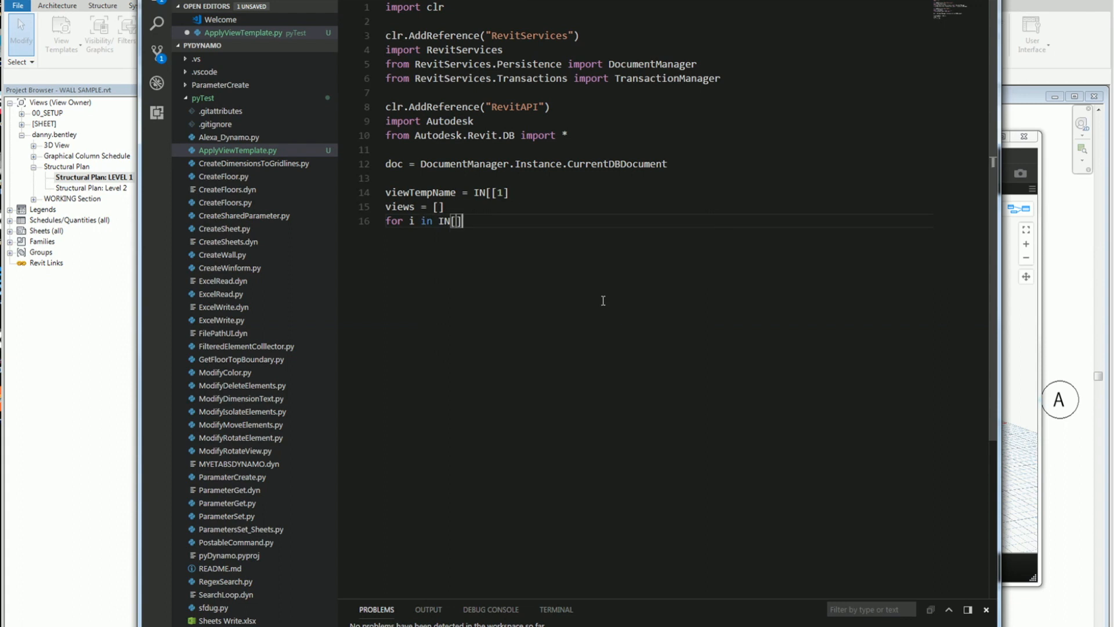
type("0")
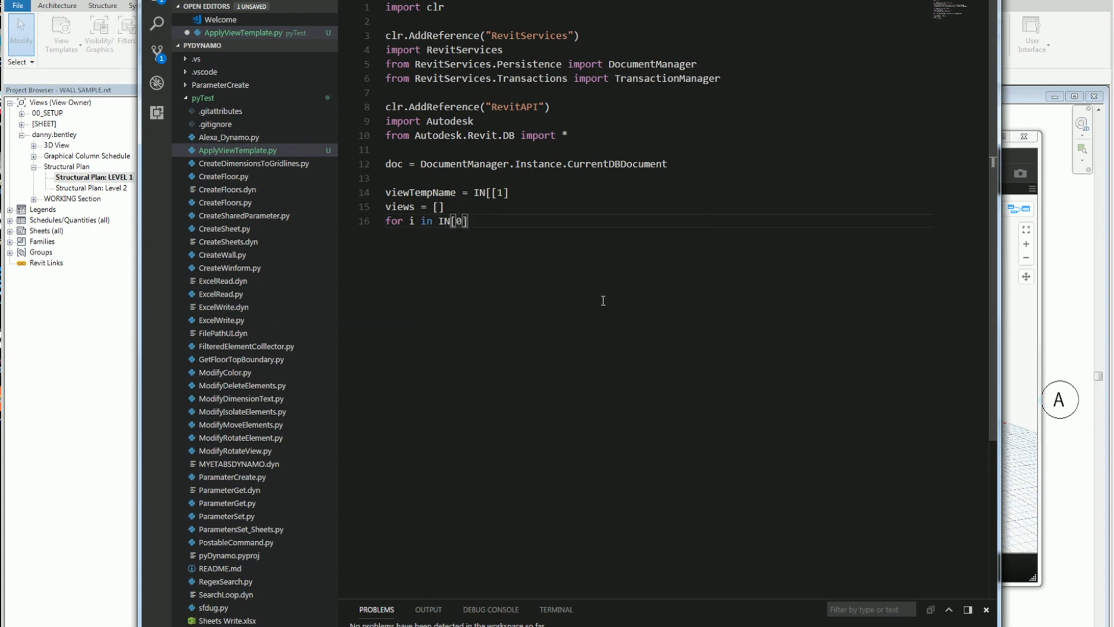
type(":")
type("views.a")
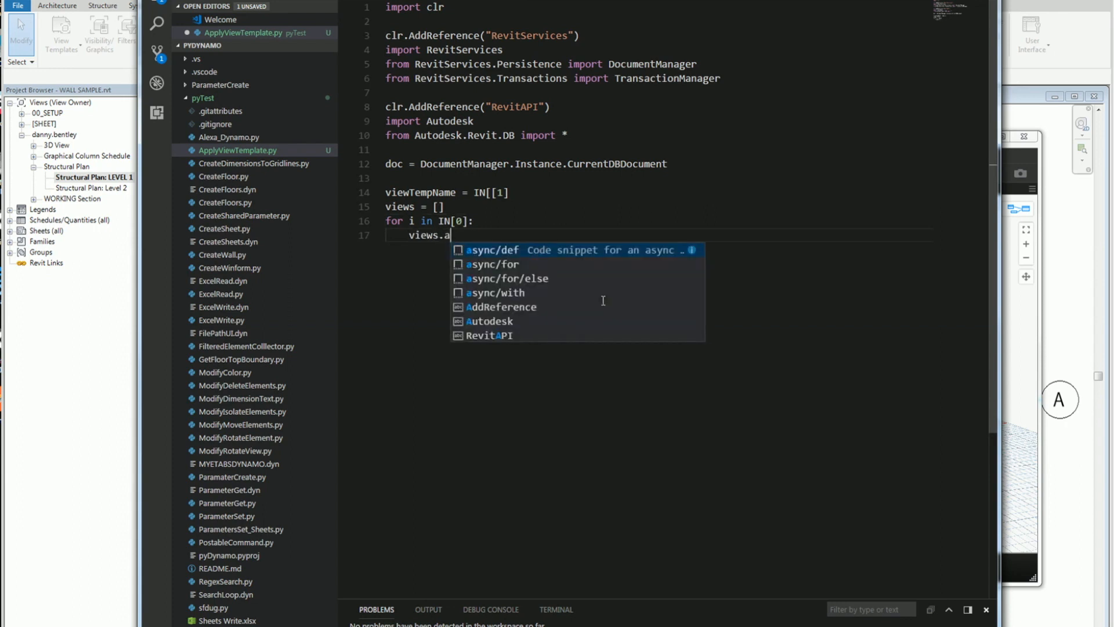
type("ppend")
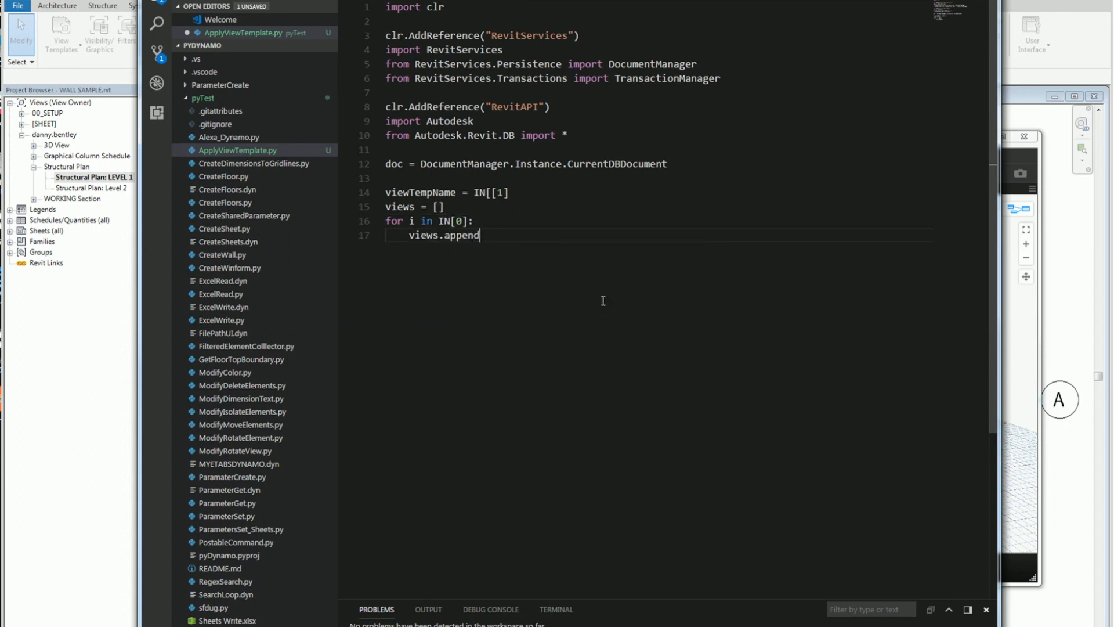
type("(u")
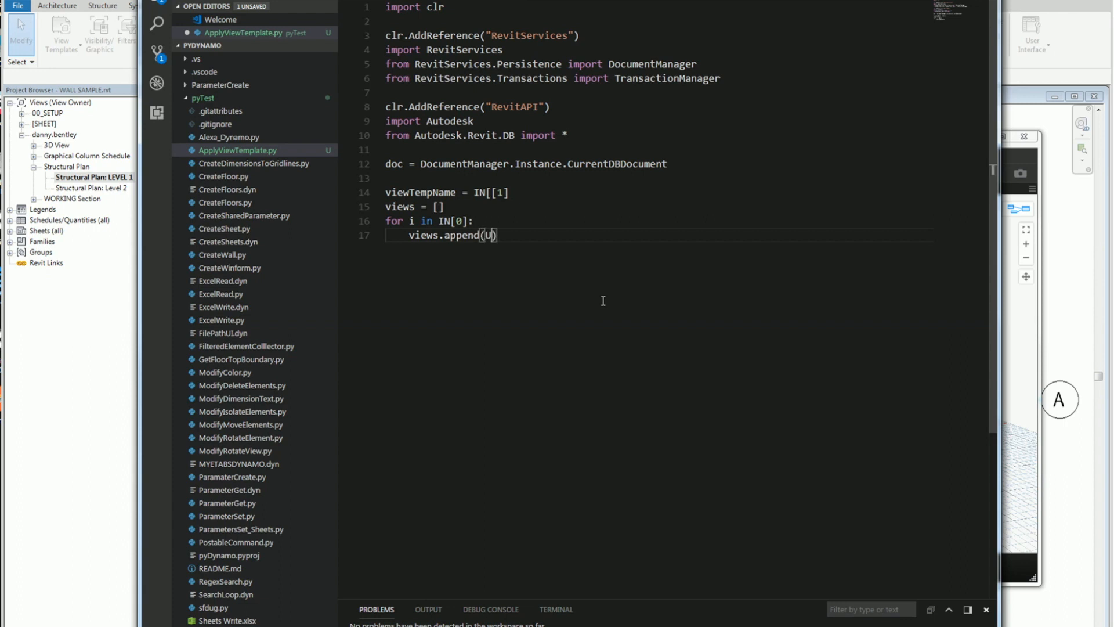
type("nw")
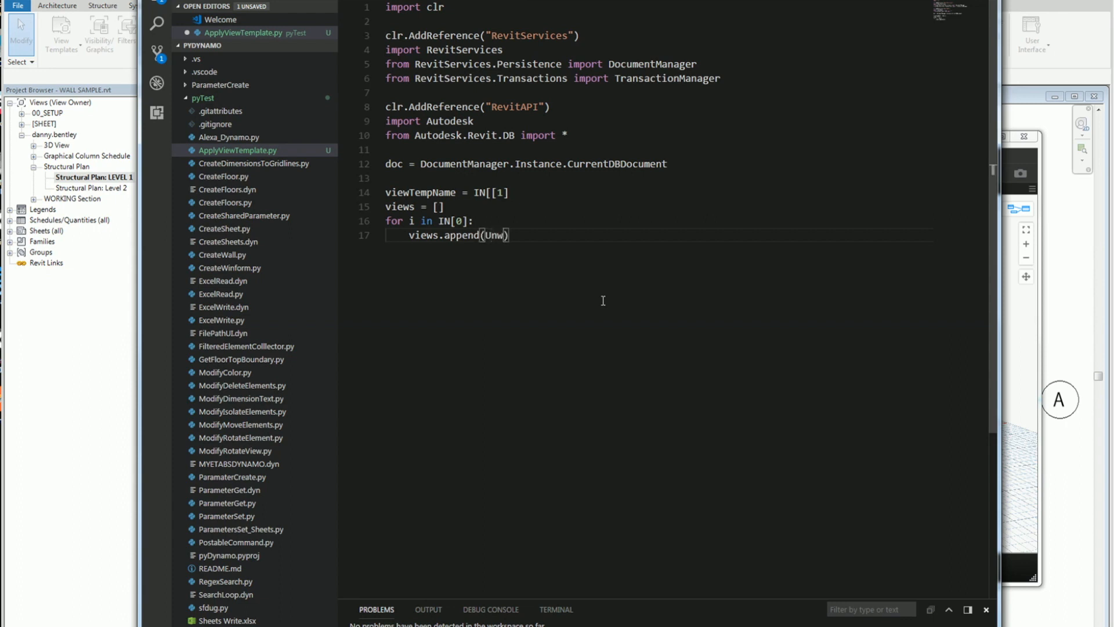
type("rapE")
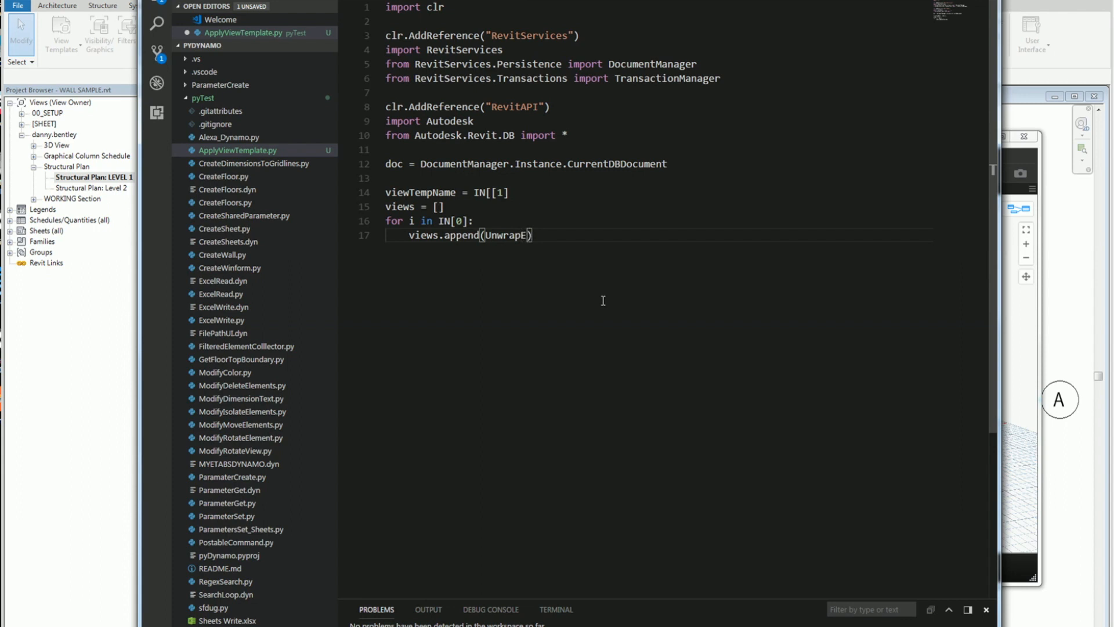
key("Backspace")
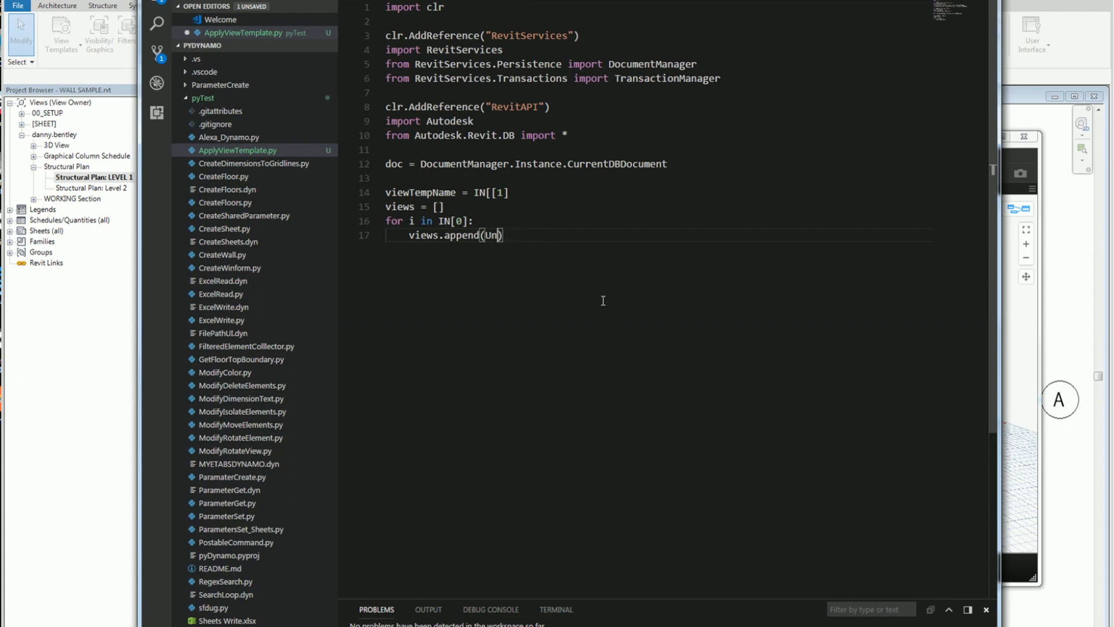
type("wrap")
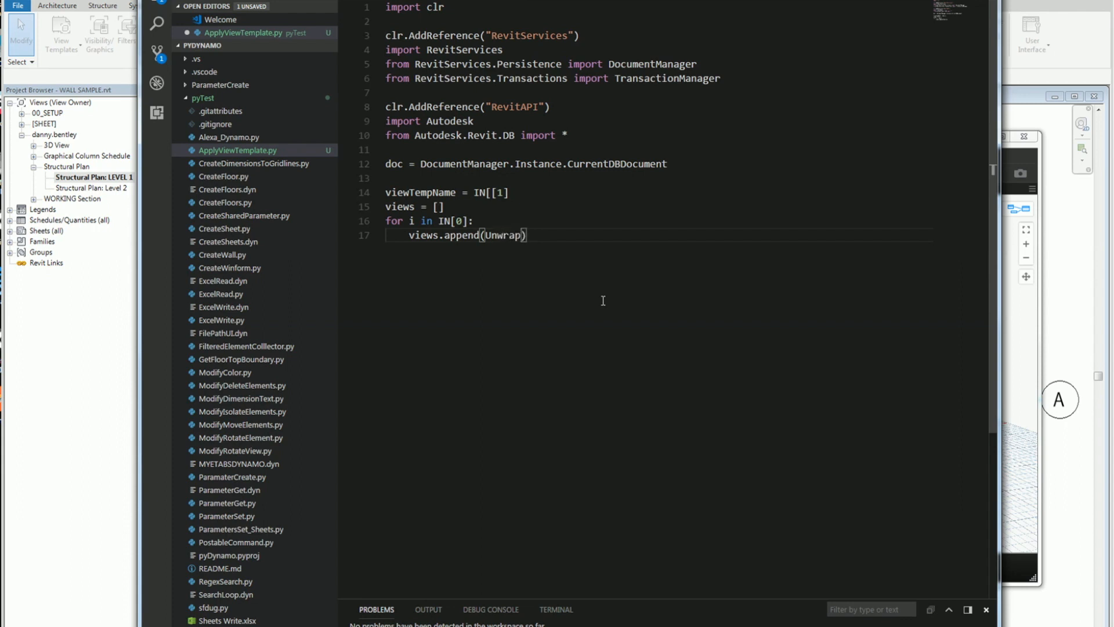
type("El")
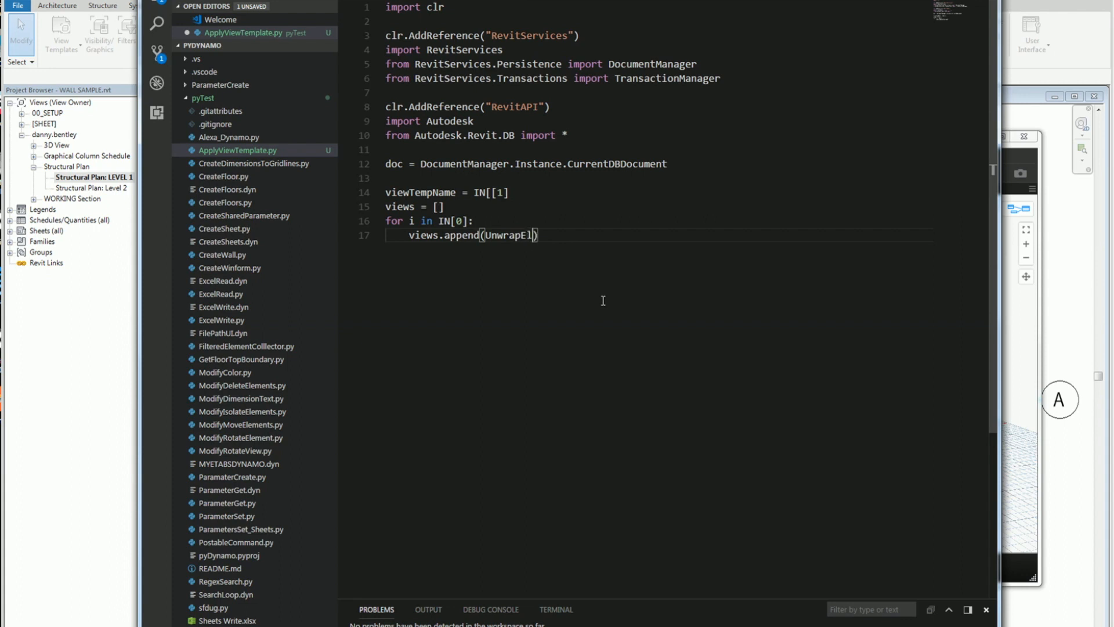
type("ement")
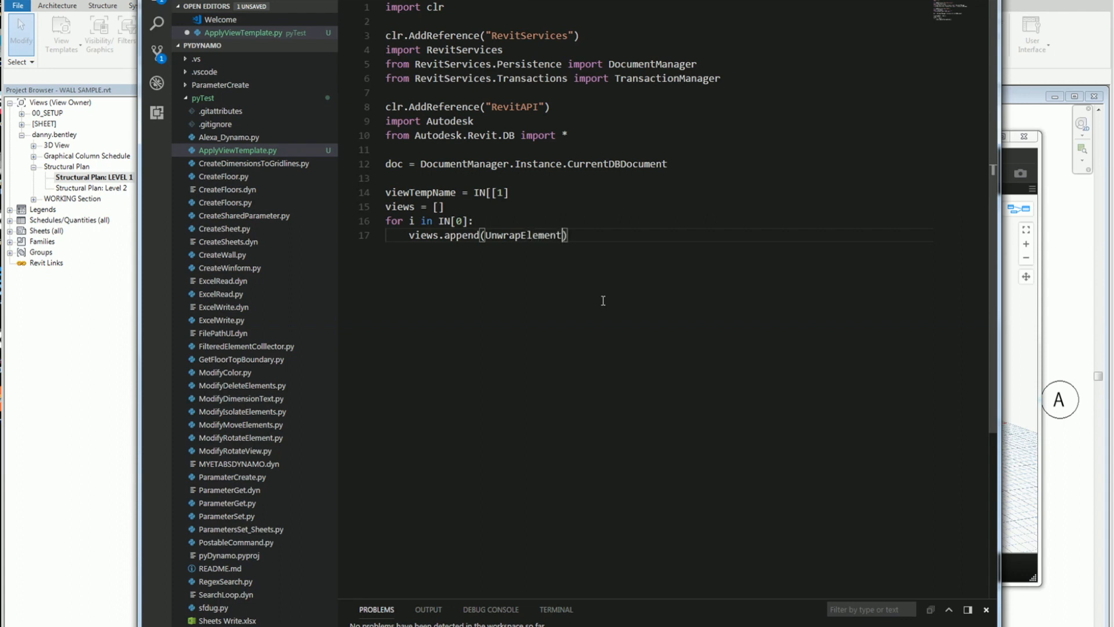
type("i")
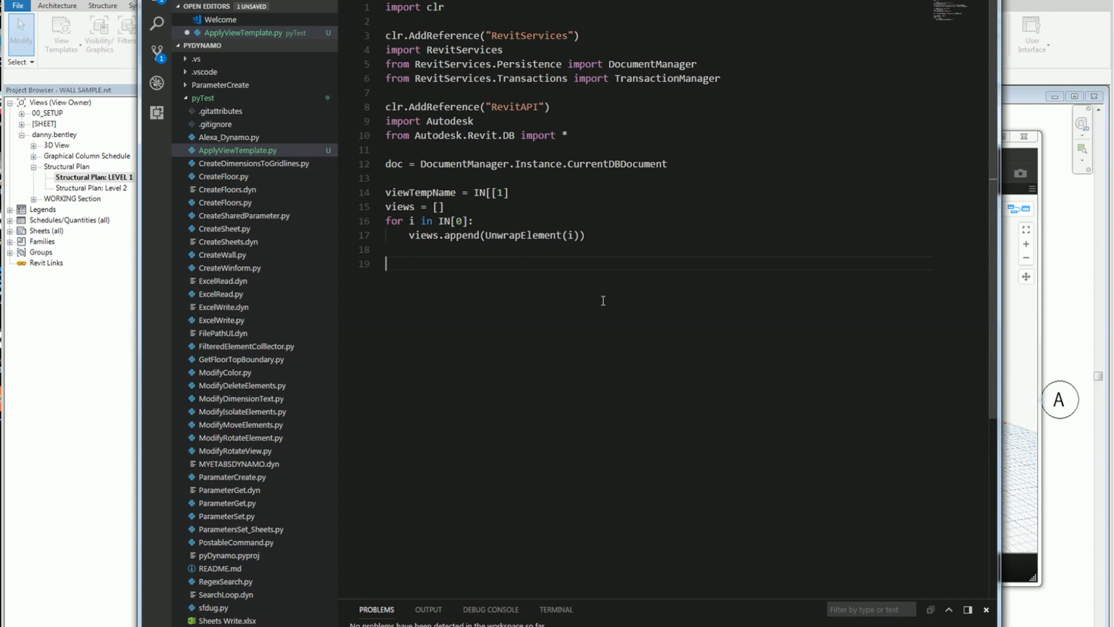
Open the transaction with TransactionManager.Instance.EnsureInTransaction(doc).
type("TransactionManager.Instance.E")
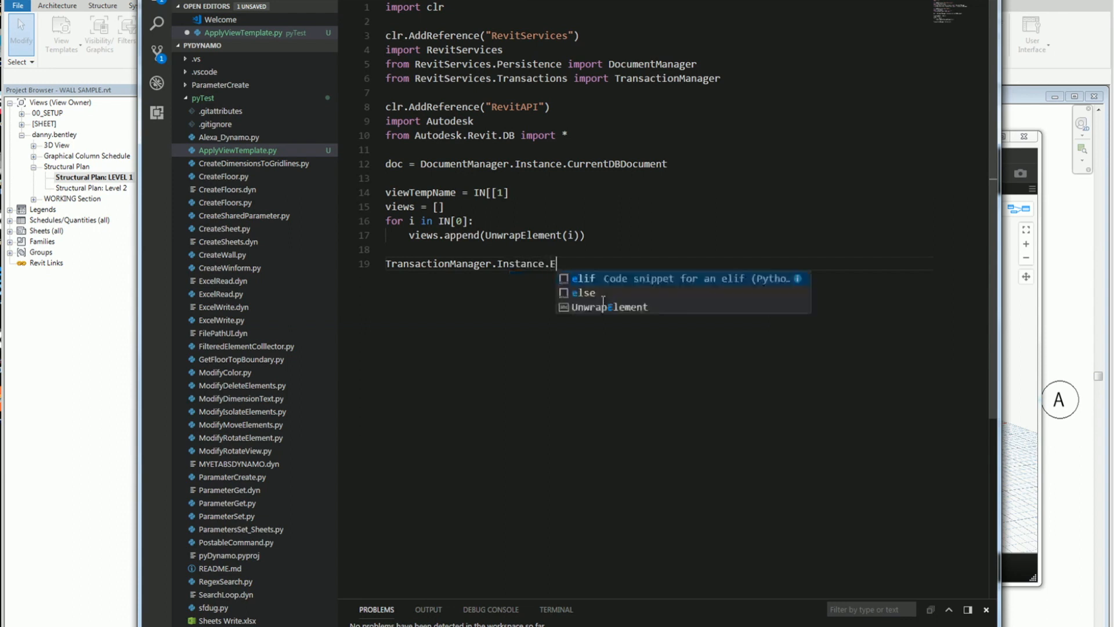
type("nsure")
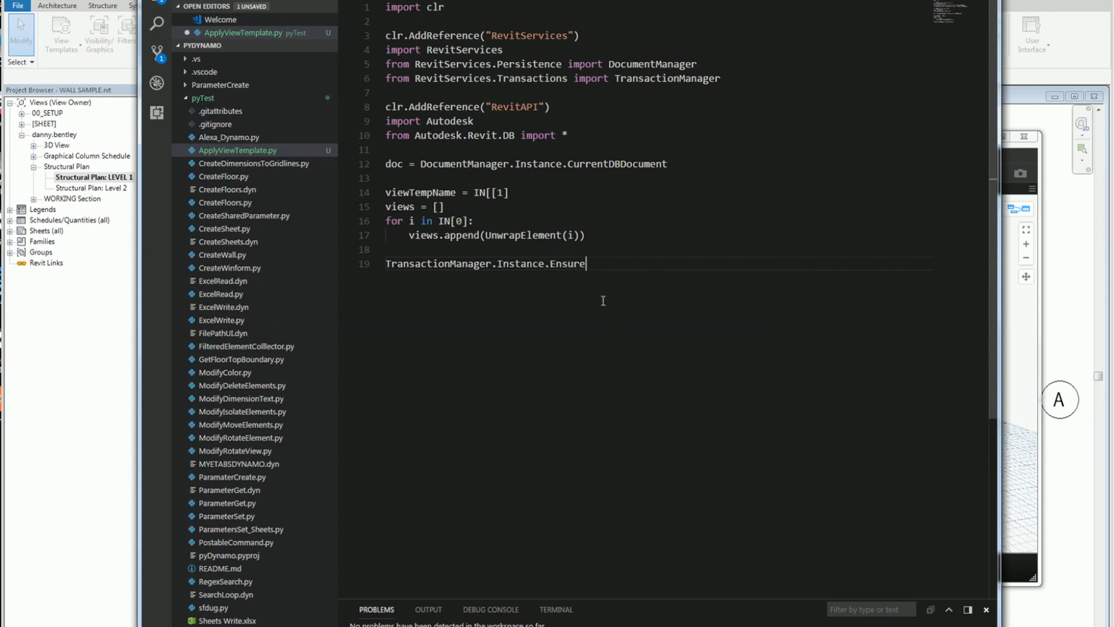
type("InT")
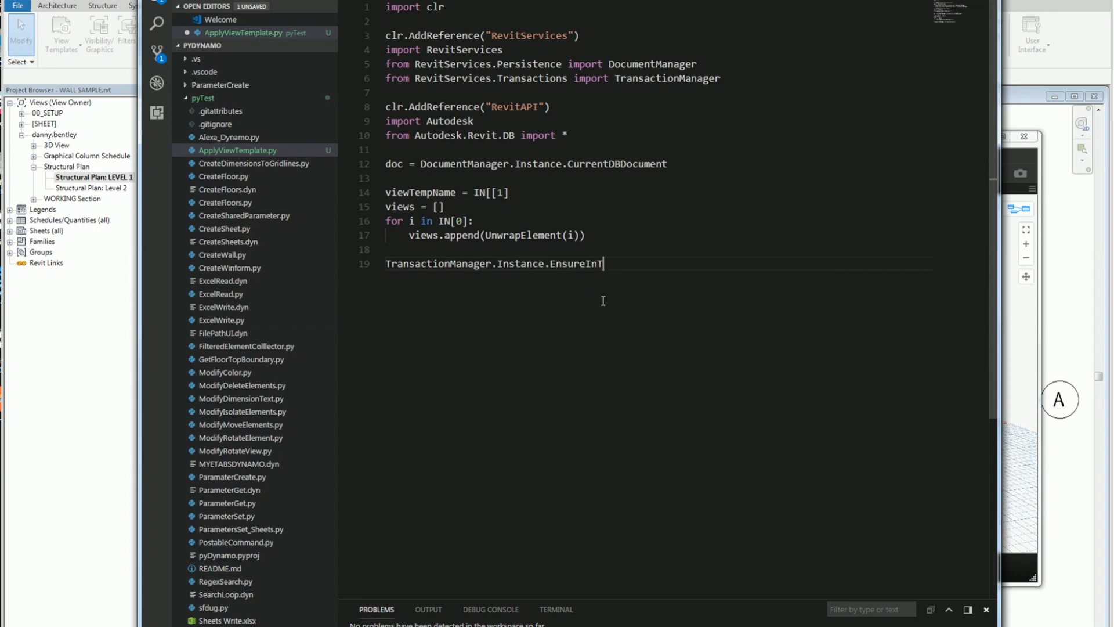
type("ransaction")
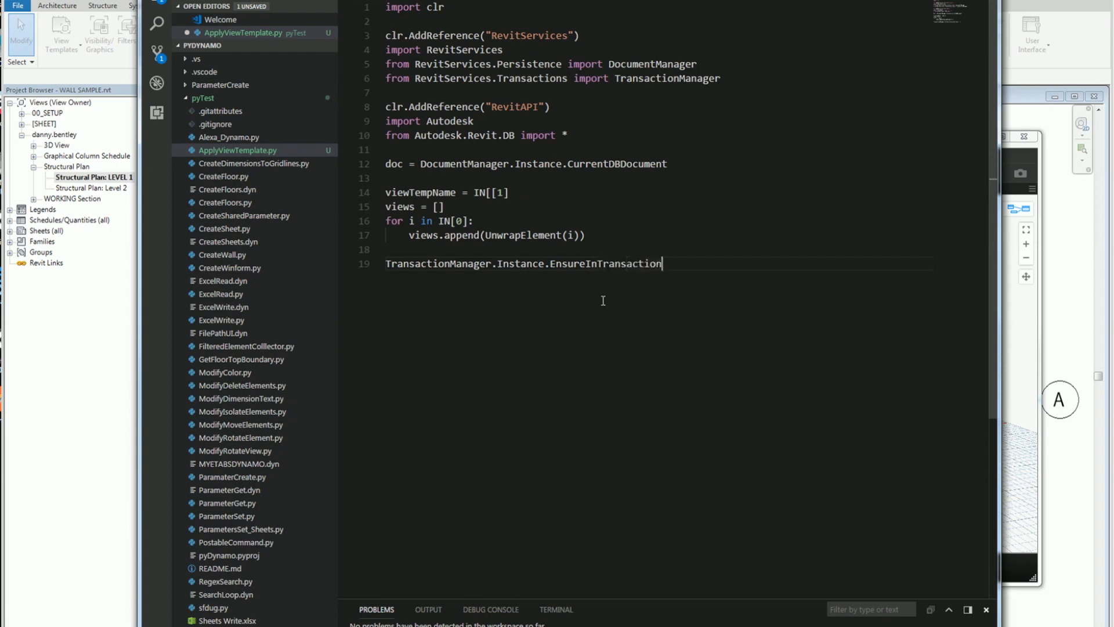
type("(doc")
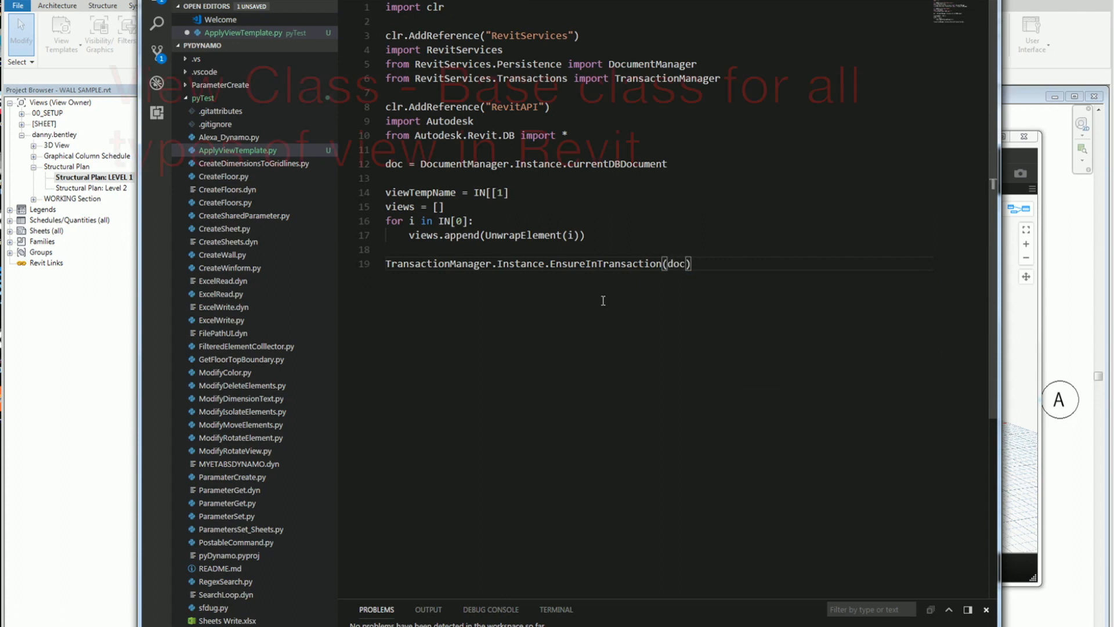
Write collector = FilteredElementCollector(doc).OfClass(View) and begin a for loop.
type("coll")
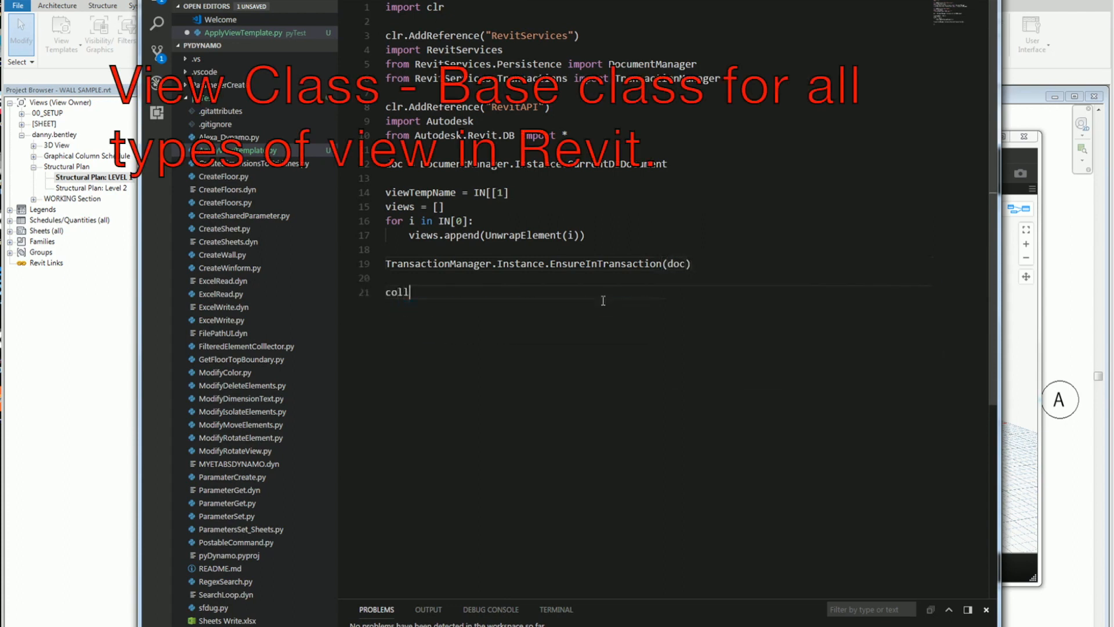
type("ector")
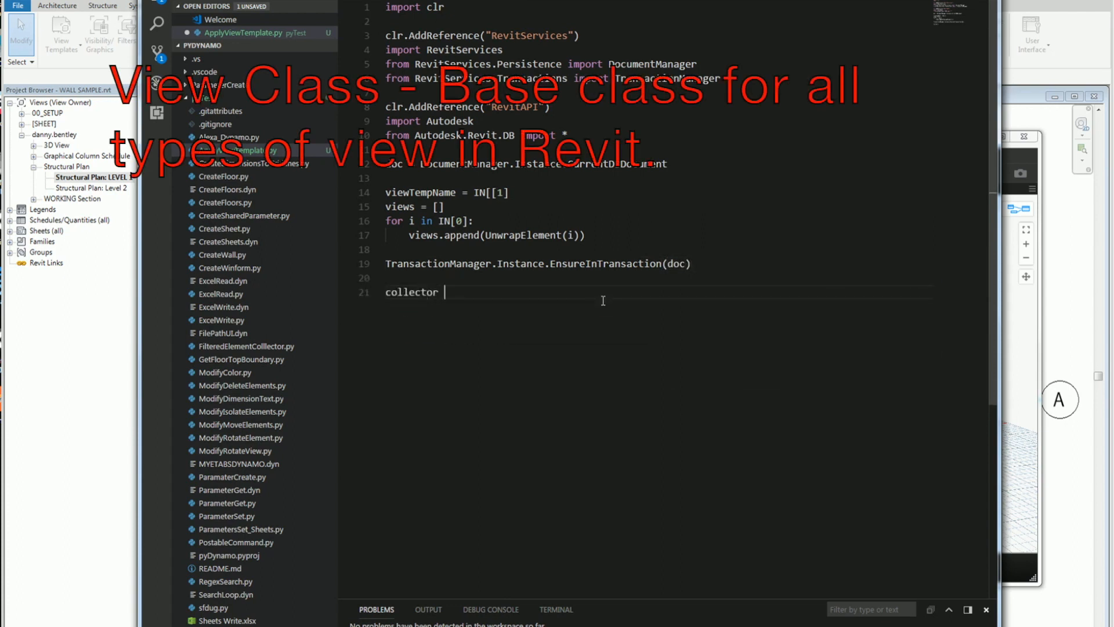
type("= F")
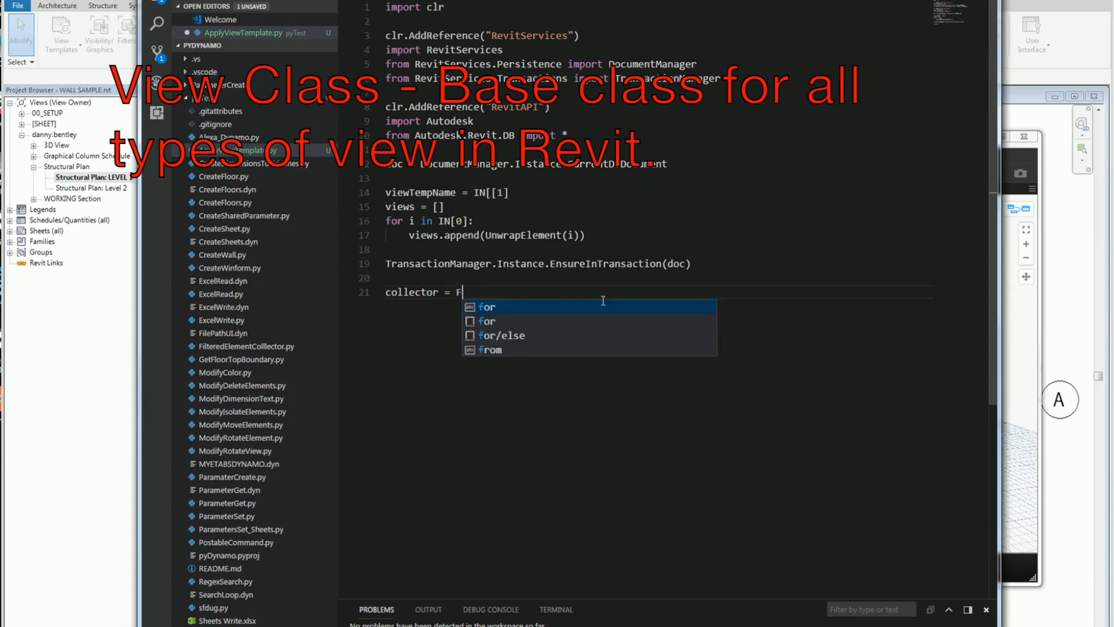
type("ilter")
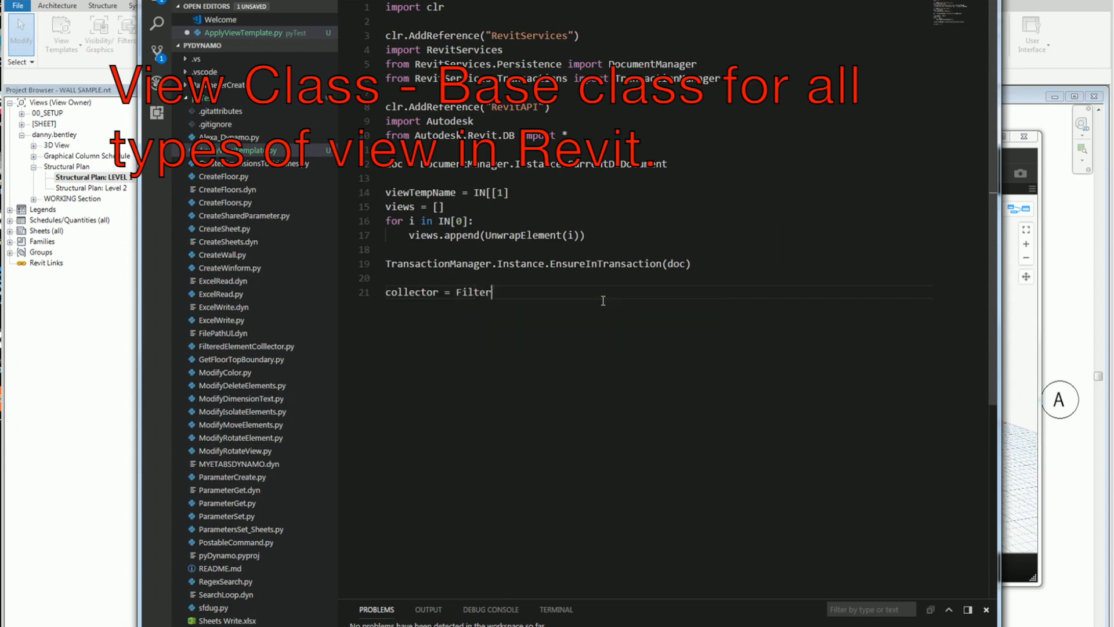
type("ed")
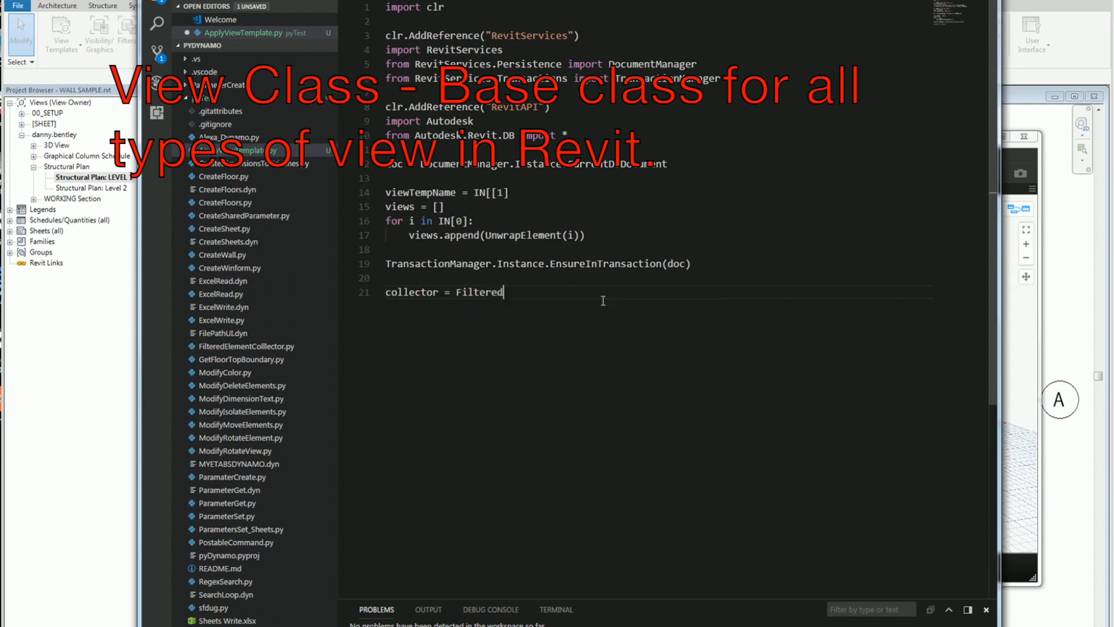
type("El")
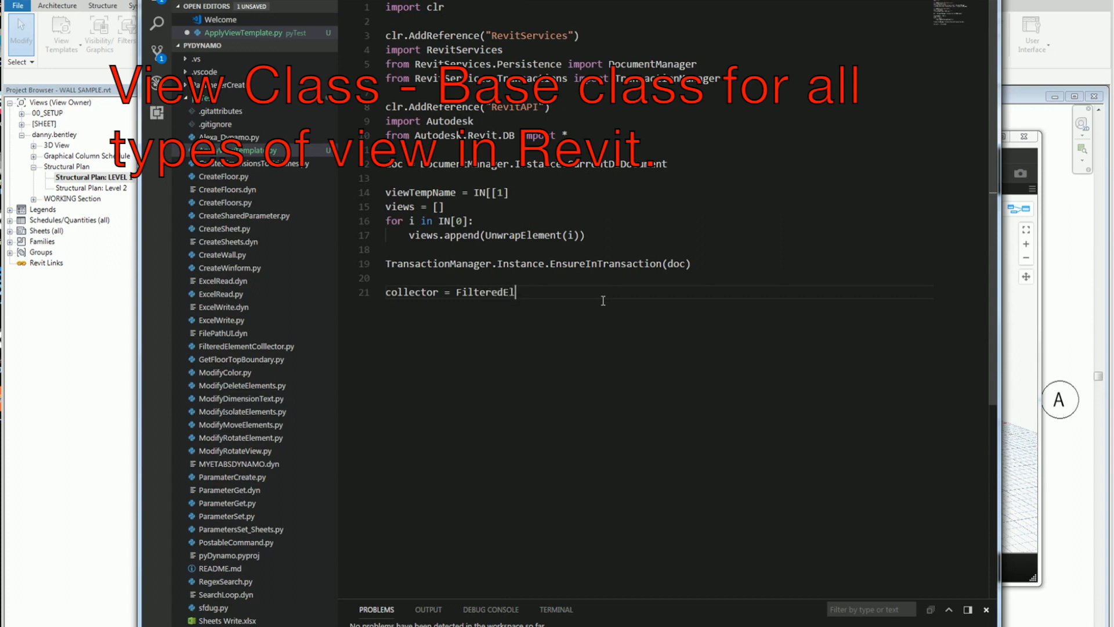
type("ement")
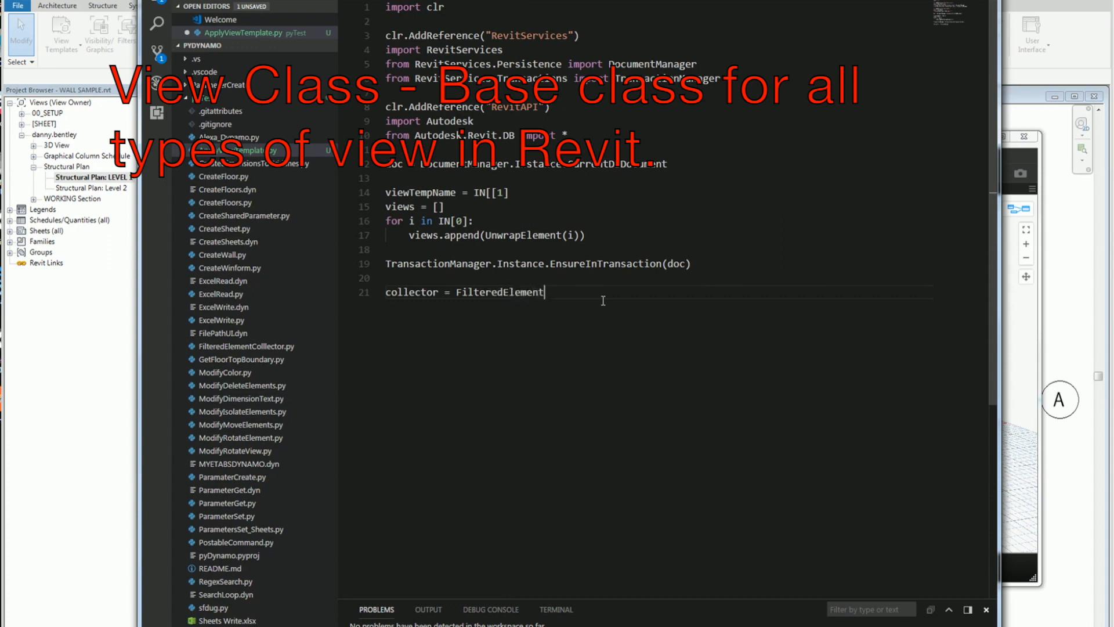
type("Collector")
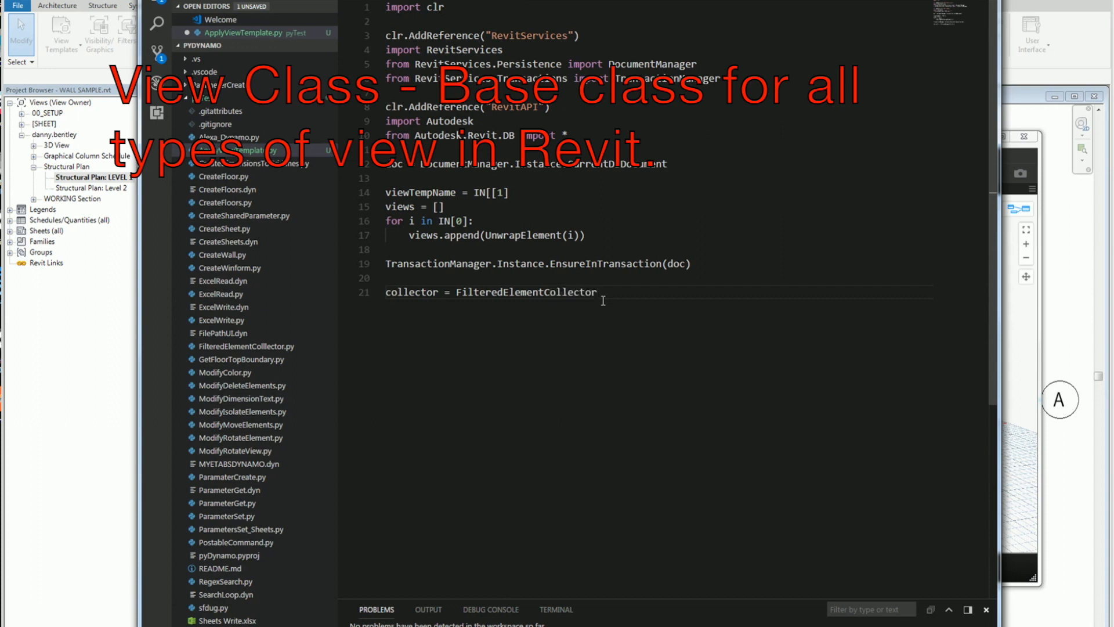
type("(doc)")
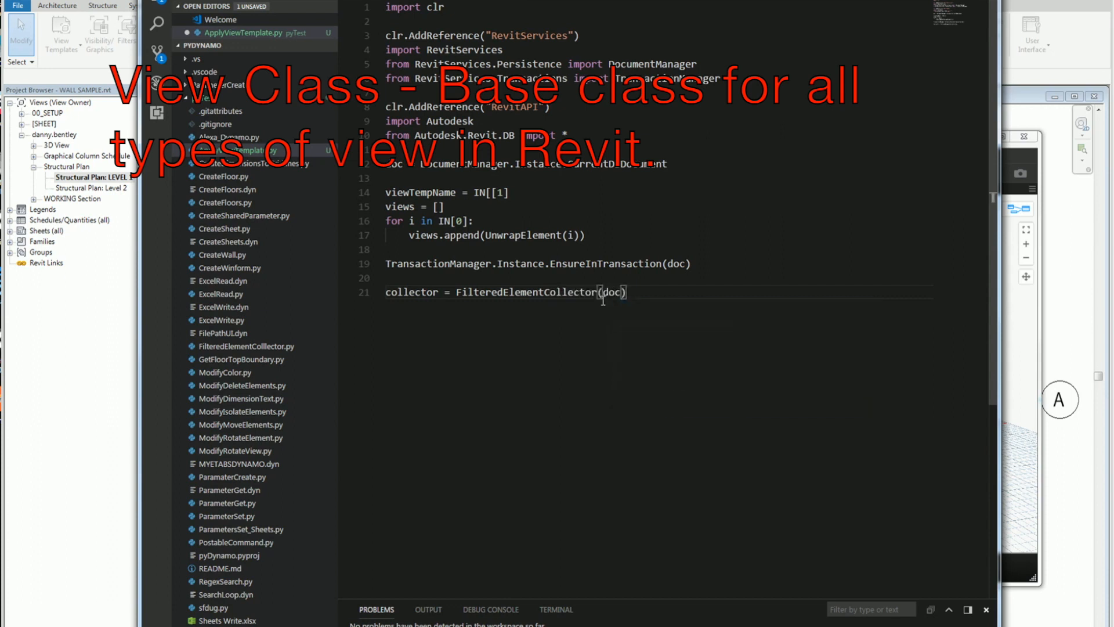
type(".")
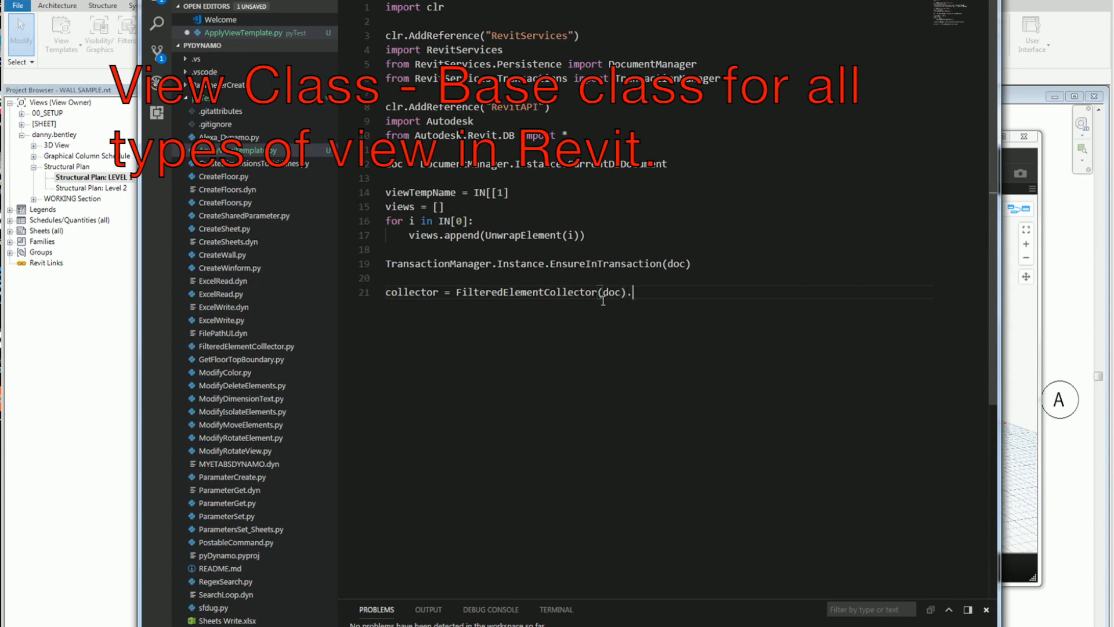
type("OfClass")
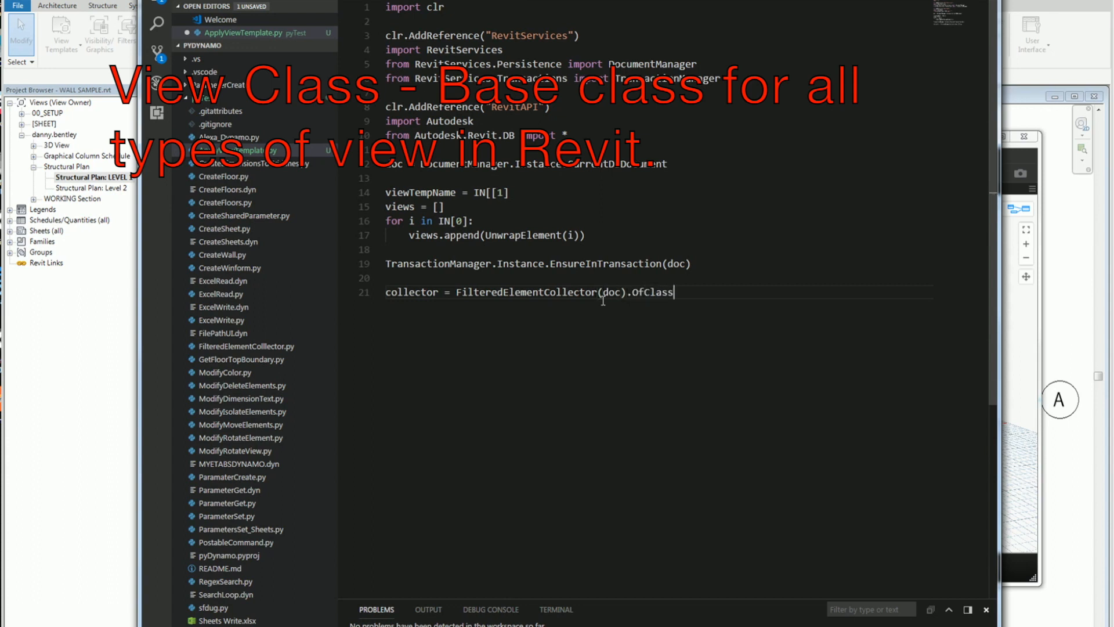
type("(View")
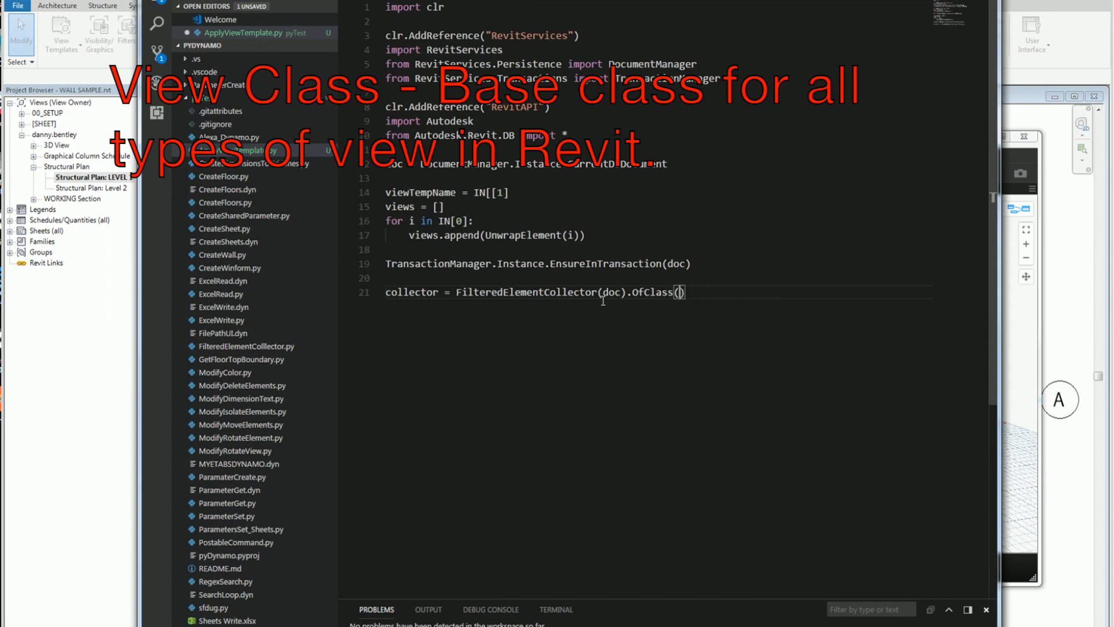
type("View")
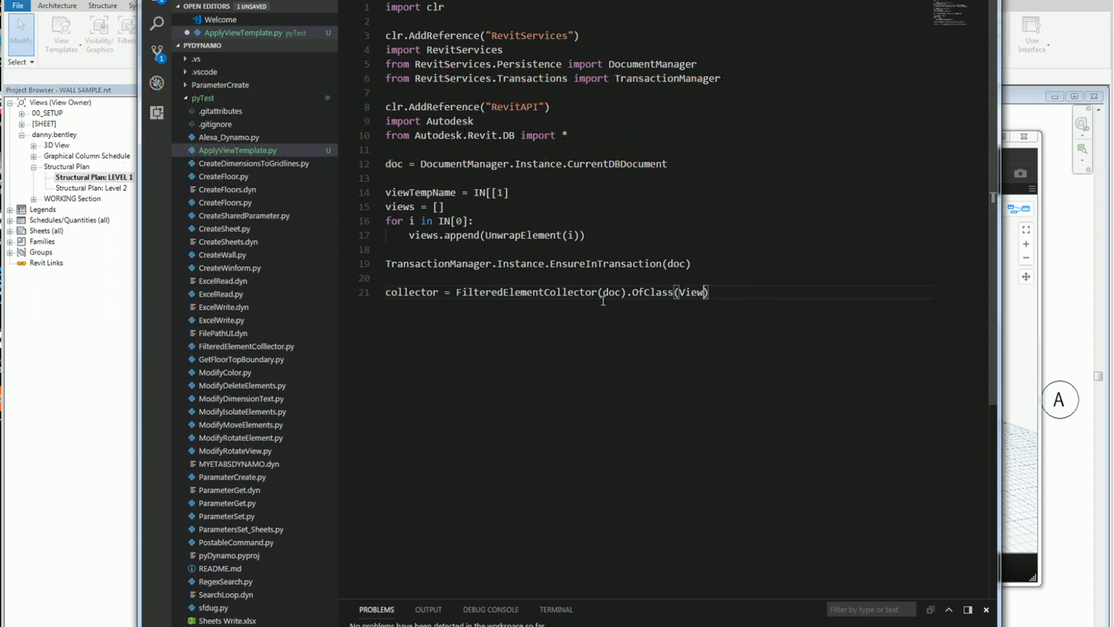
type("for i in")
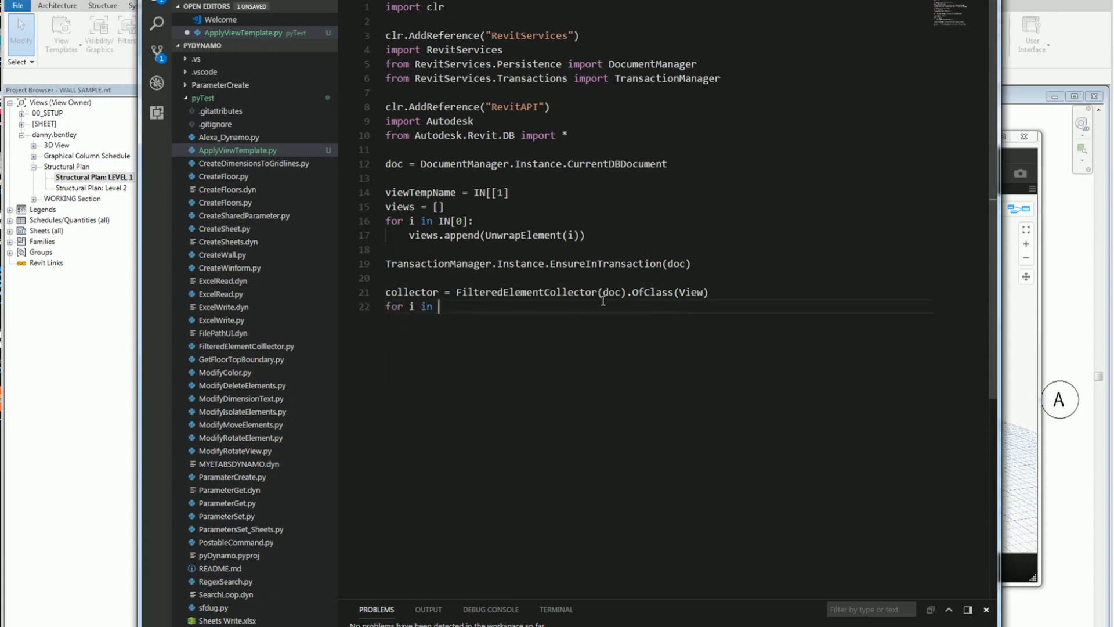
Loop over collector with an if checking i.IsTemplate == True and i.Name.
type("collector:")
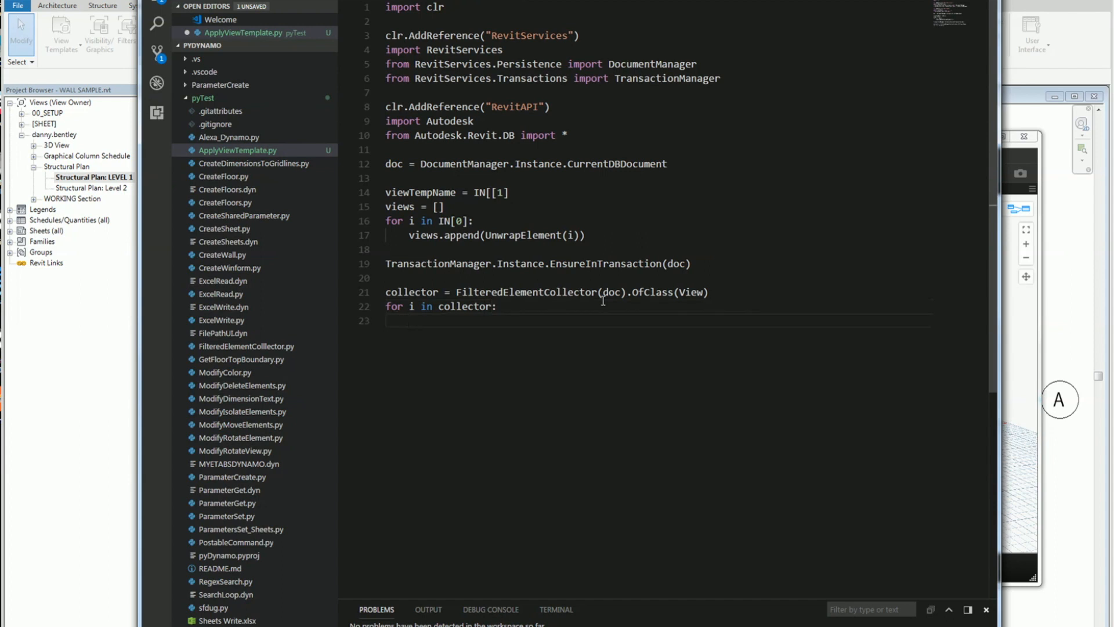
type("if")
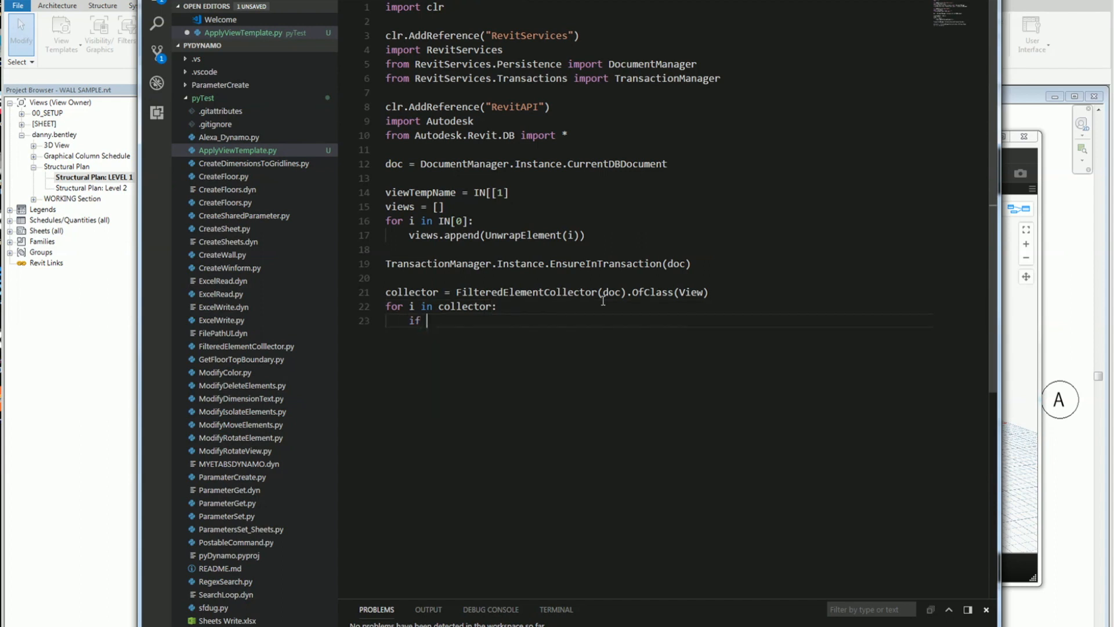
type("i.")
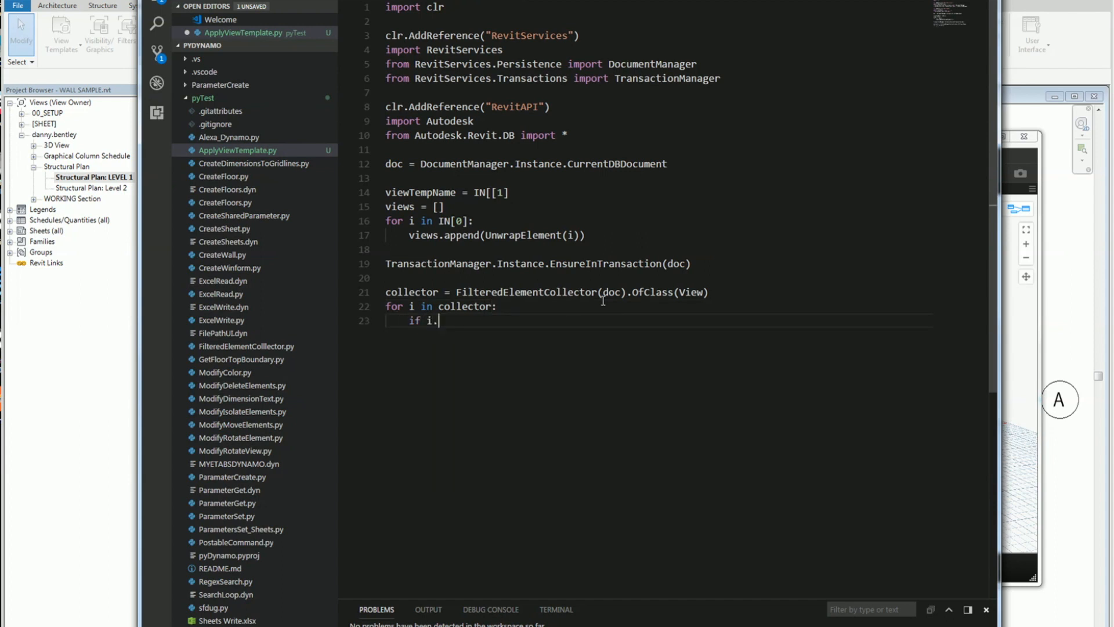
type("Is")
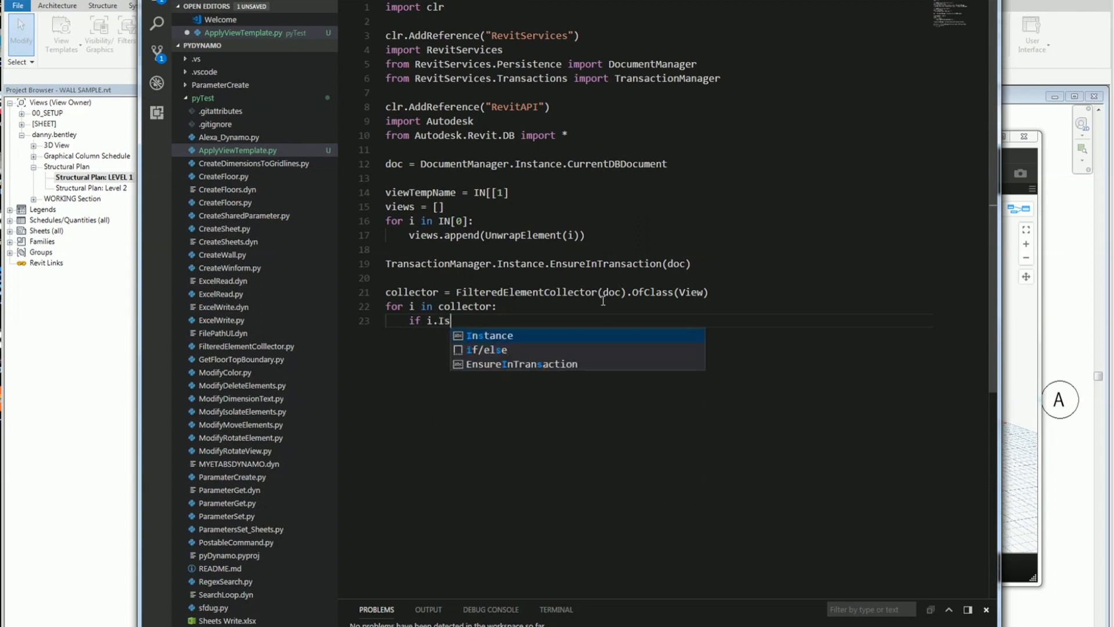
type("Temp")
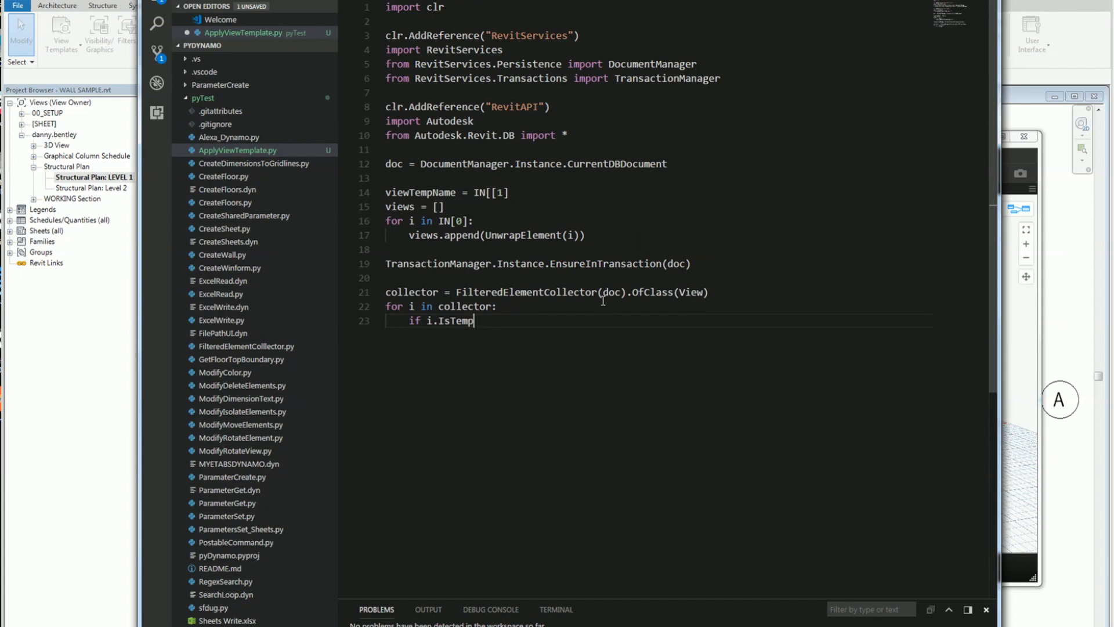
type("late ==")
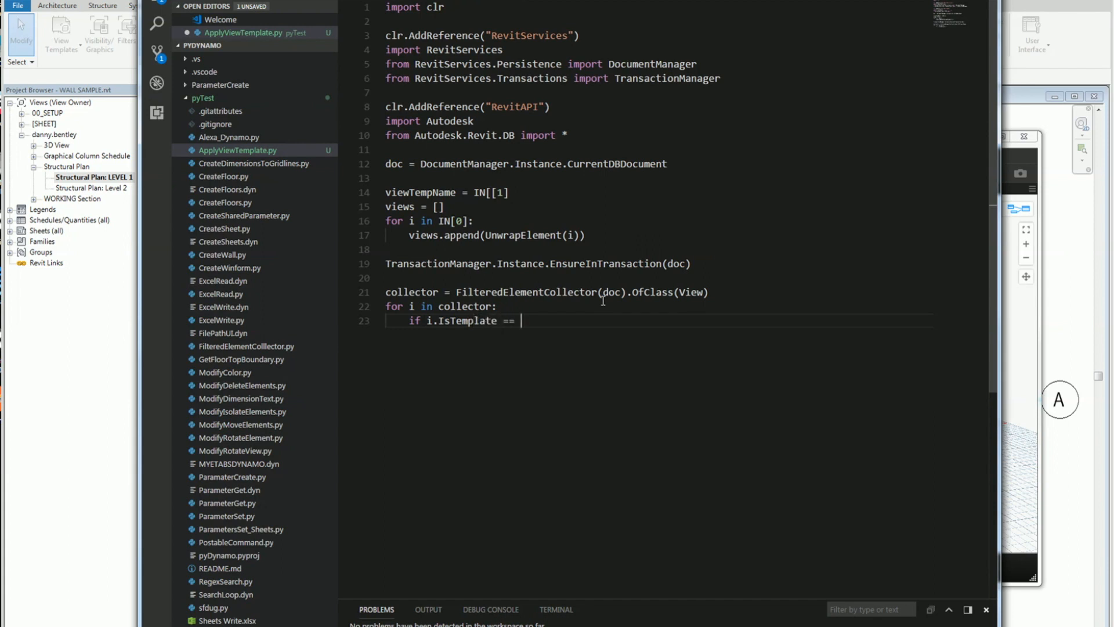
type("True")
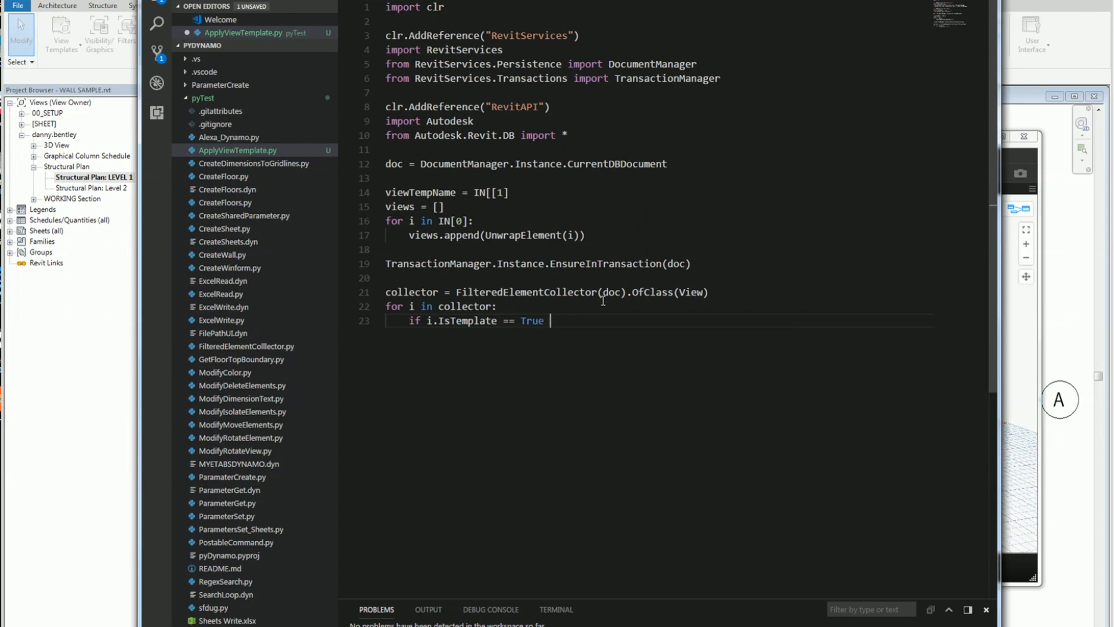
type("and")
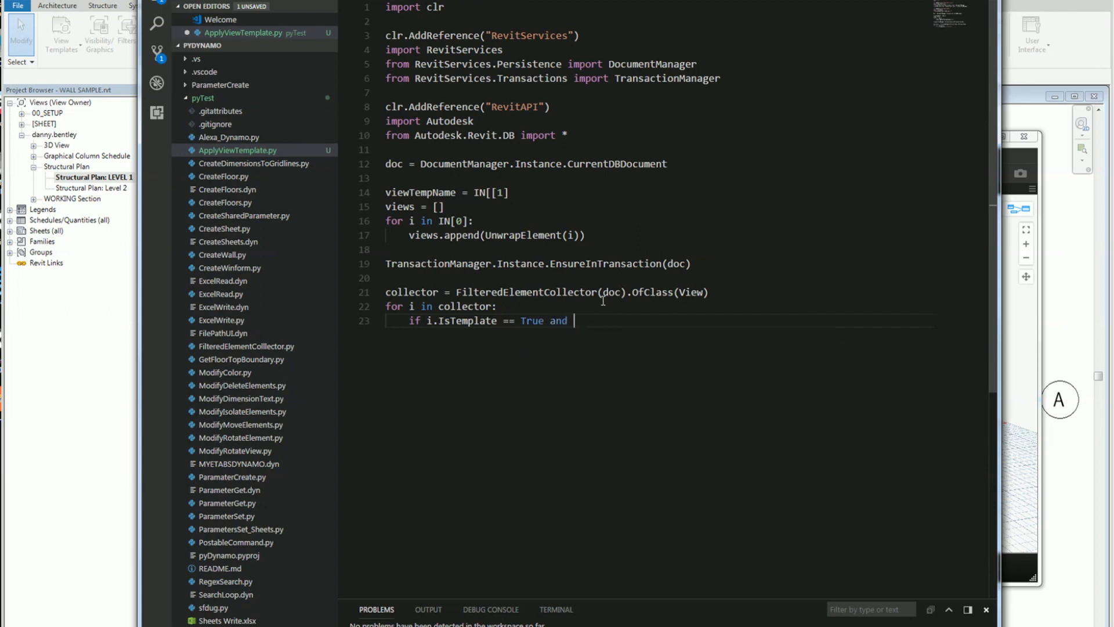
type("i.Name ==")
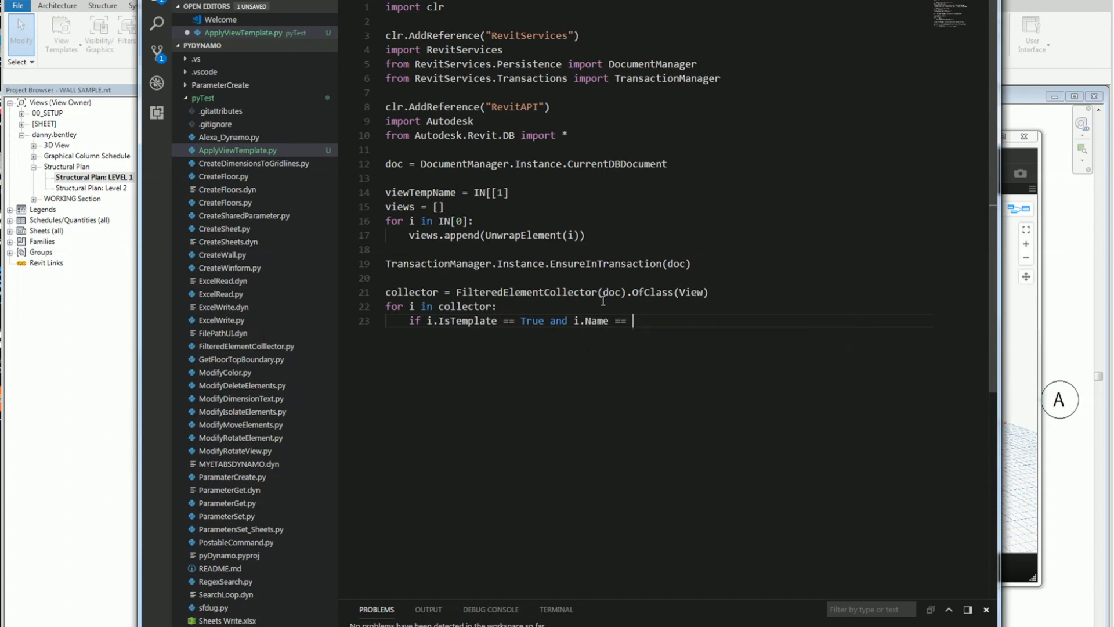
Compare the name to viewTempName and store the matching view as viewTemp = i.
type("viewTemplate")
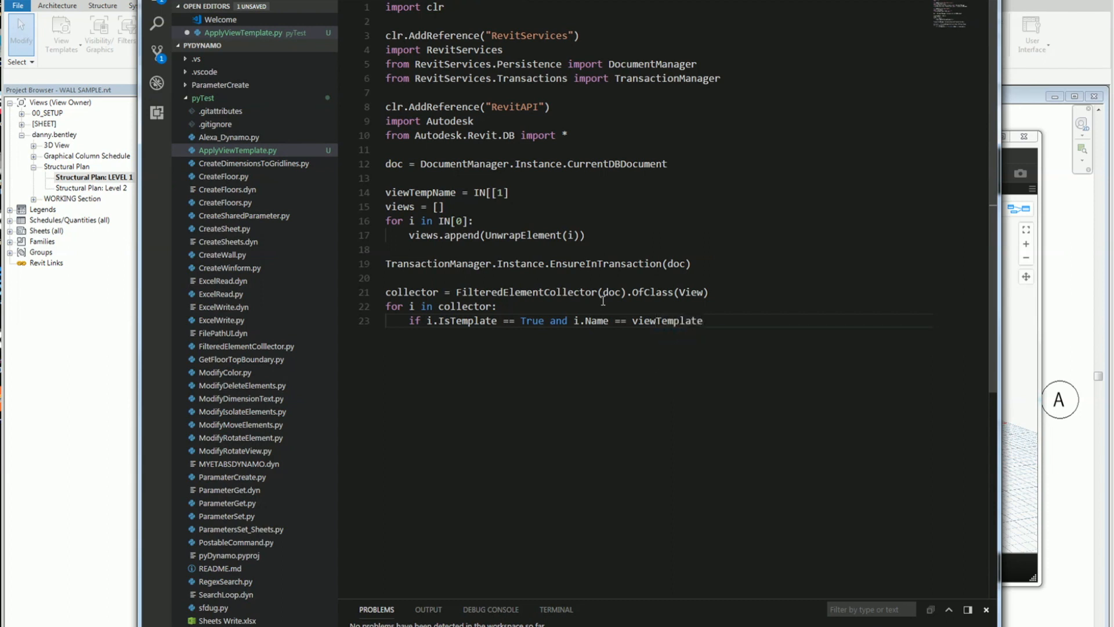
key("BackSpace")
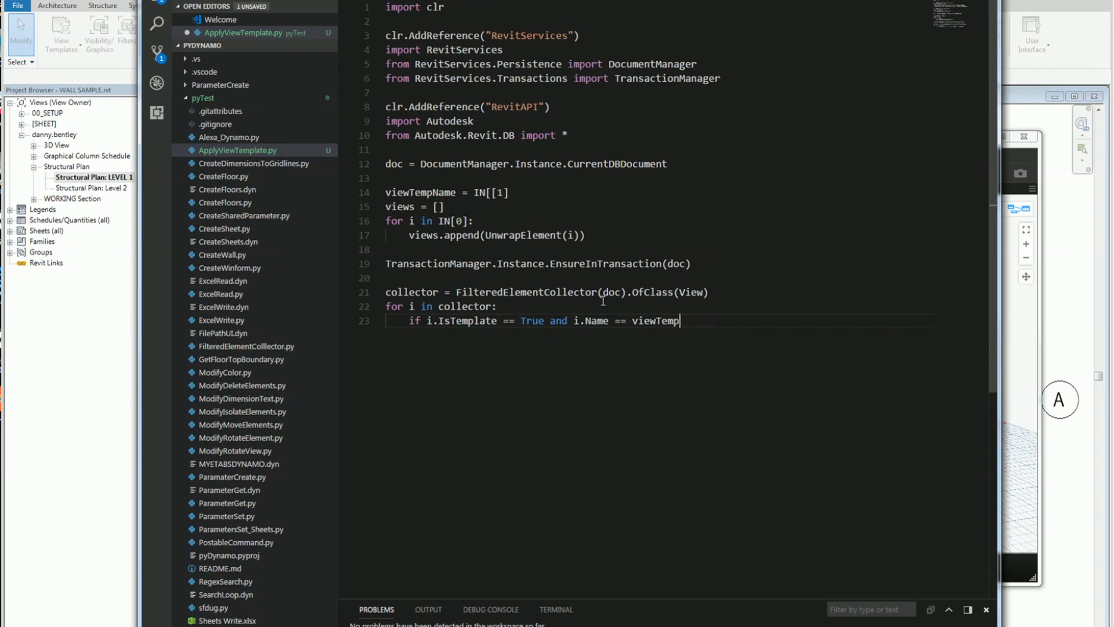
type("Name:")
type("vie")
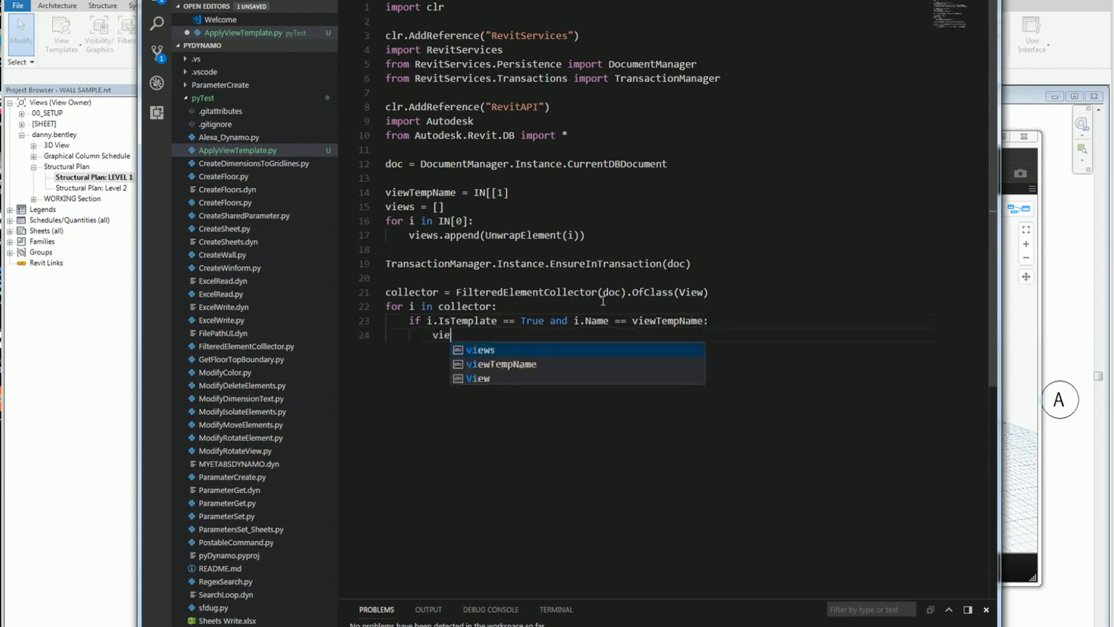
type("Temp =")
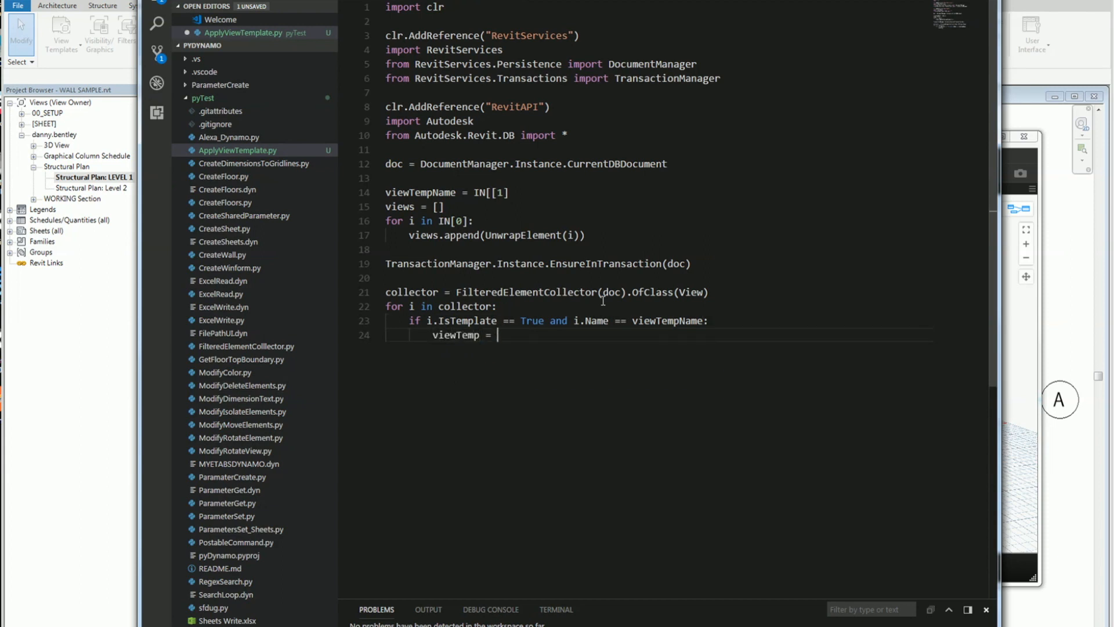
type("i")
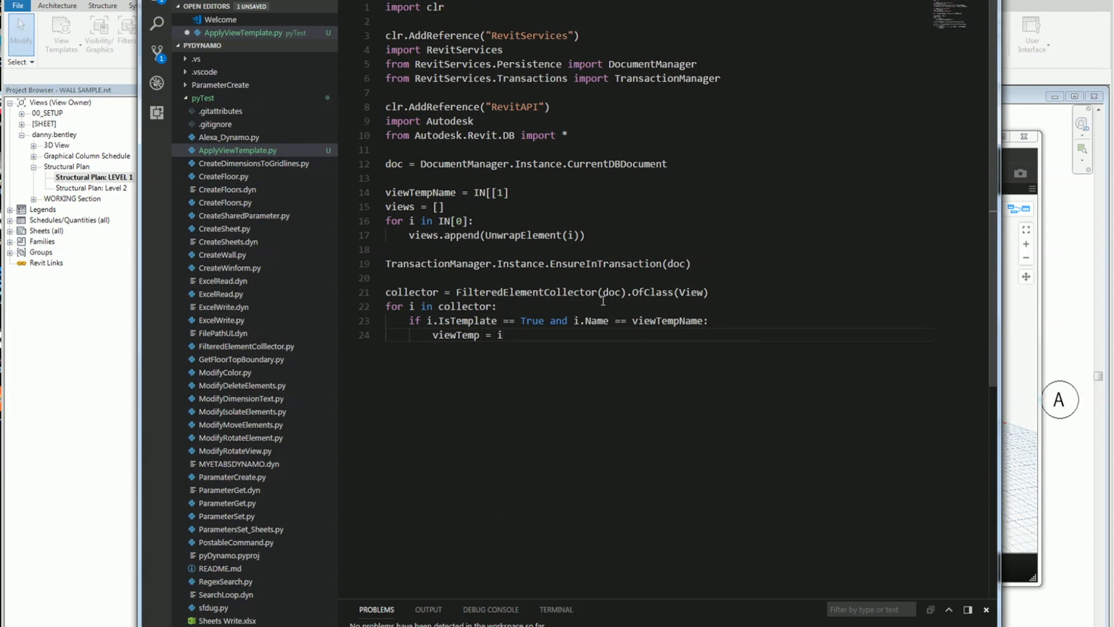
key("Enter")
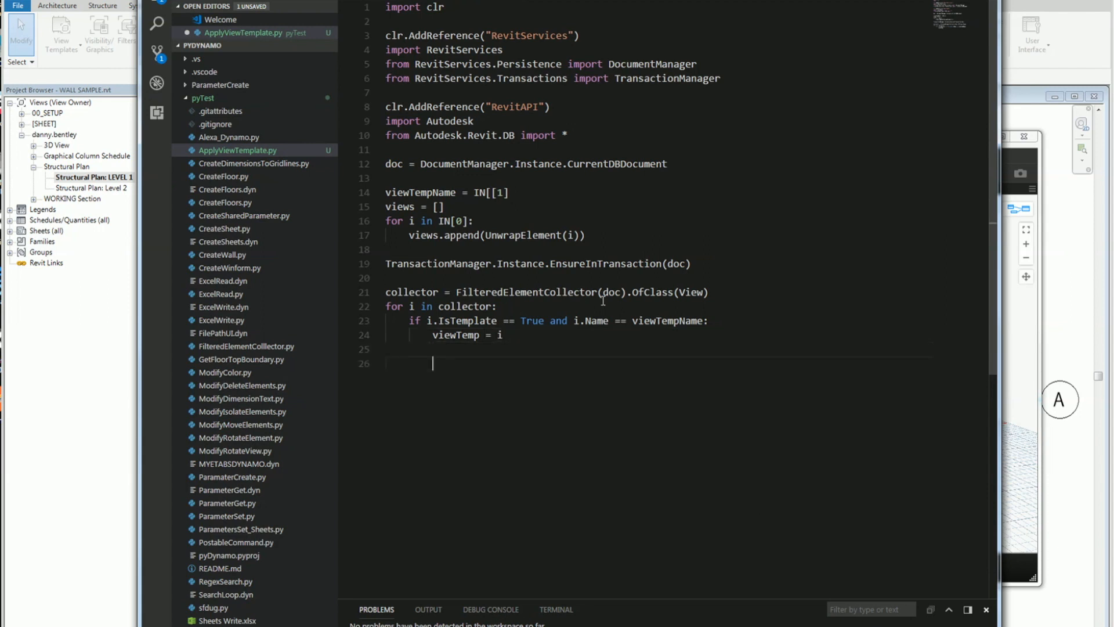
Loop over views and start the i.ViewTemplateId == assignment line.
type("for i in")
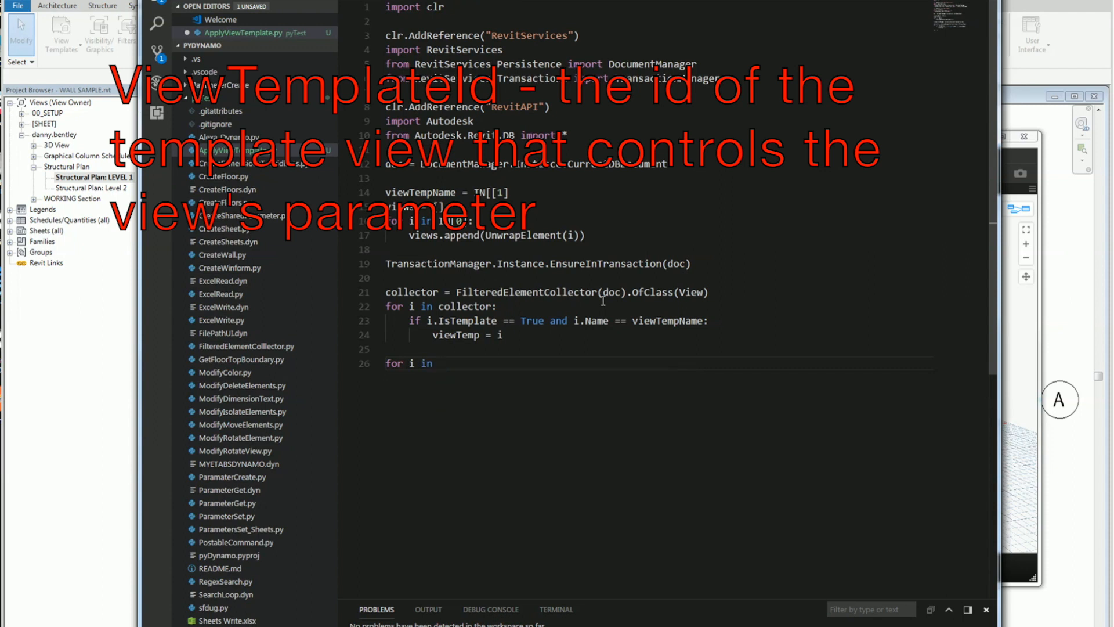
type("views:")
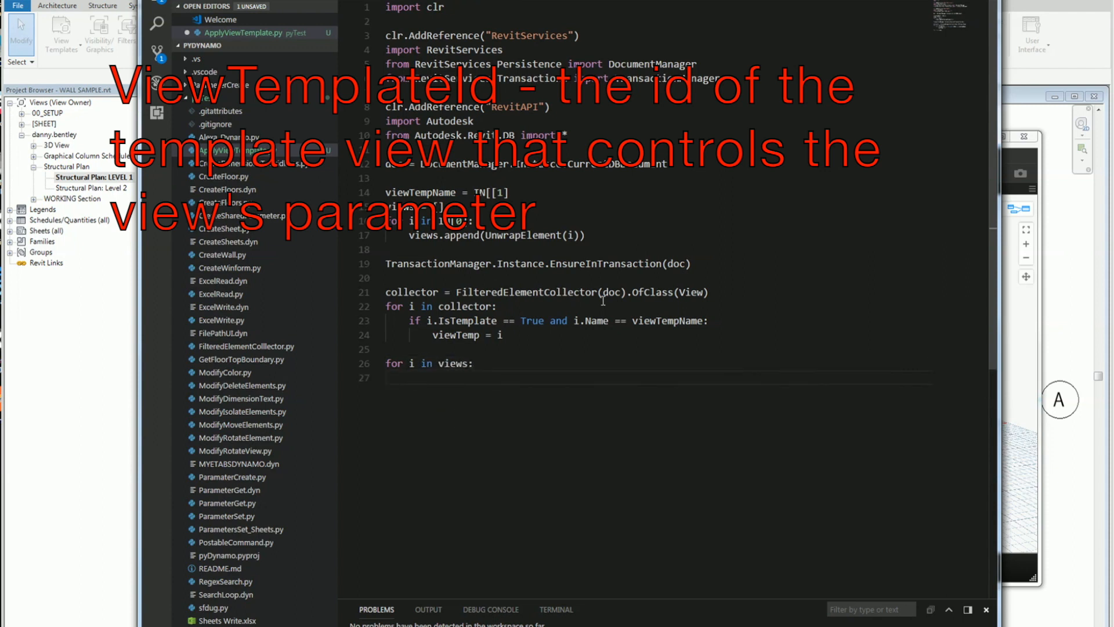
type("i.")
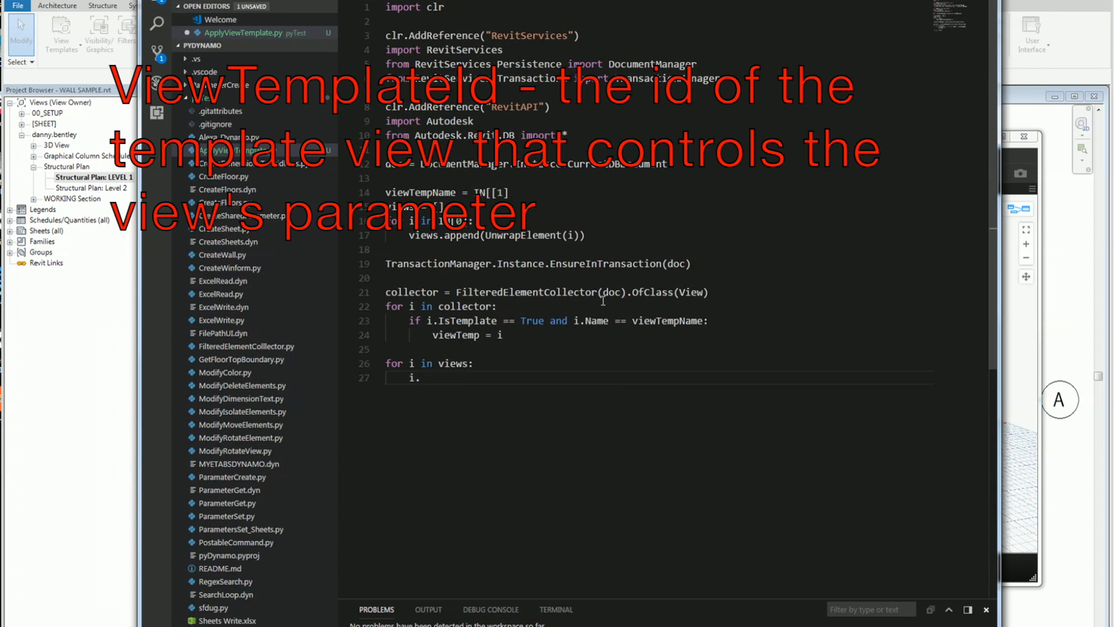
type("ViewTemp")
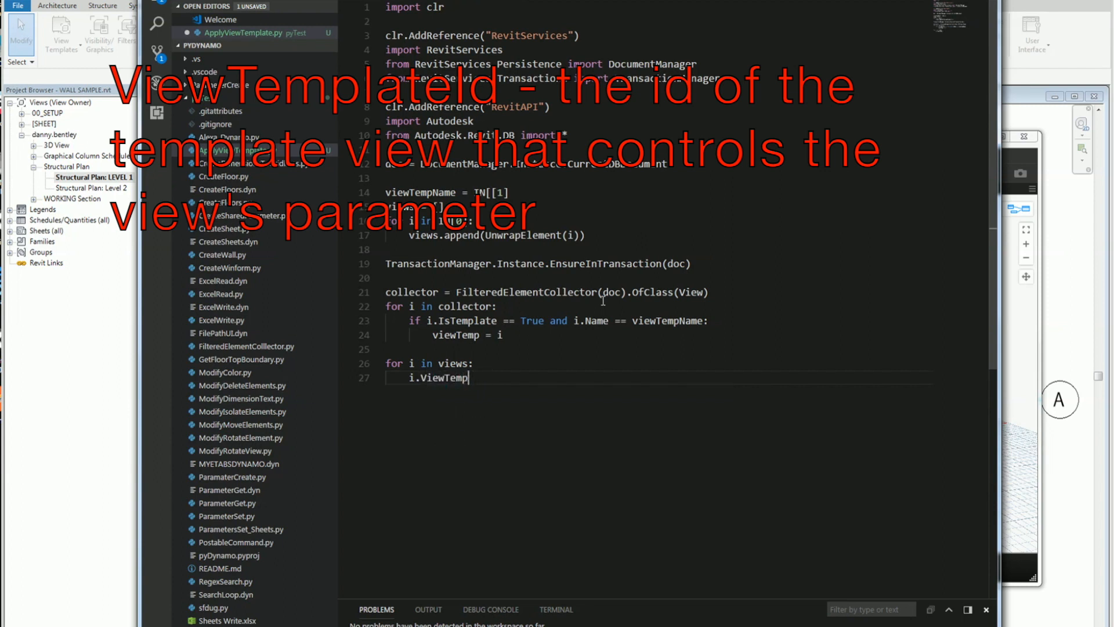
type("late")
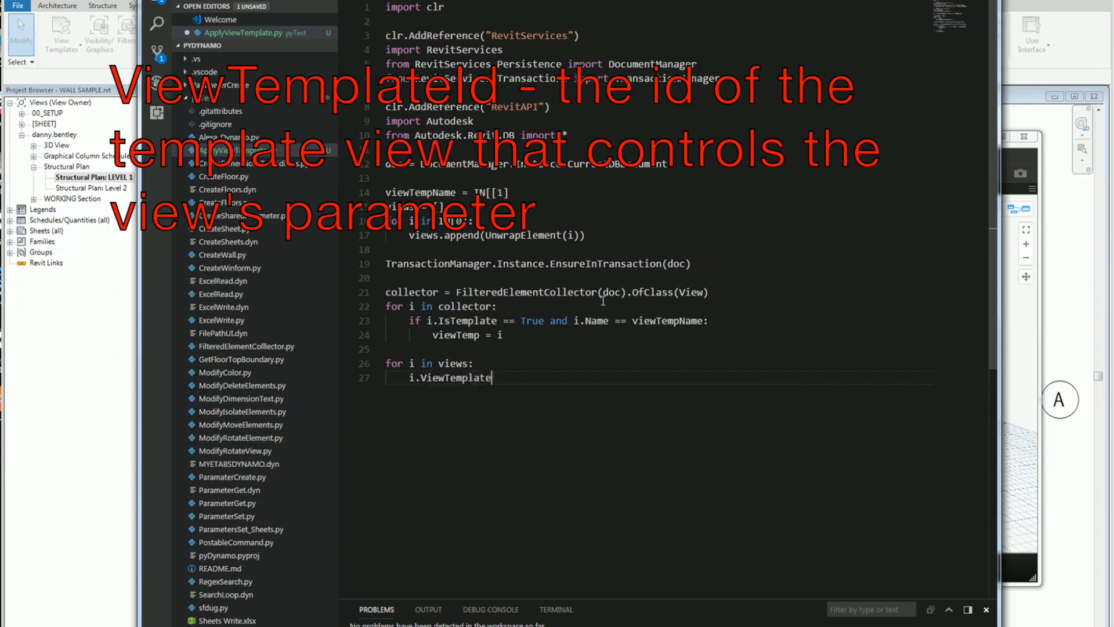
type("Id")
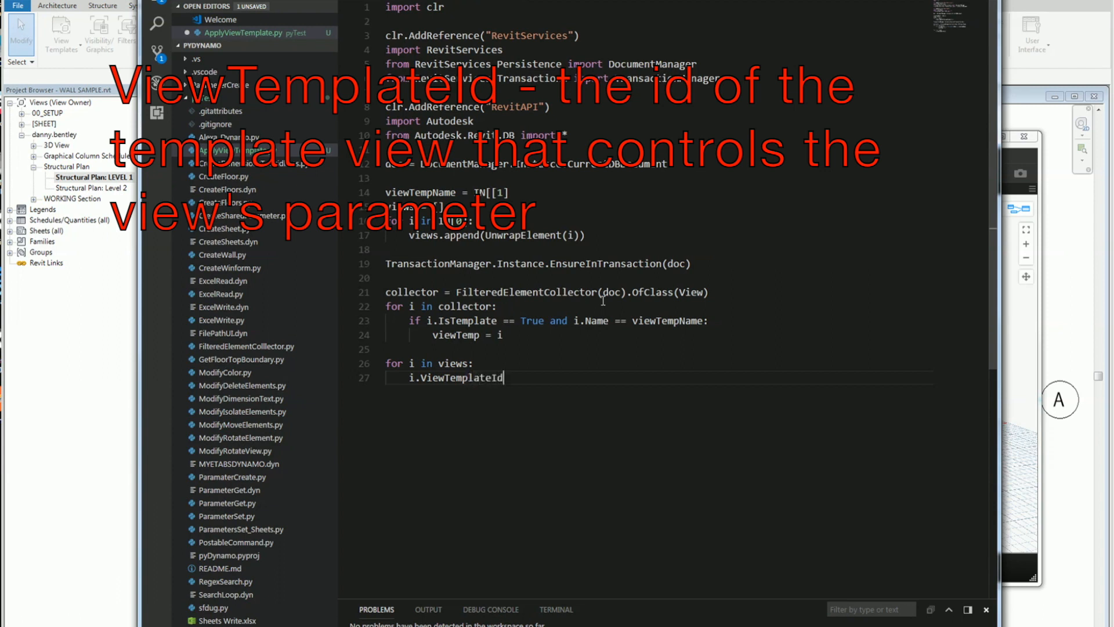
type("==")
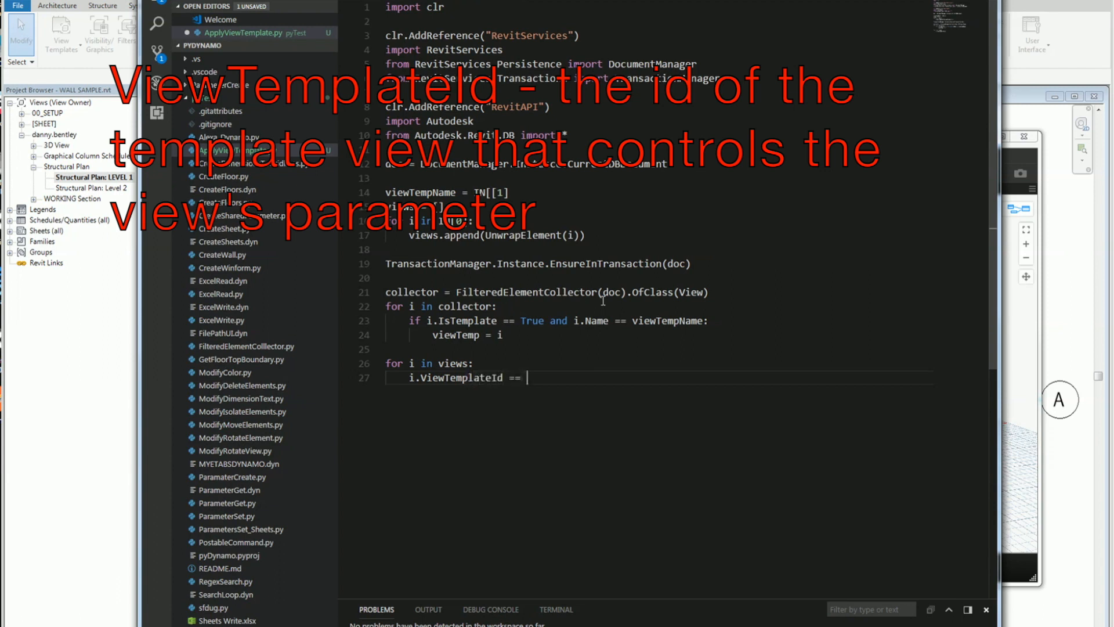
Complete the right side as viewTemp.Id, fixing a wrong autocomplete, and begin the TransactionManager line.
type("viewTemp")
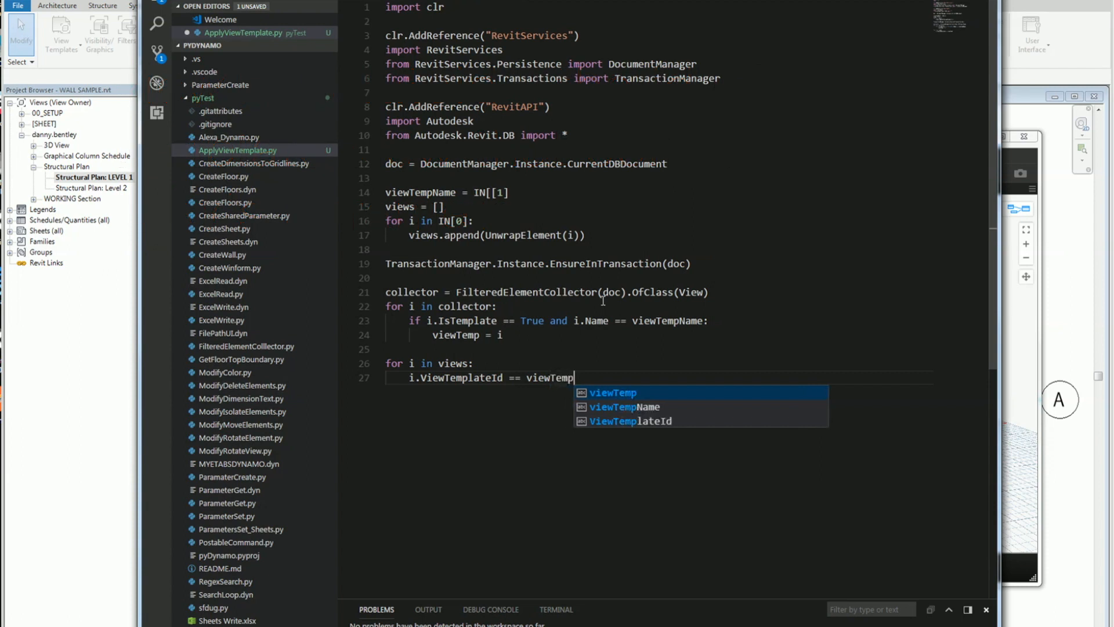
type(".id")
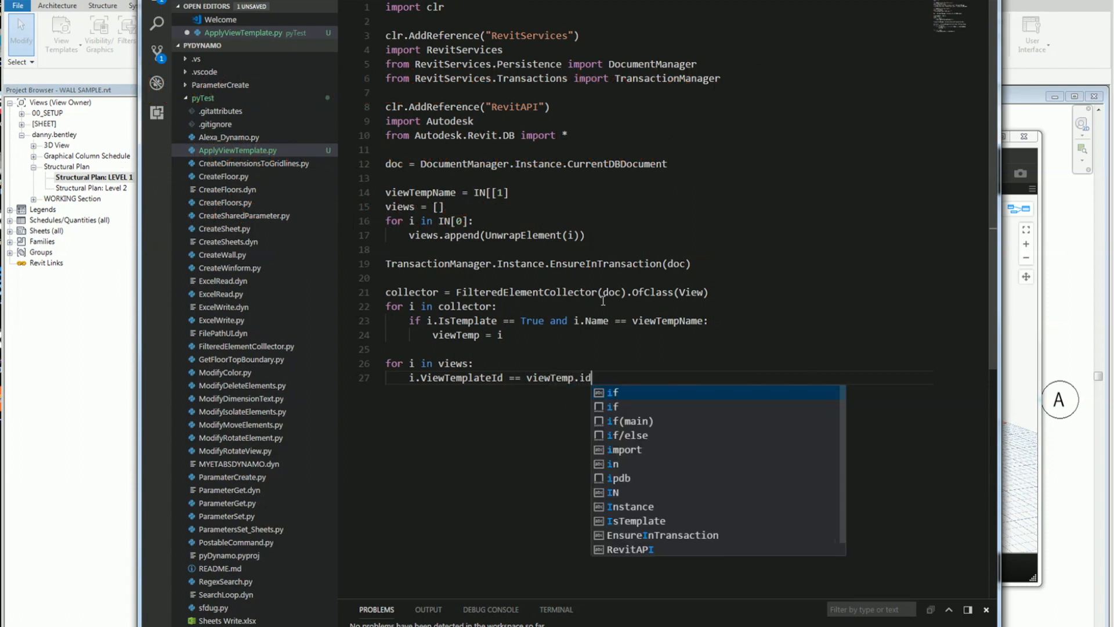
type("I")
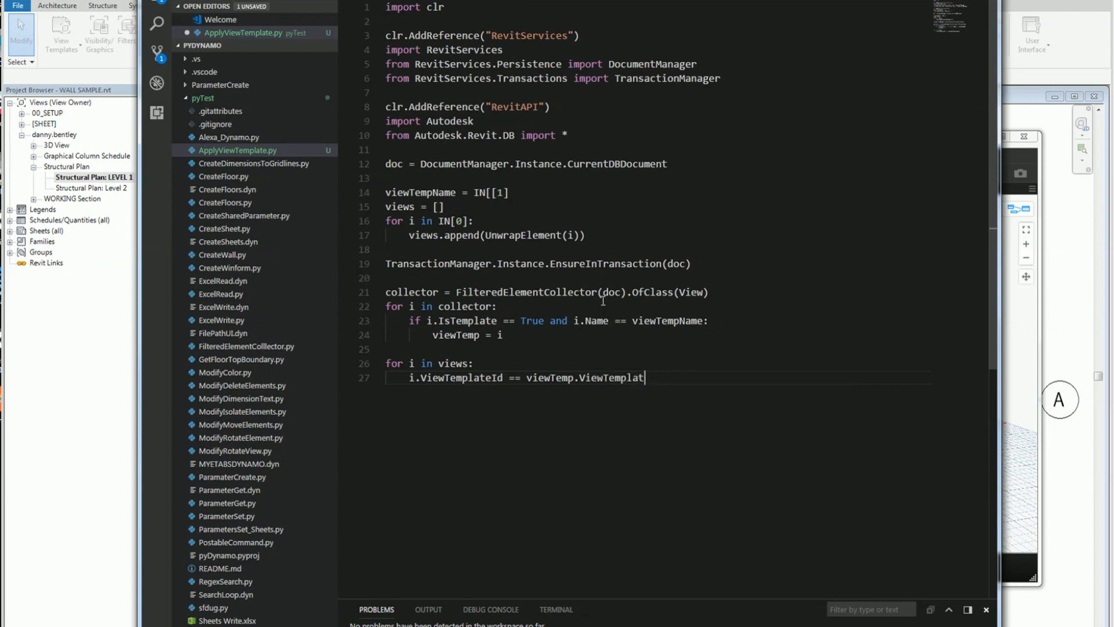
key("Backspace")
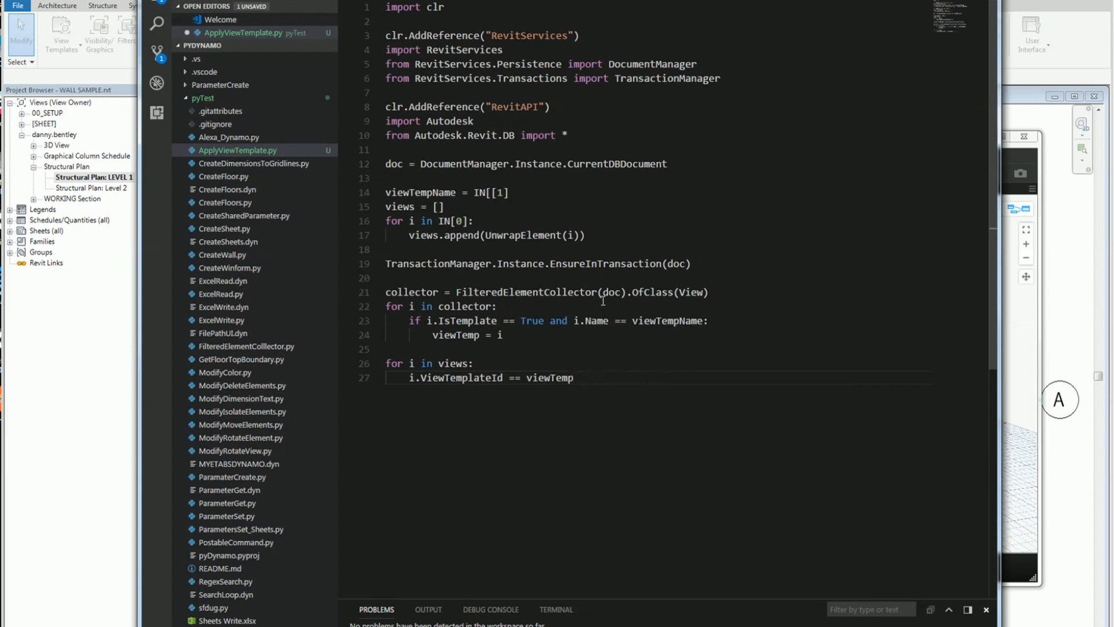
type(".")
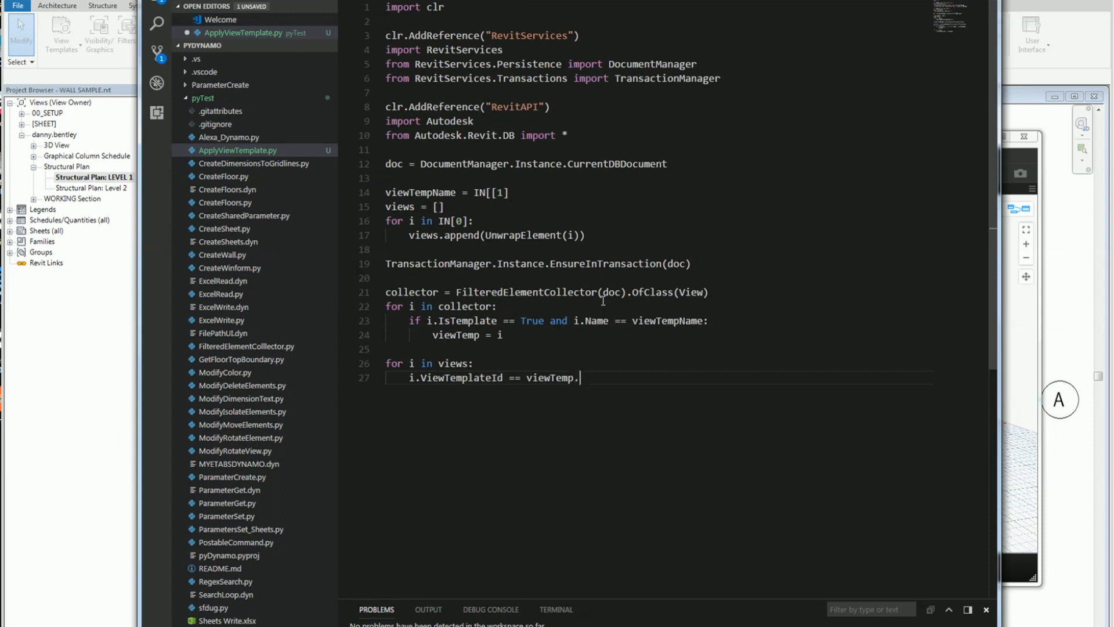
type("Id")
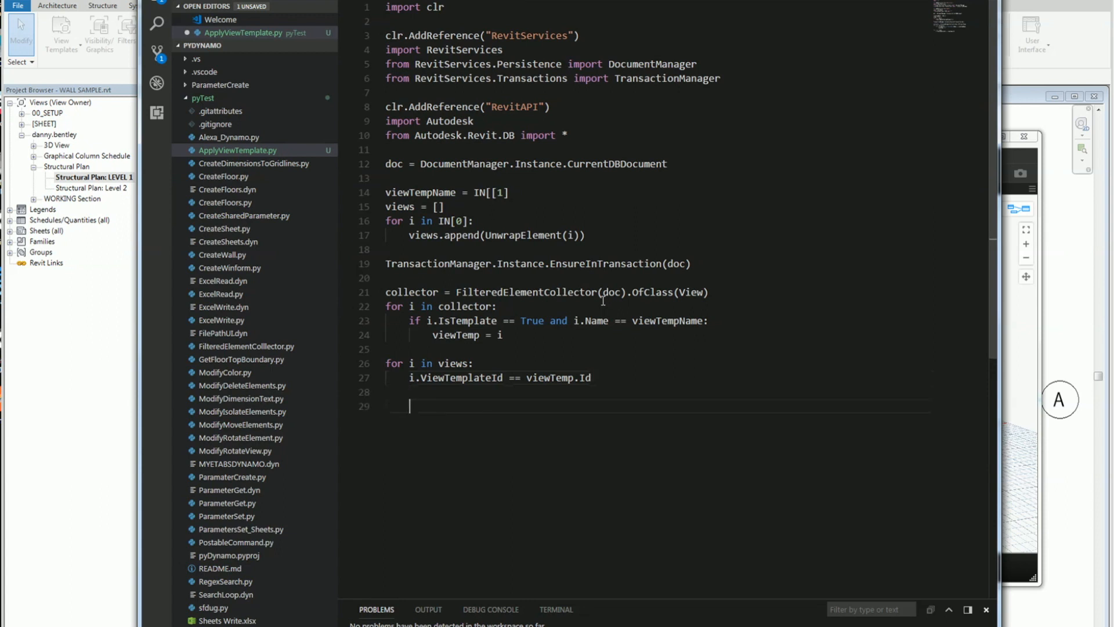
type("TransactionManager")
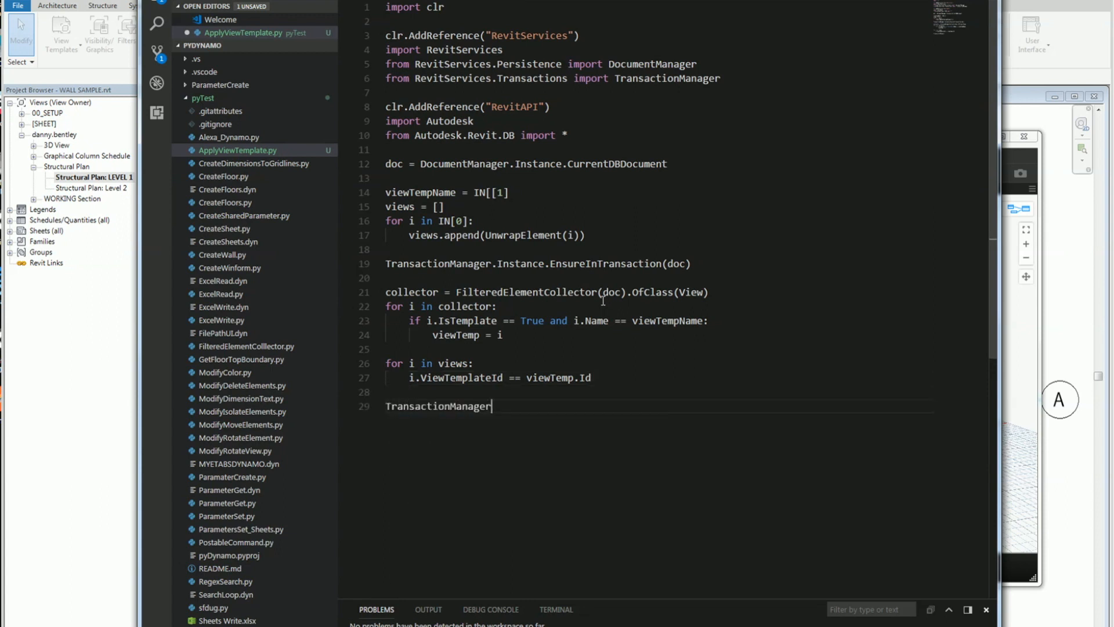
End with TransactionManager.Instance.TransactionTaskDone() and OUT = views.
type(".Instance.Tr")
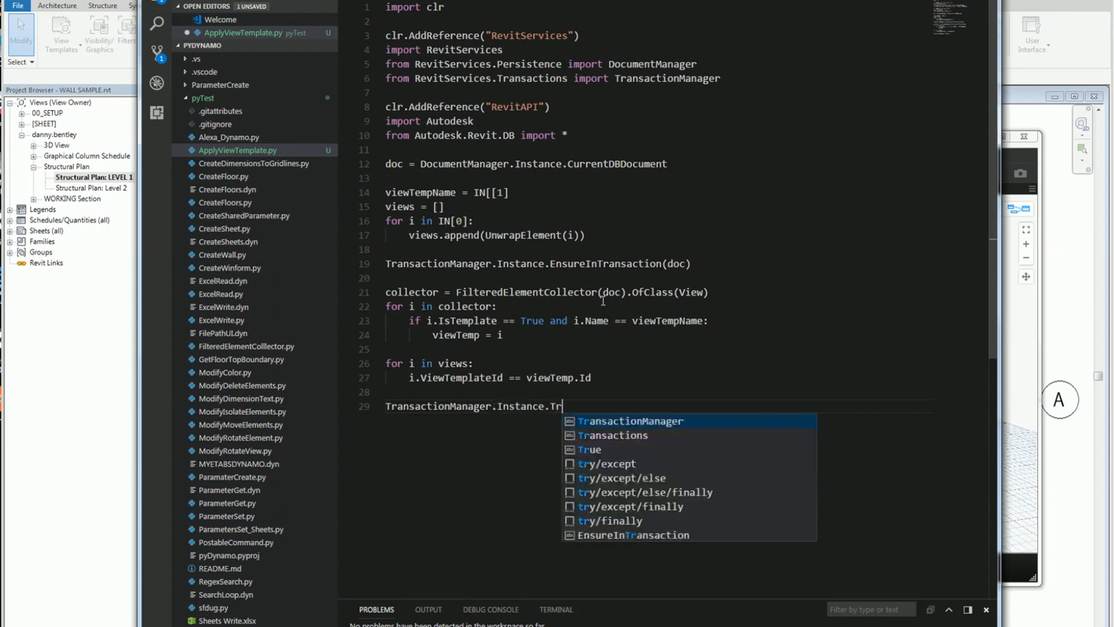
type("ansactionTaskDo")
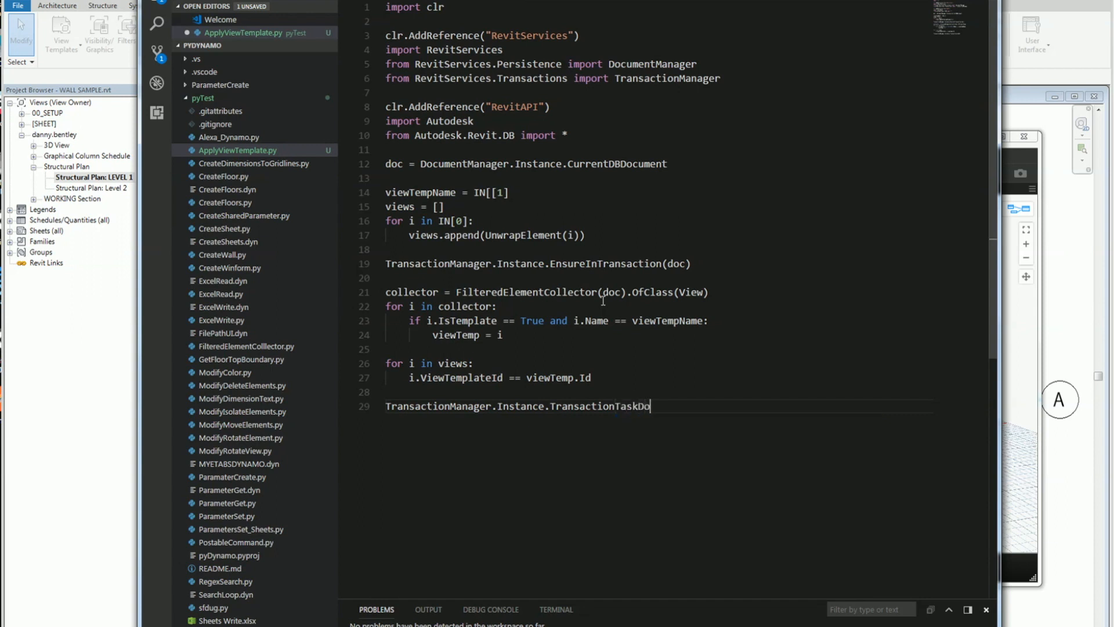
type("ne()")
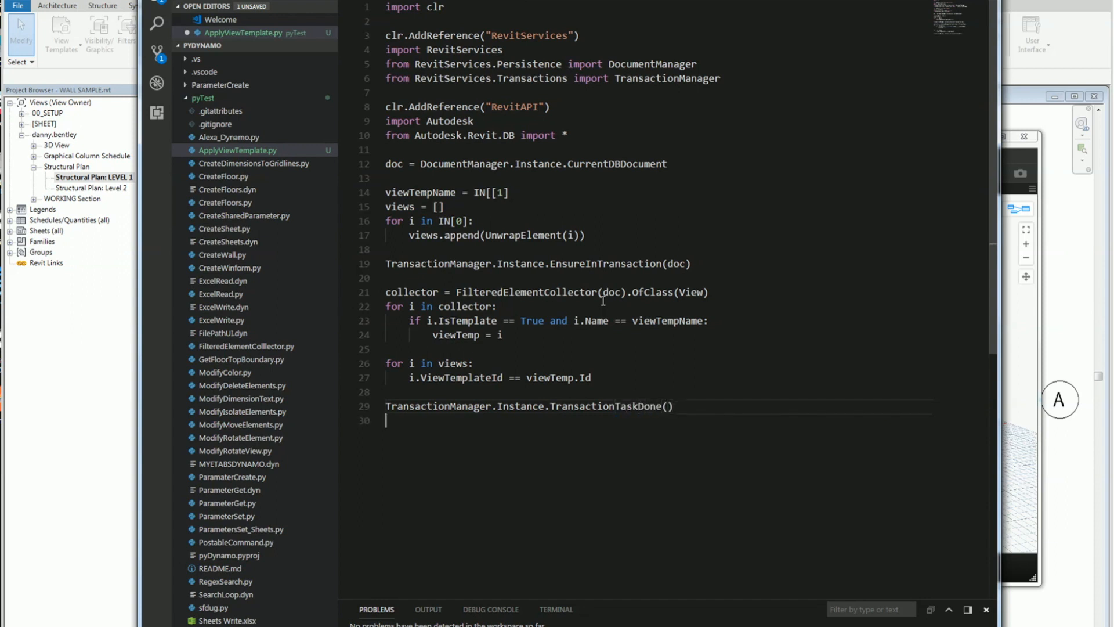
type("OUT")
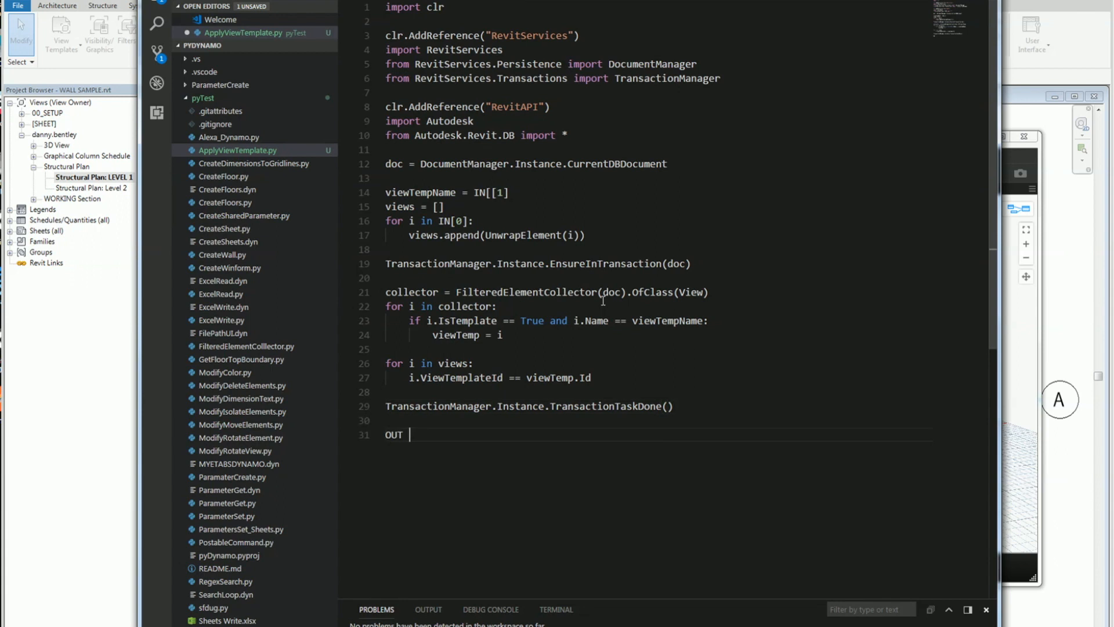
type("=")
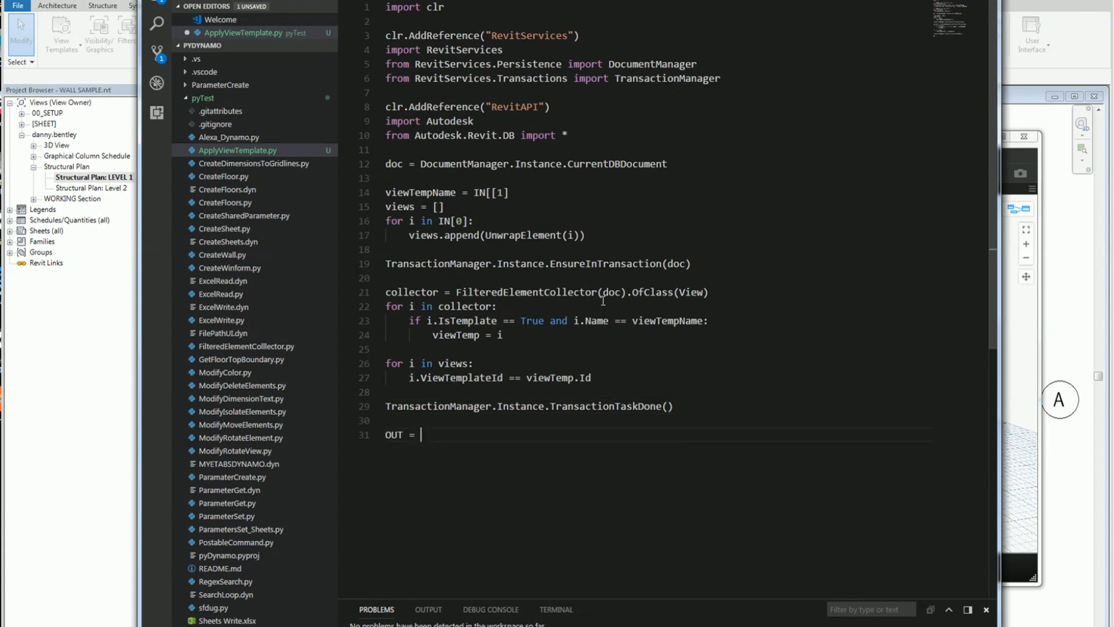
type("views")
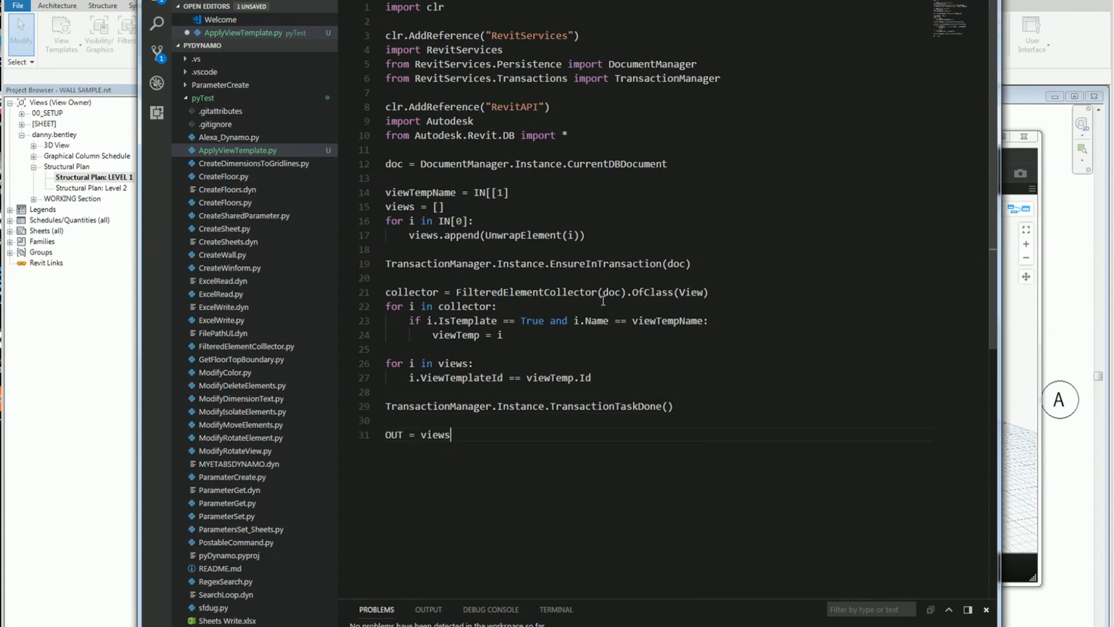
left_click(474, 221)
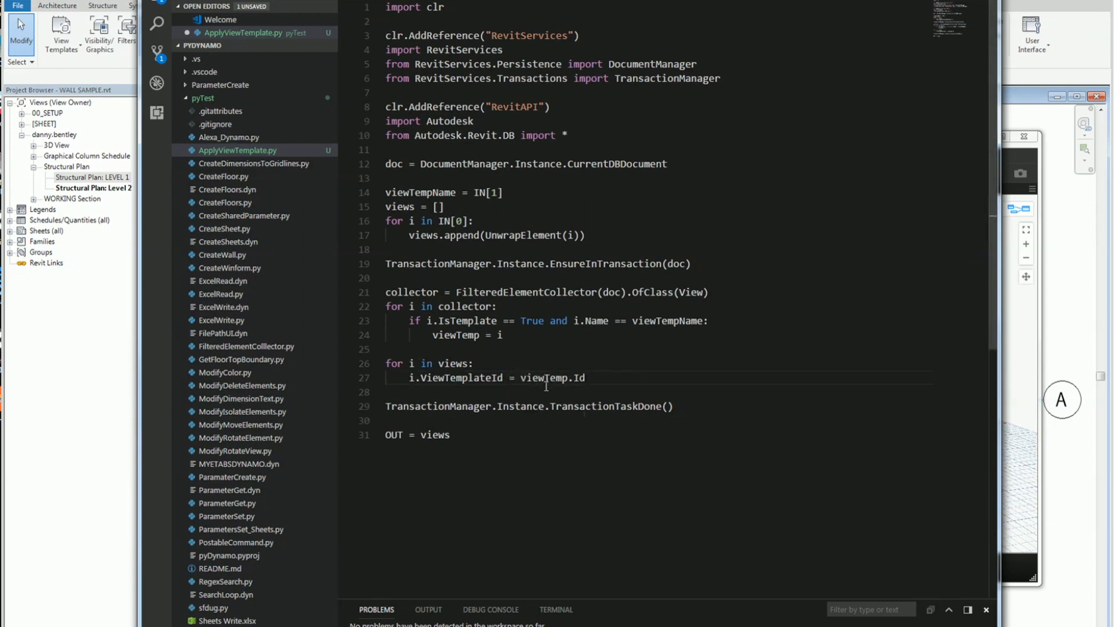
Select the whole corrected script to carry it into the Dynamo Python Script node.
key("ctrl+a")
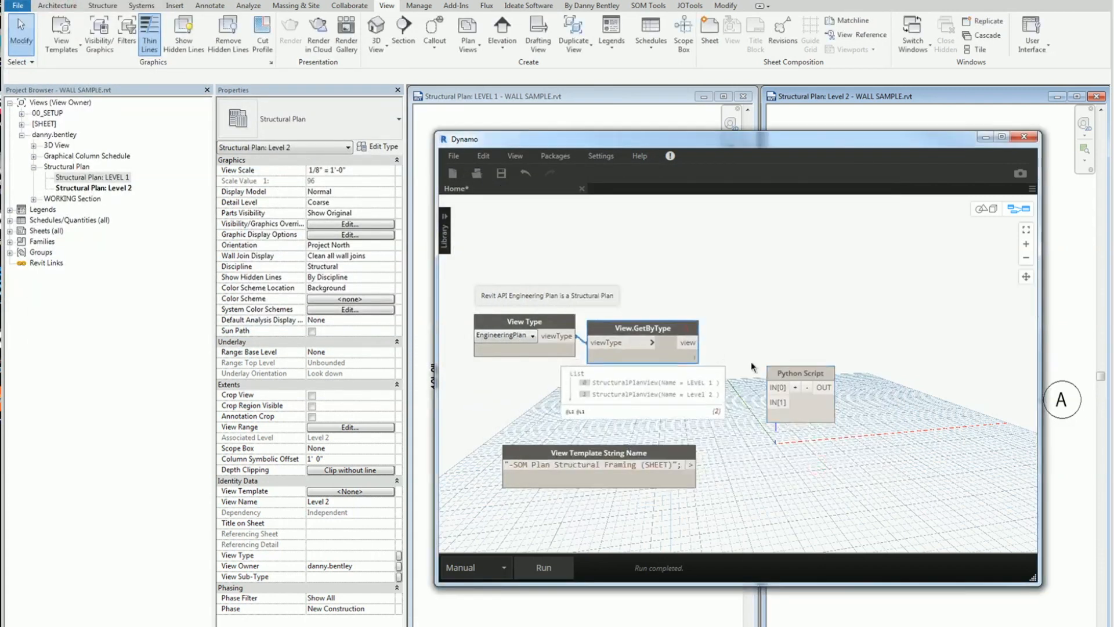
Wire the plan views and template name into the Python Script node, run it, and close Dynamo.
left_click(683, 328)
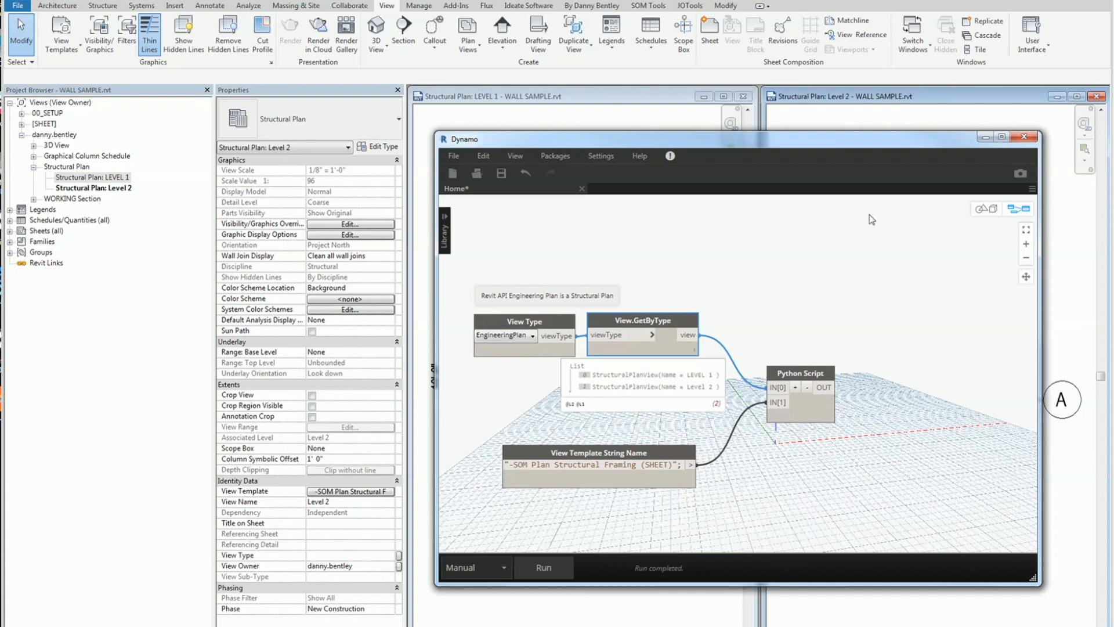
left_click(1024, 137)
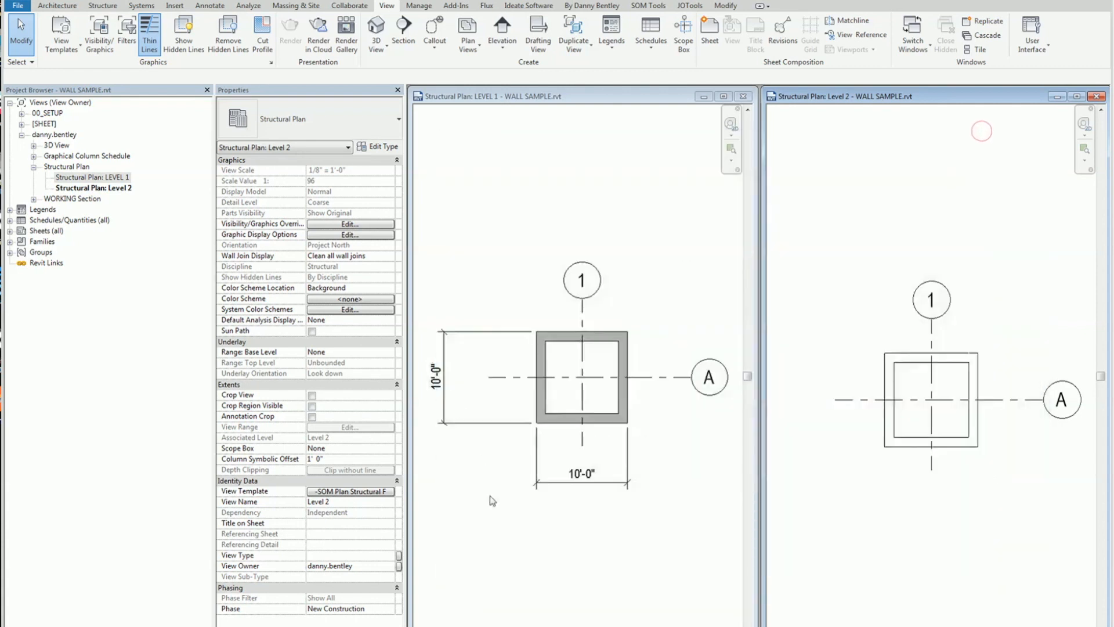